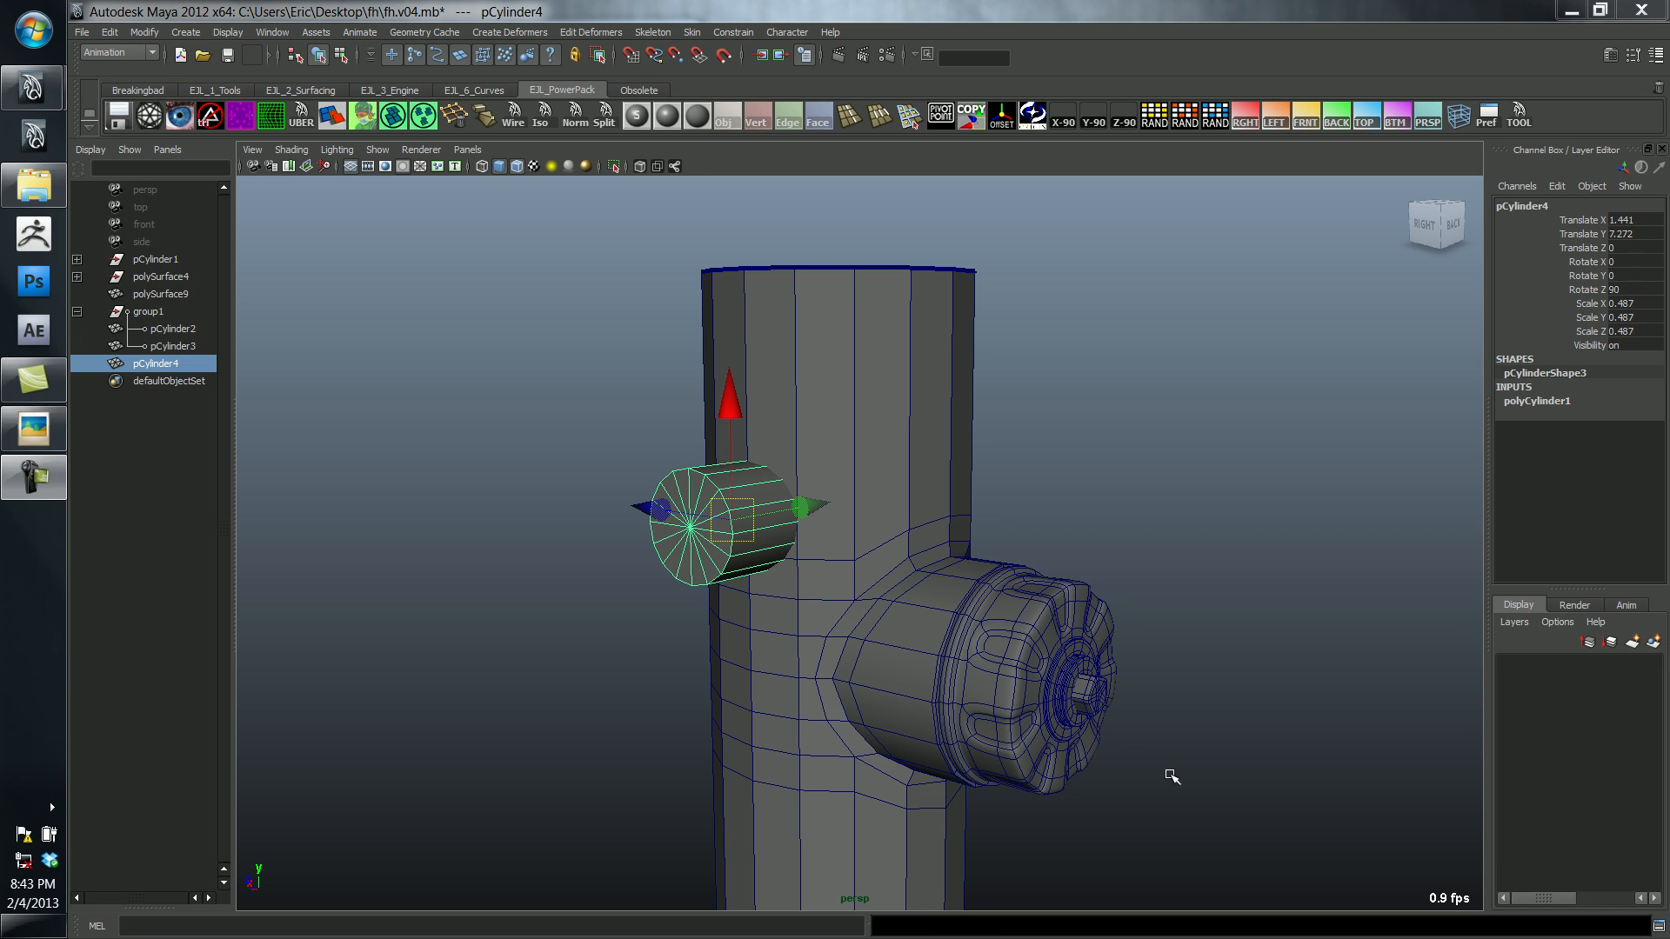
mouse_move(750, 475)
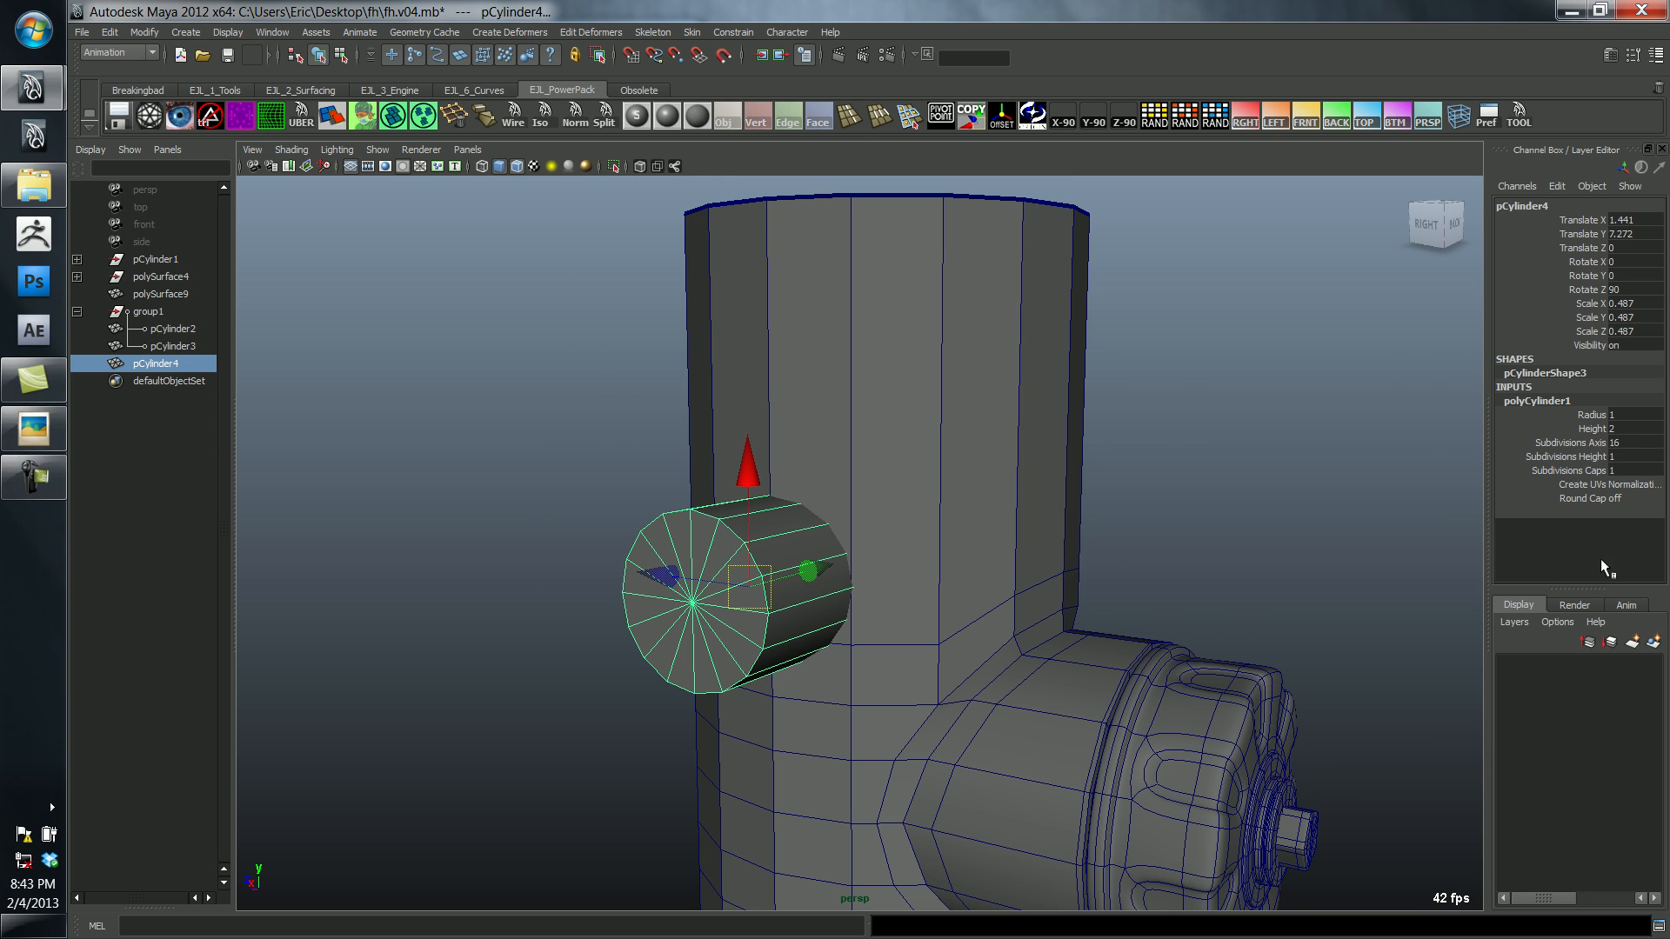
Step: Set pCylinder4's Subdivisions Axis to 8 so the side spout has eight sides
text(8)
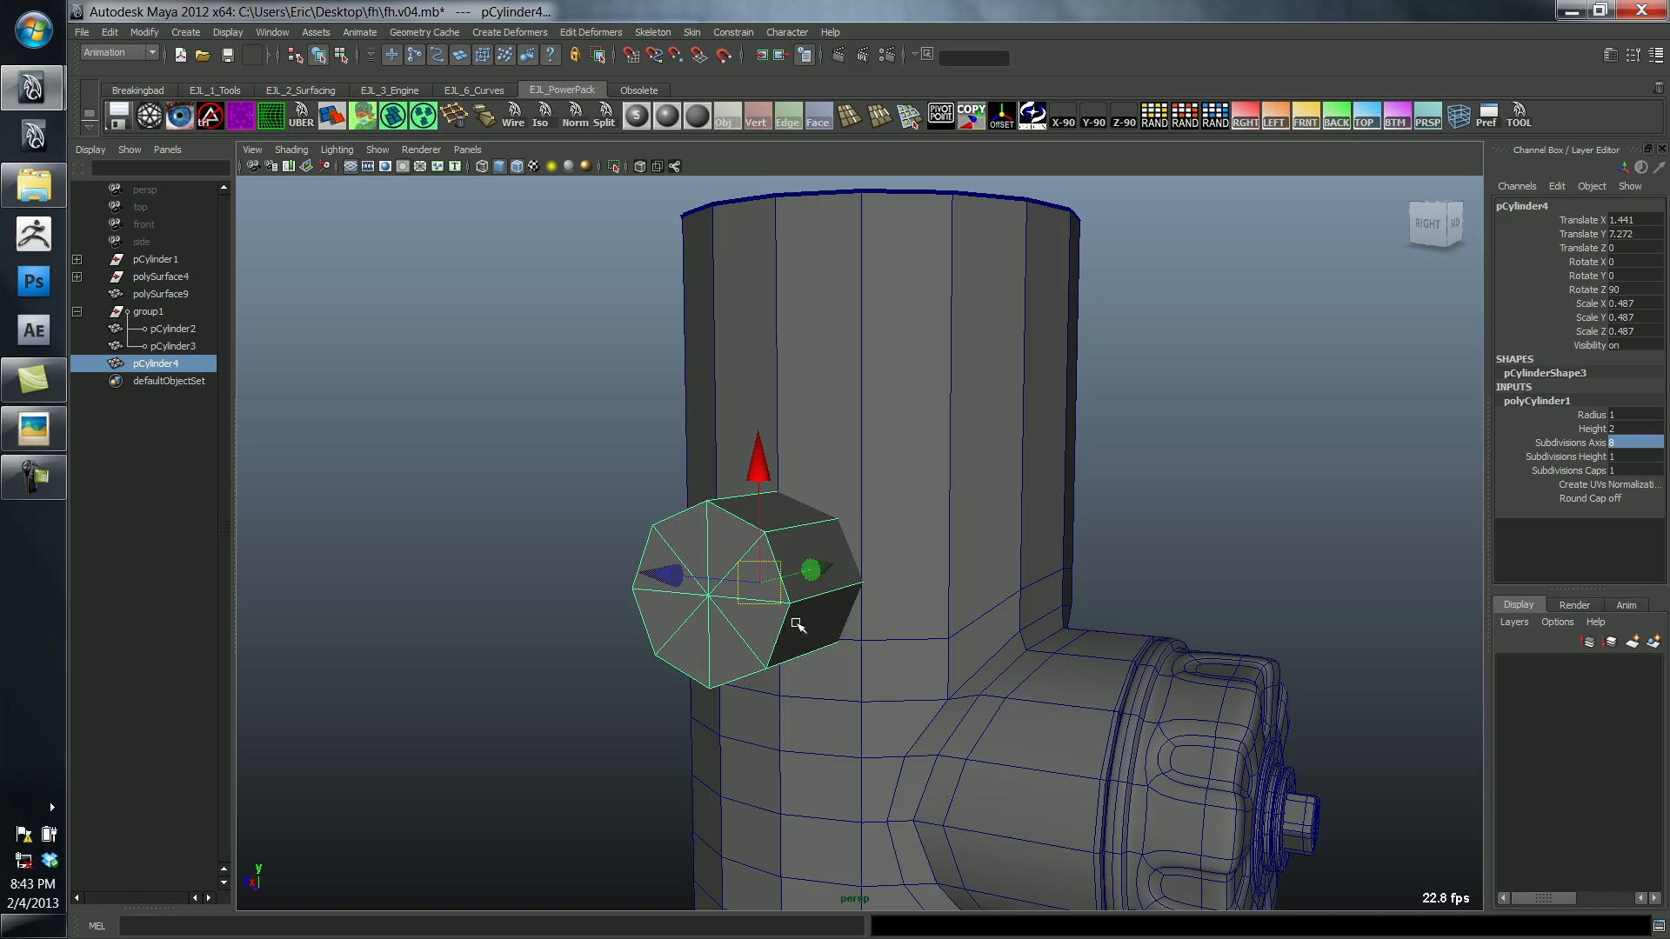
drag(797, 626, 870, 590)
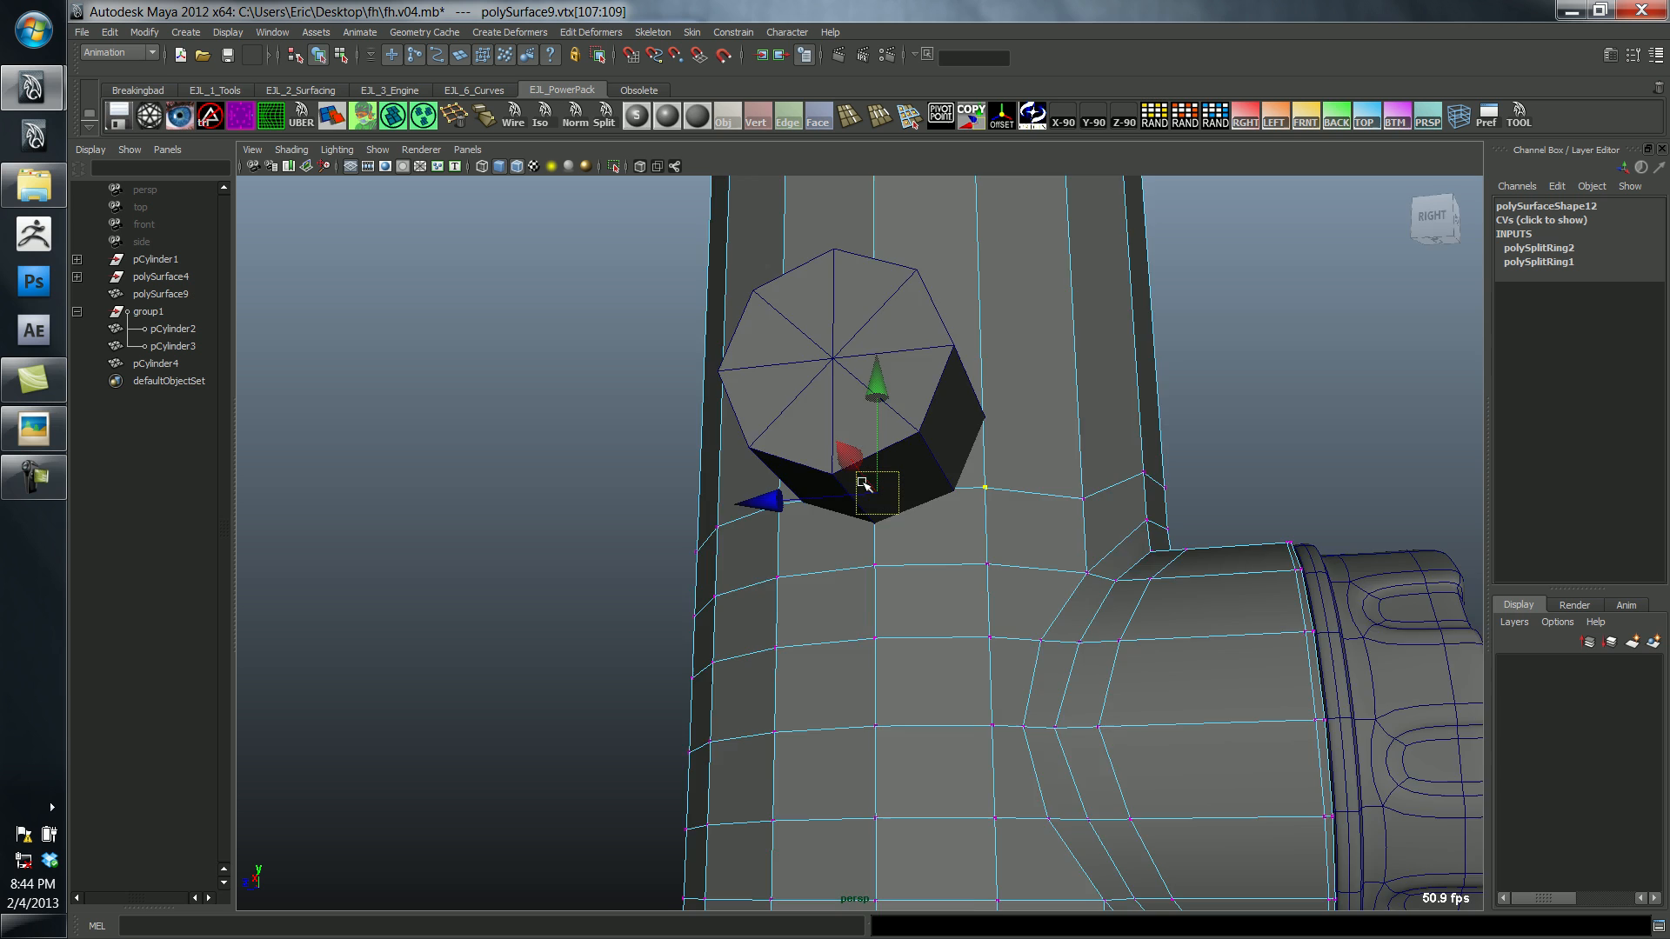
Step: Nudge a body vertex beside the spout and insert an edge loop around the body at the spout's height
drag(863, 485, 910, 437)
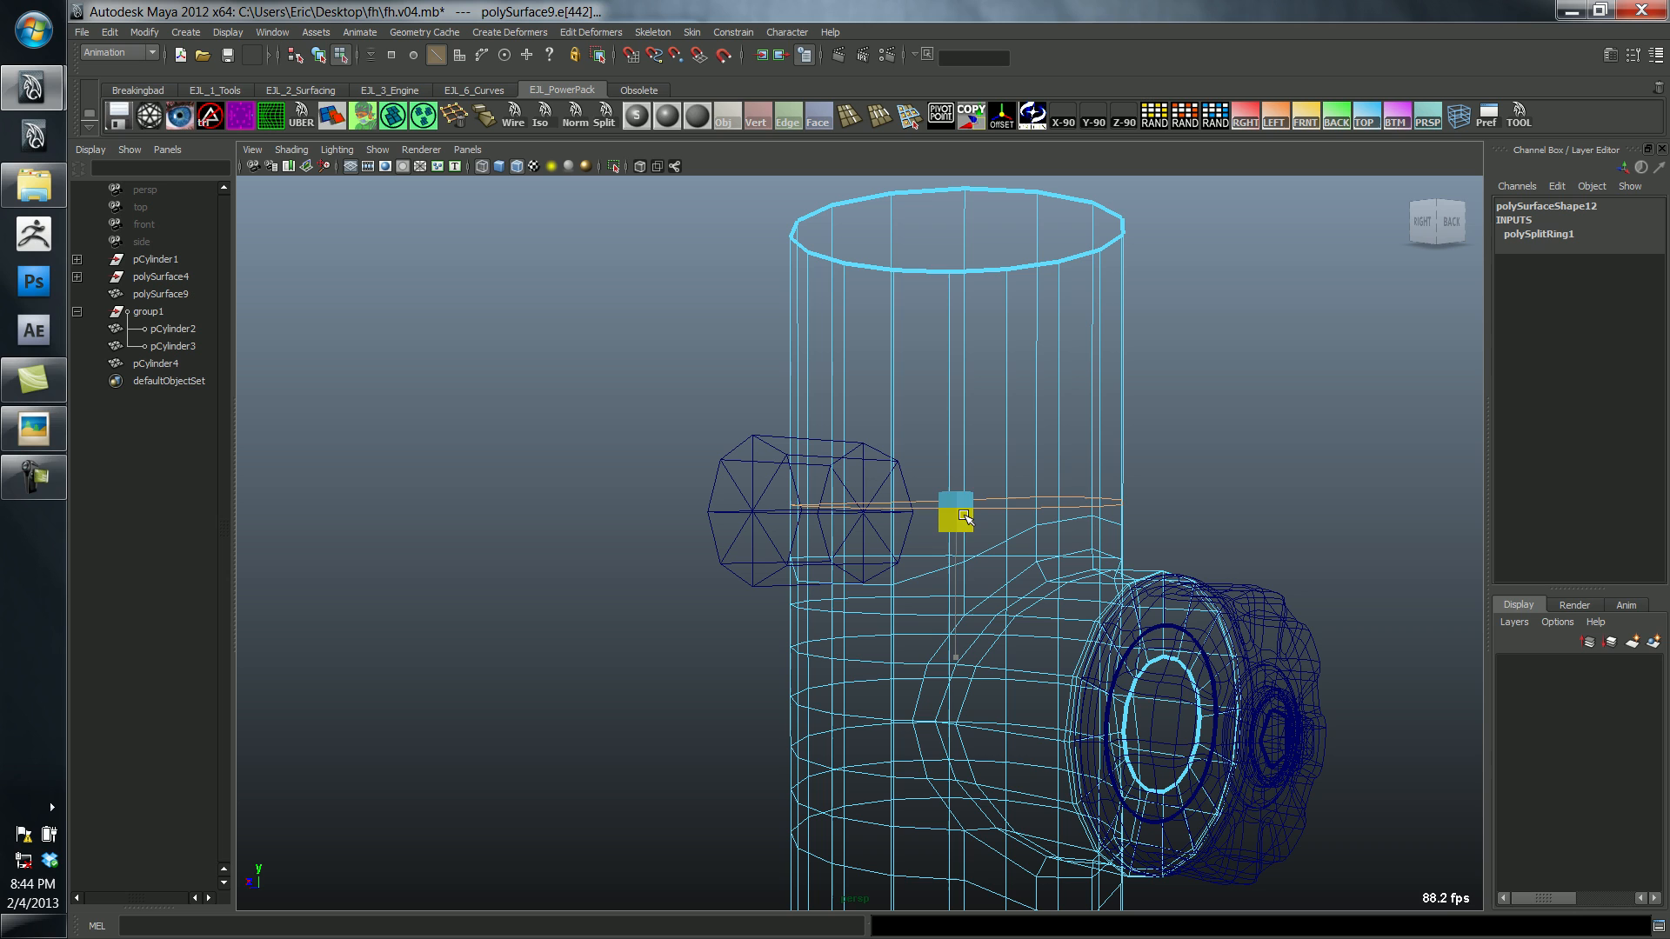
click(955, 514)
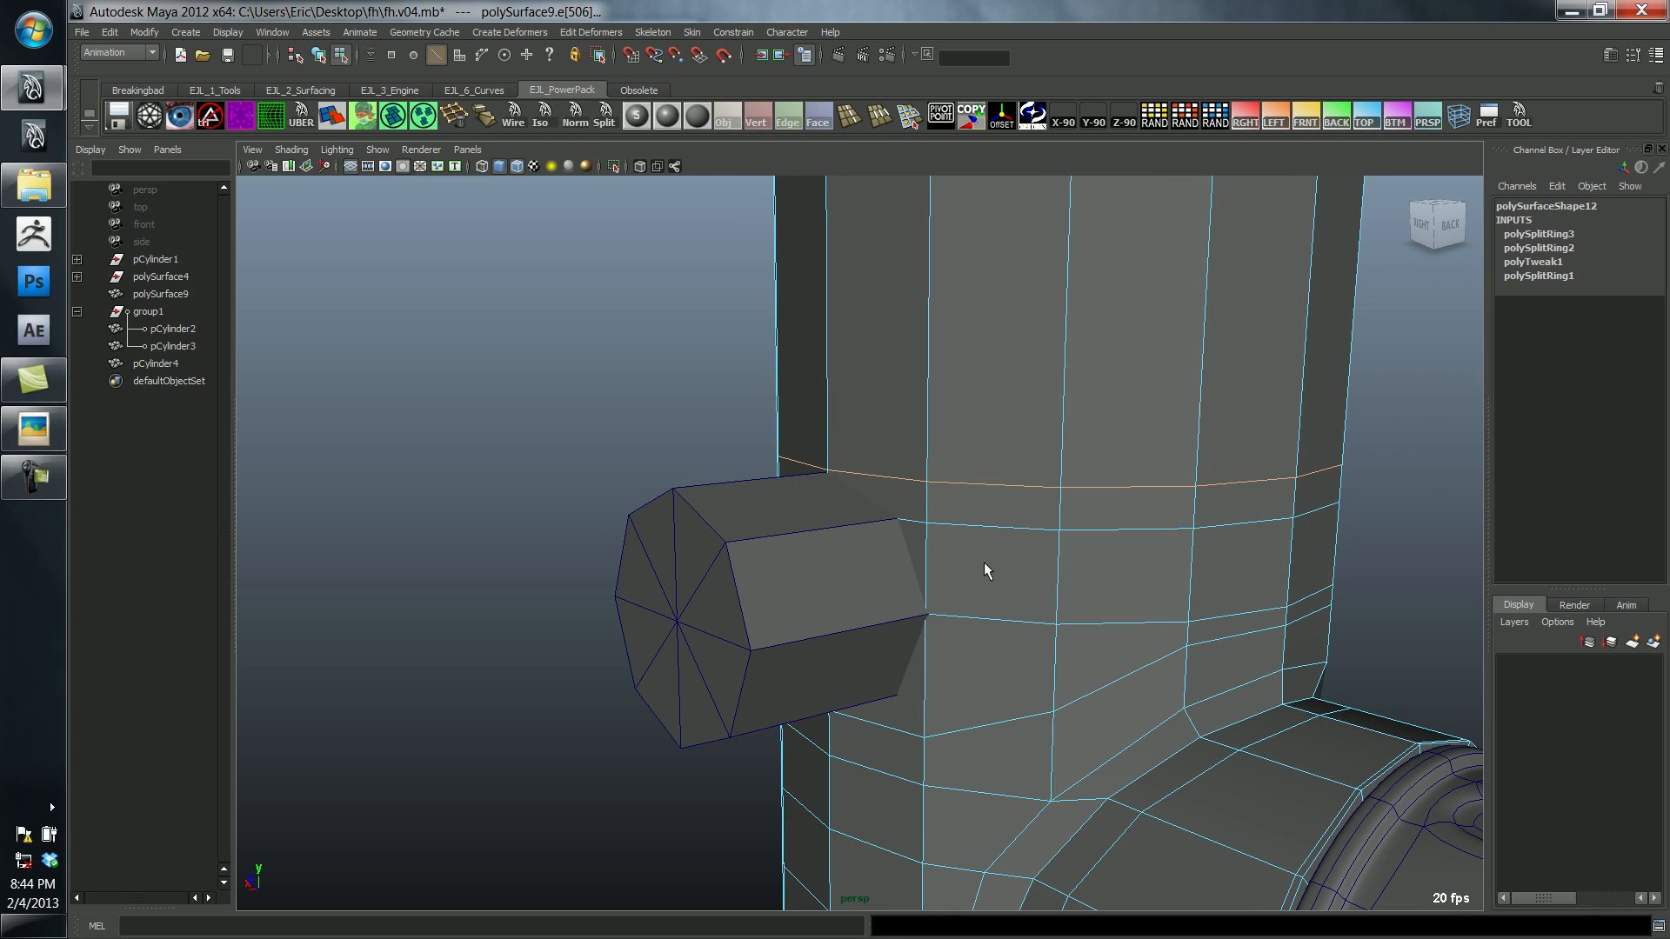
drag(984, 571, 1075, 511)
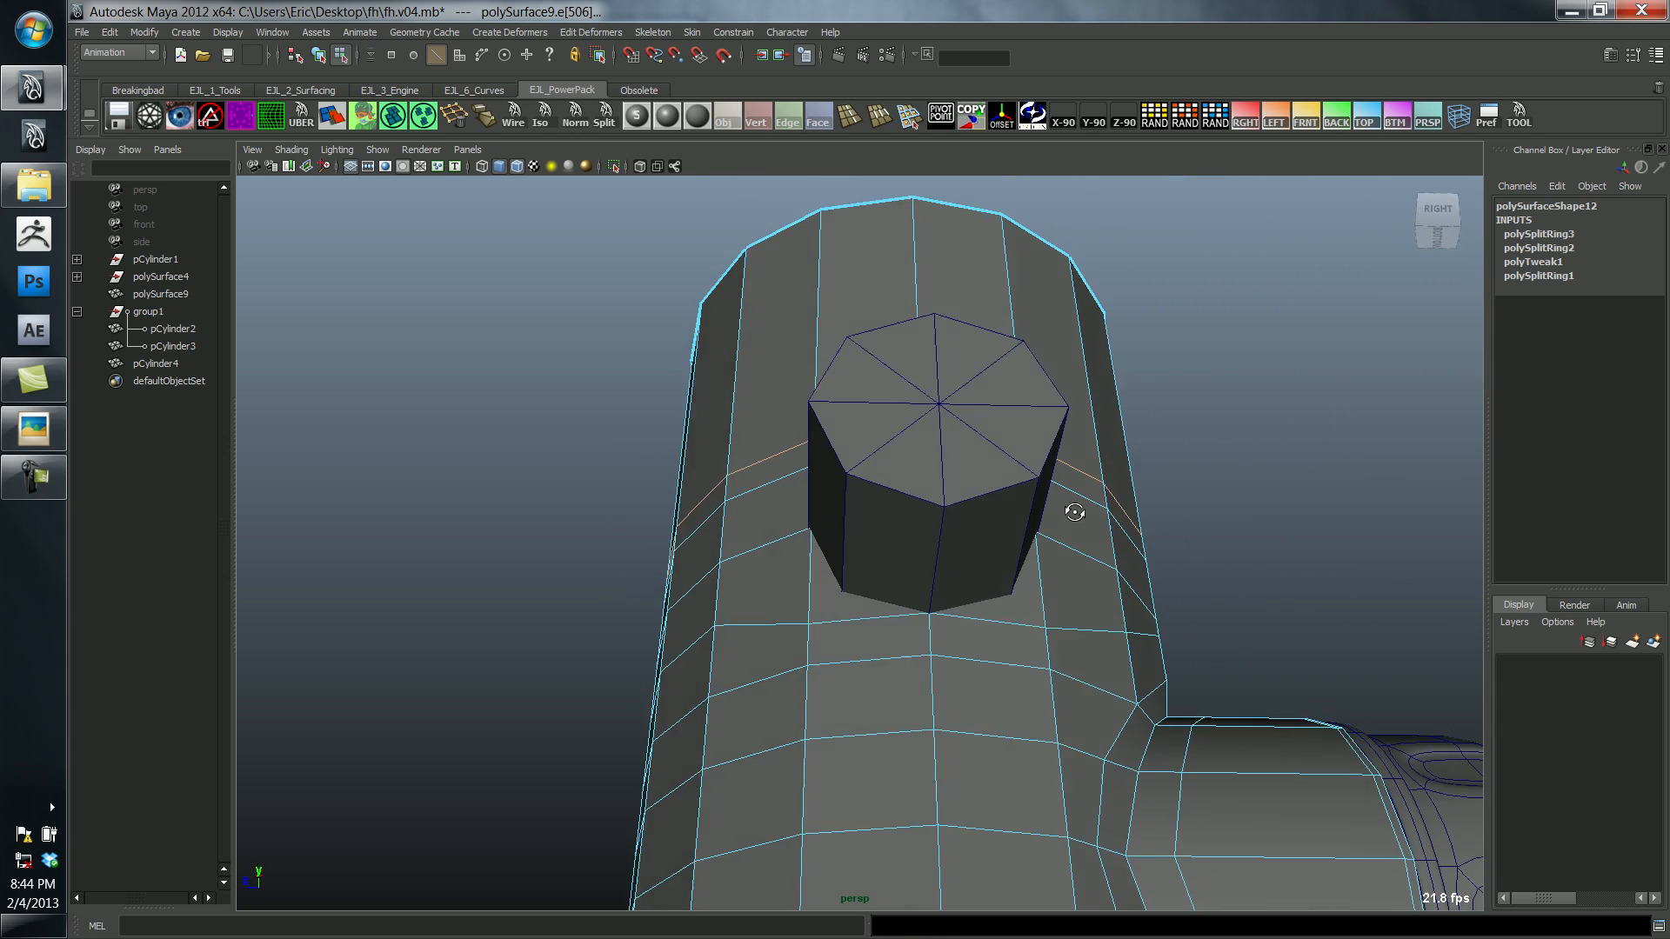
drag(1076, 511, 990, 548)
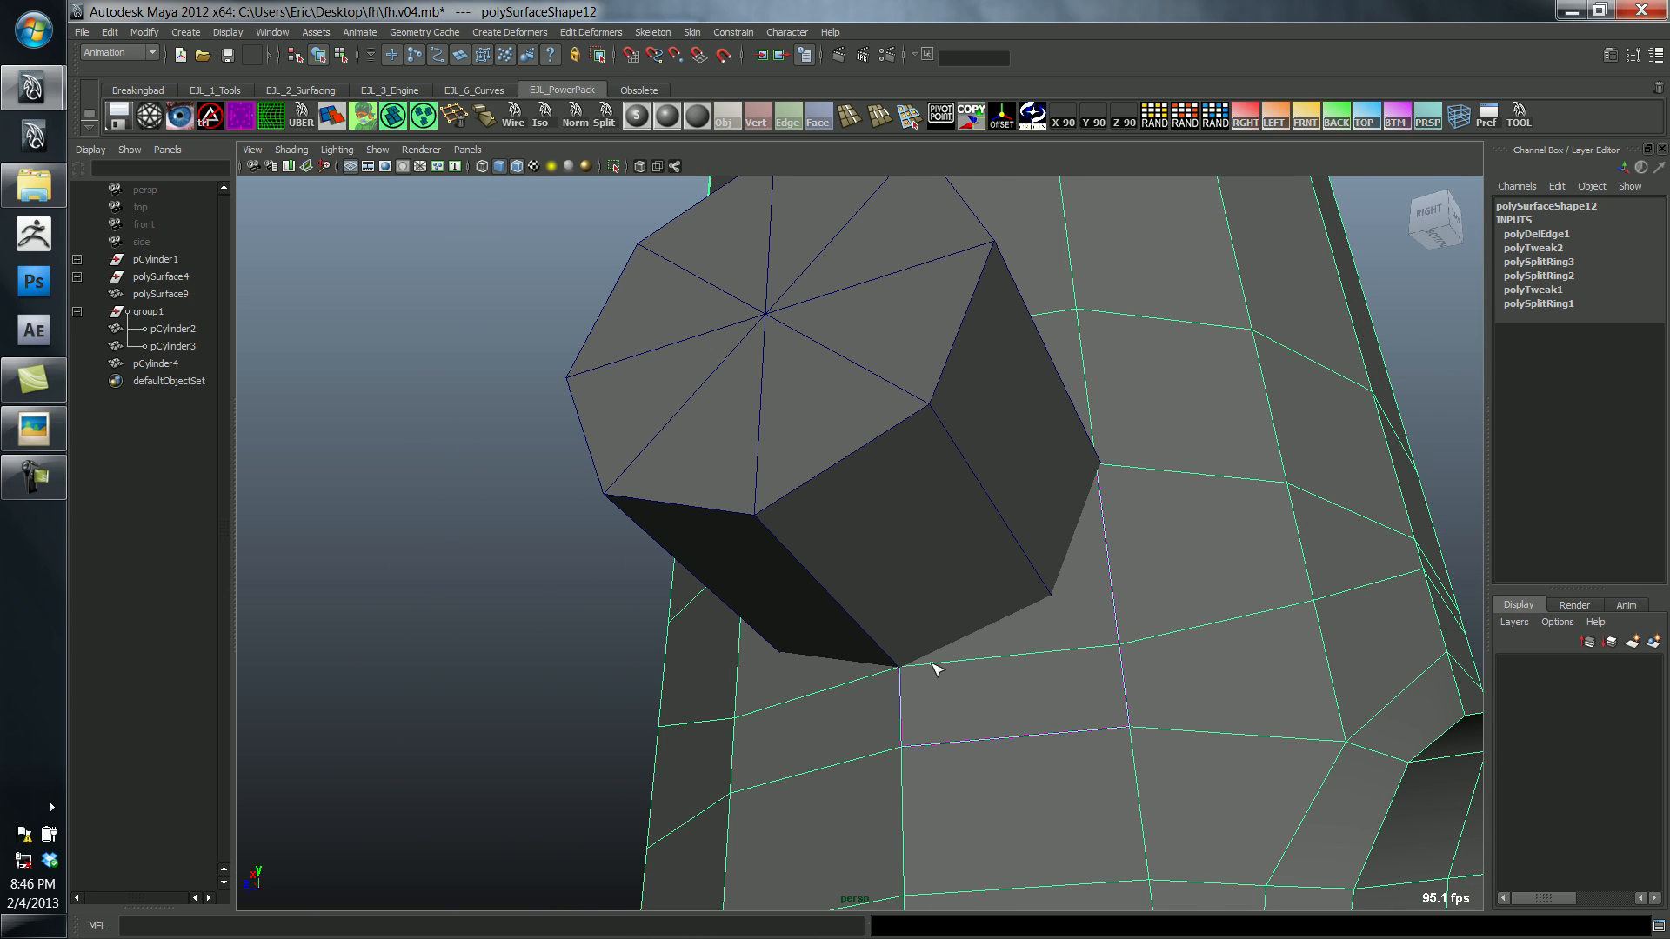
mouse_move(1106, 541)
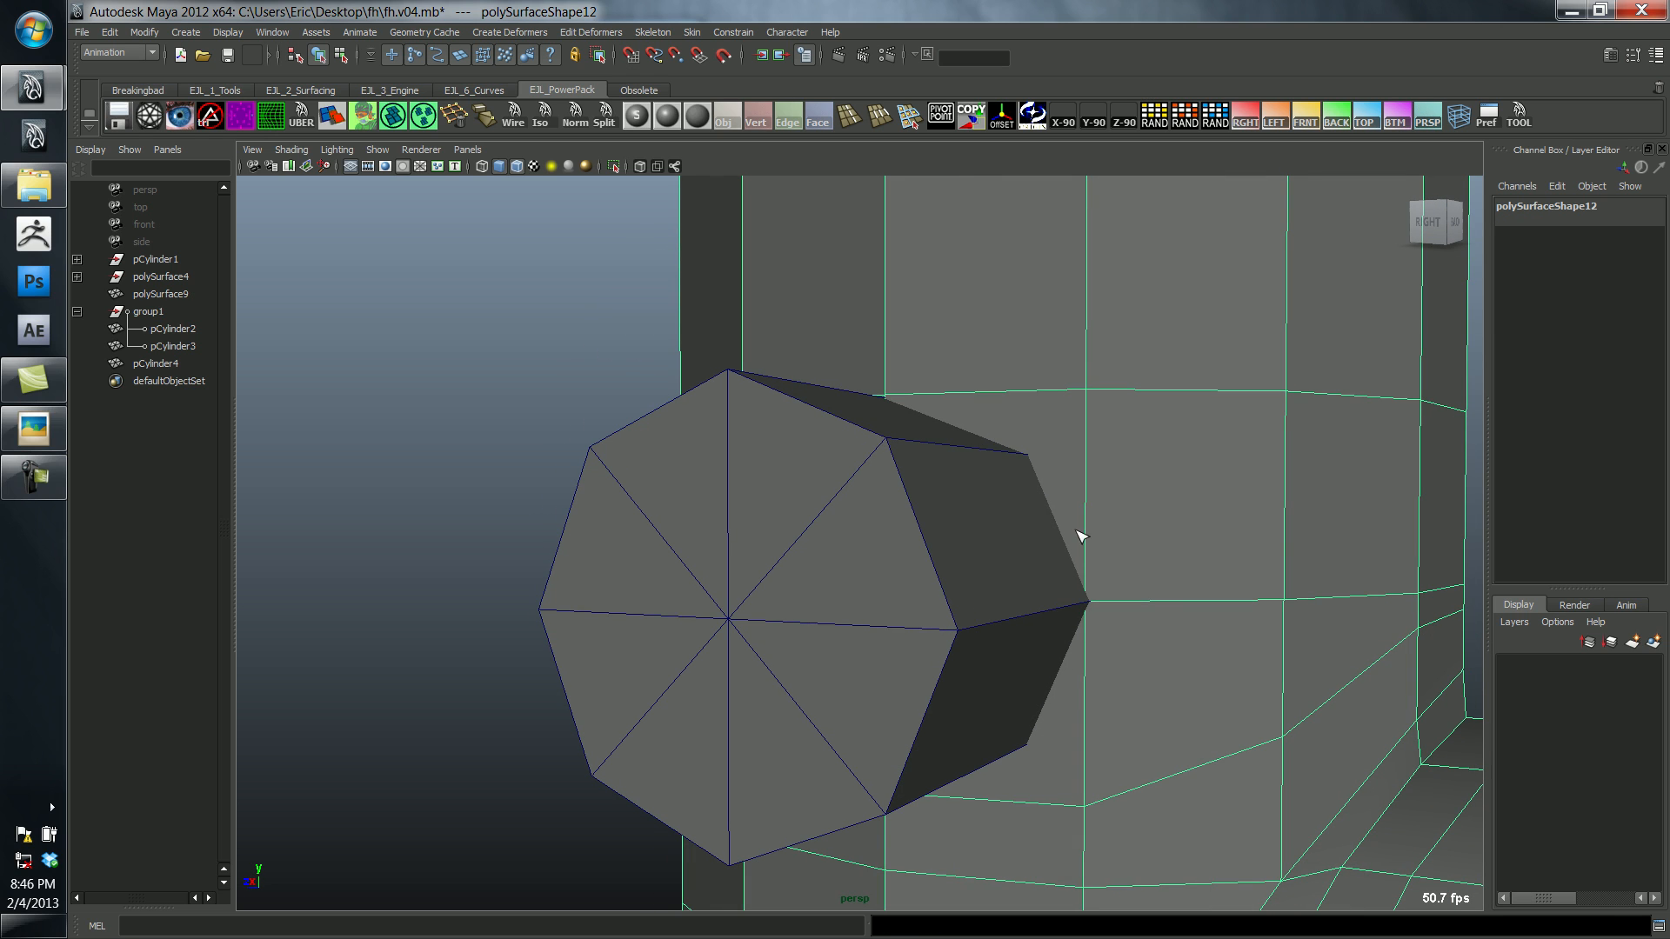
Step: Delete an edge behind the spout and split a new edge into the body face there
click(161, 292)
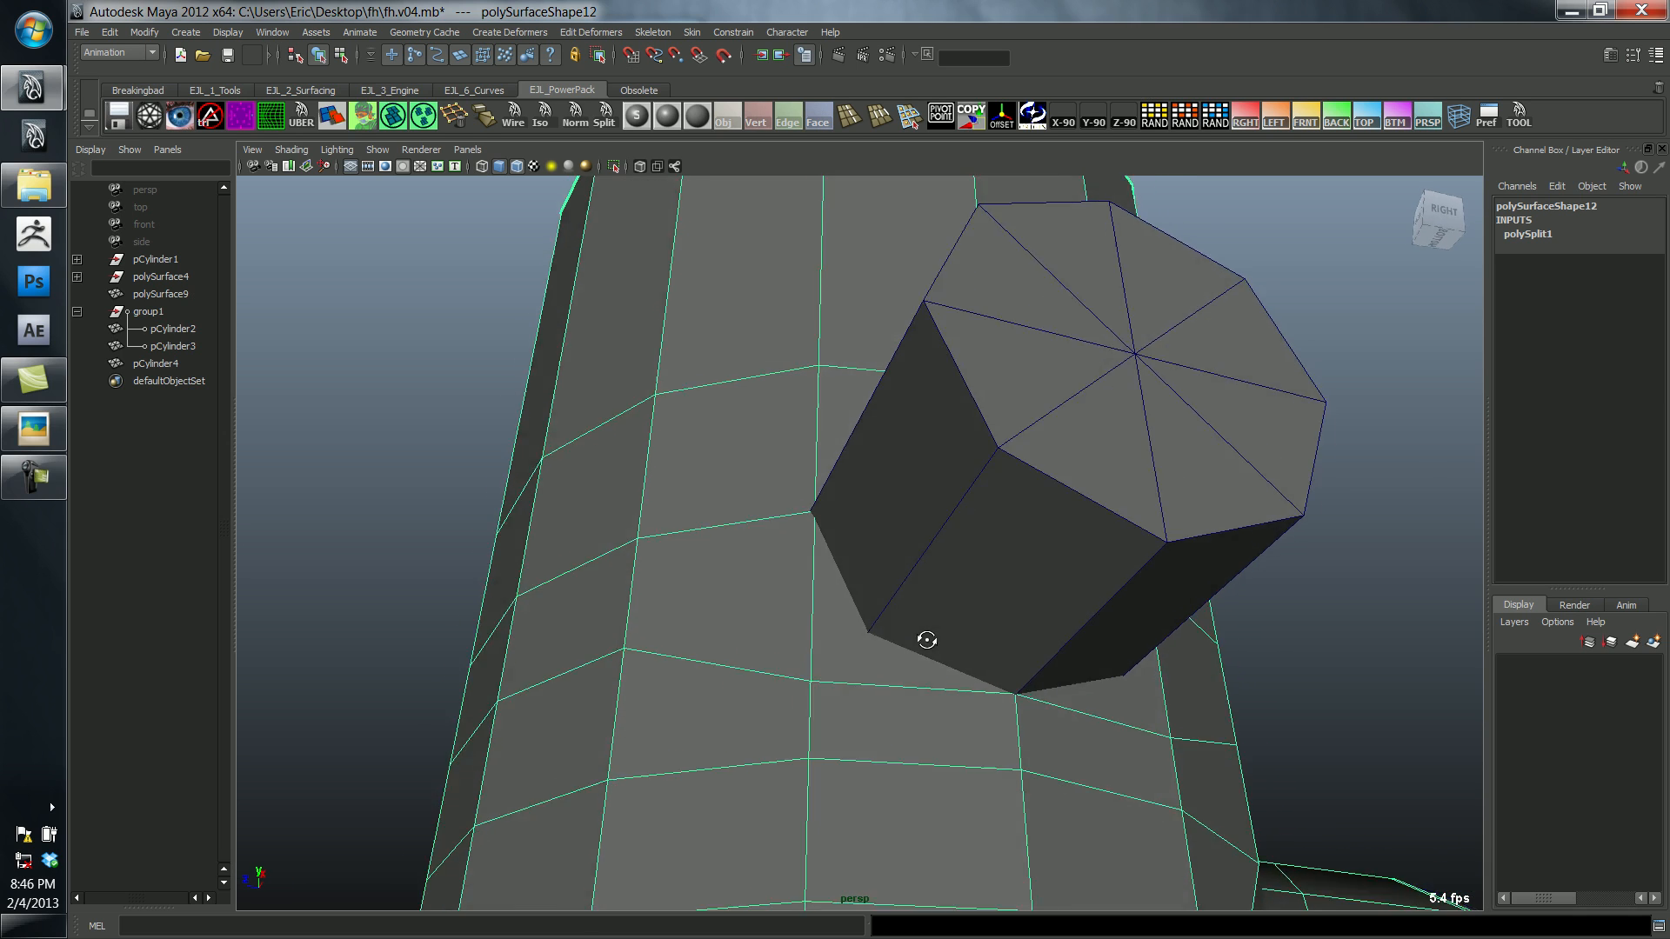
drag(927, 640, 950, 661)
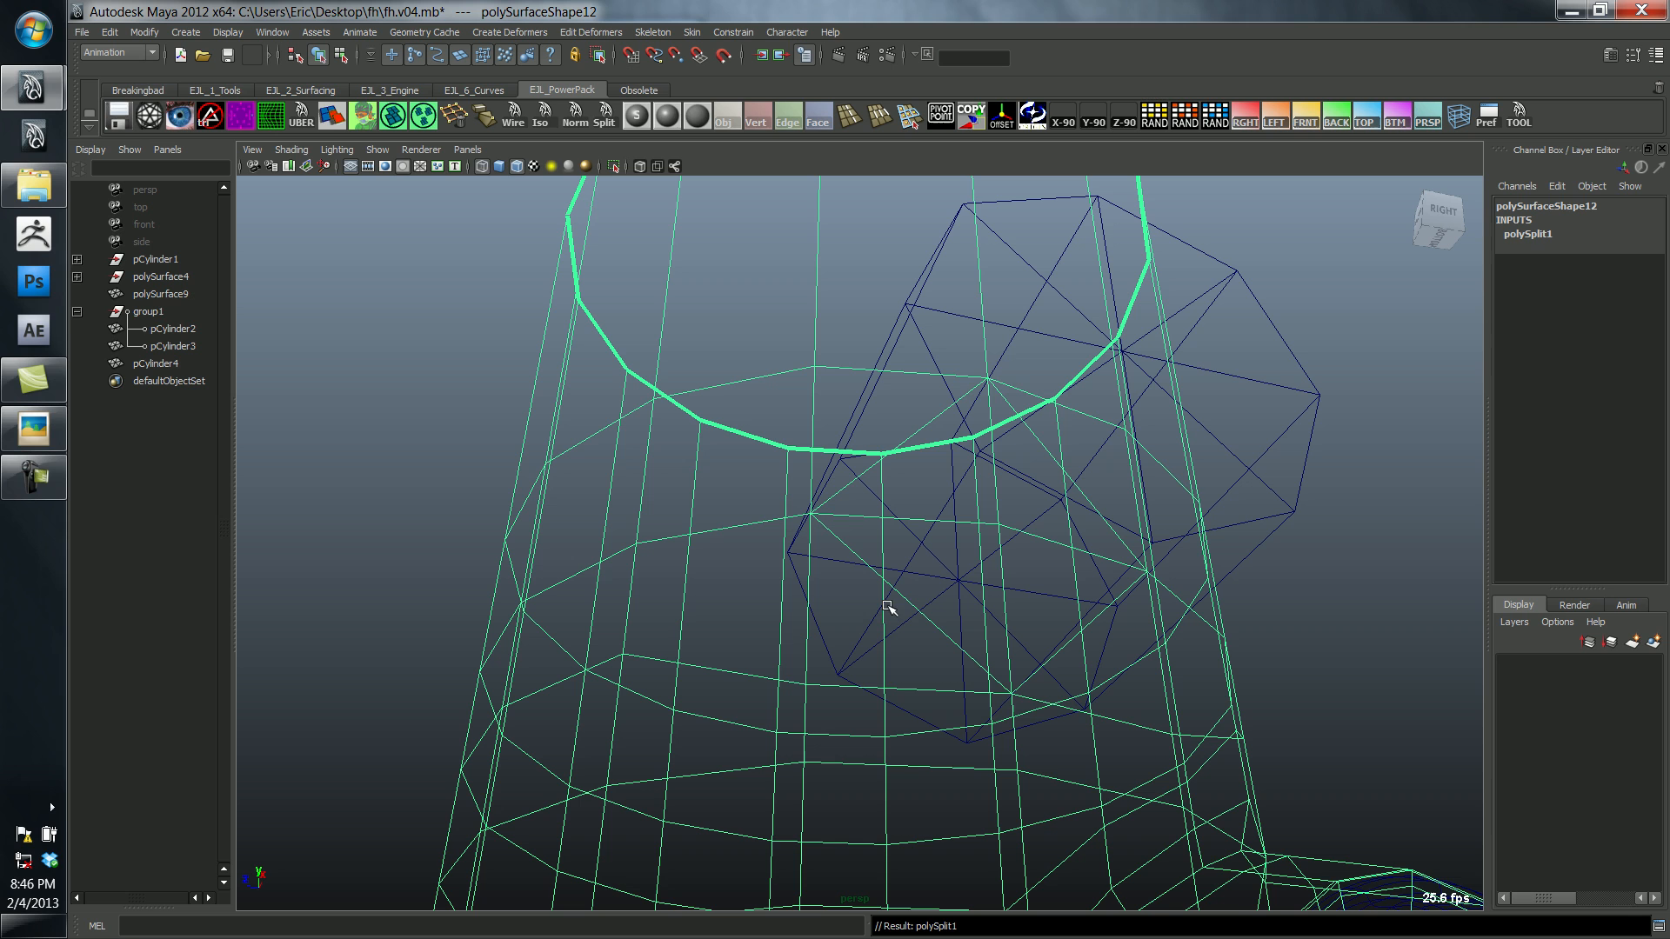
mouse_move(924, 612)
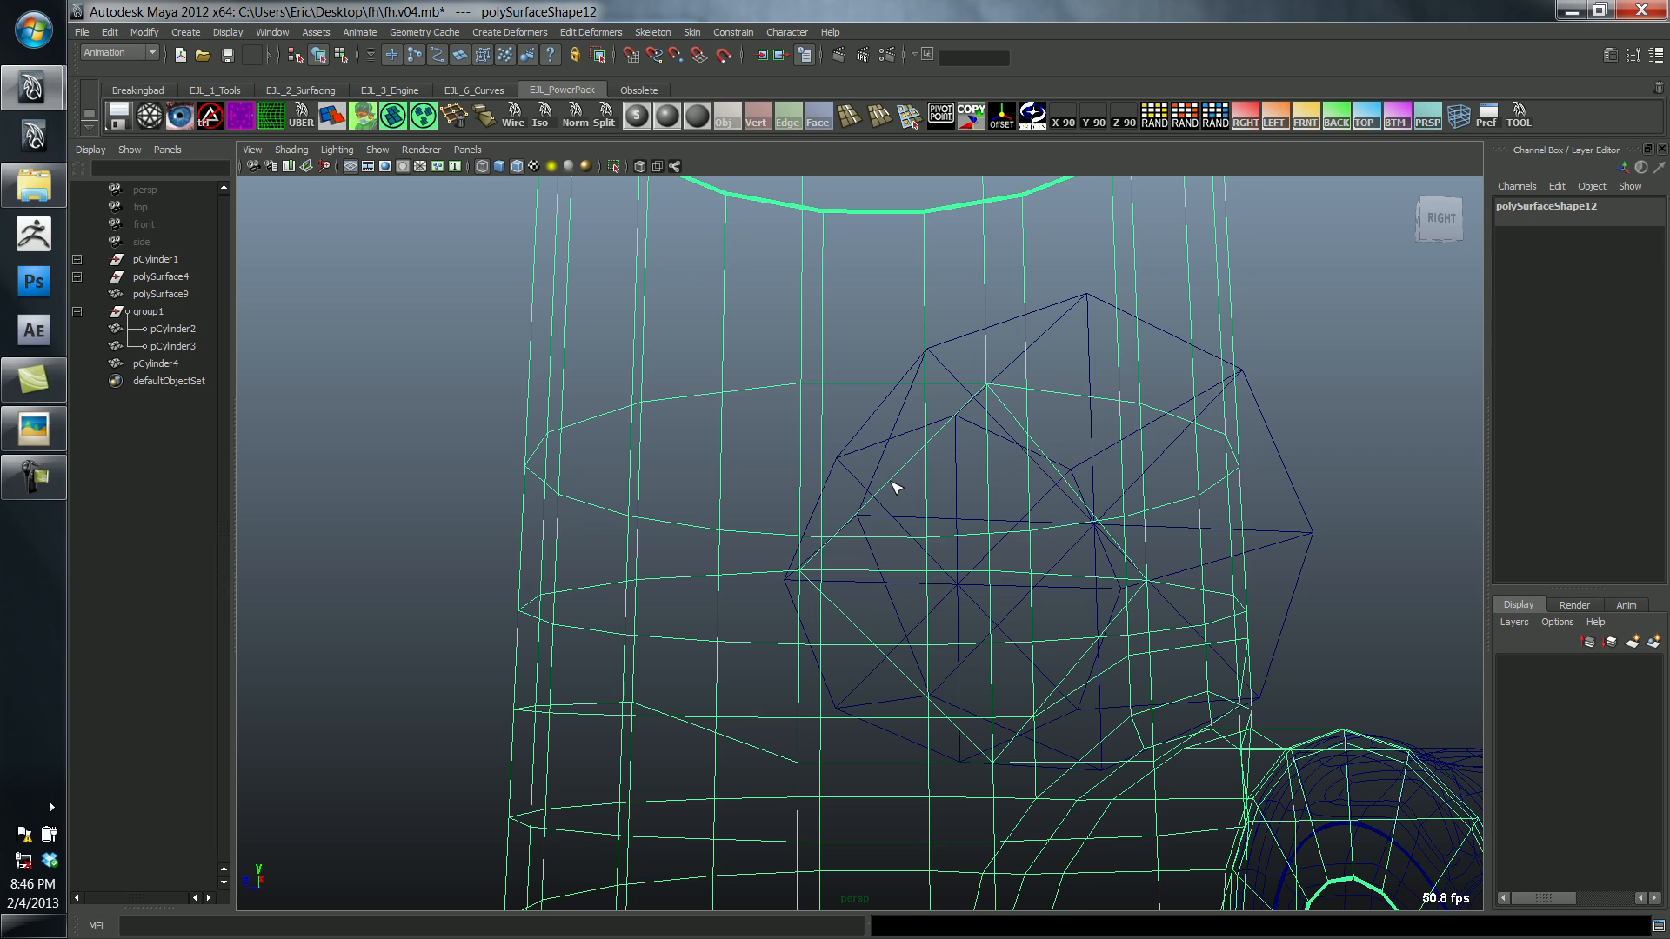
click(1070, 501)
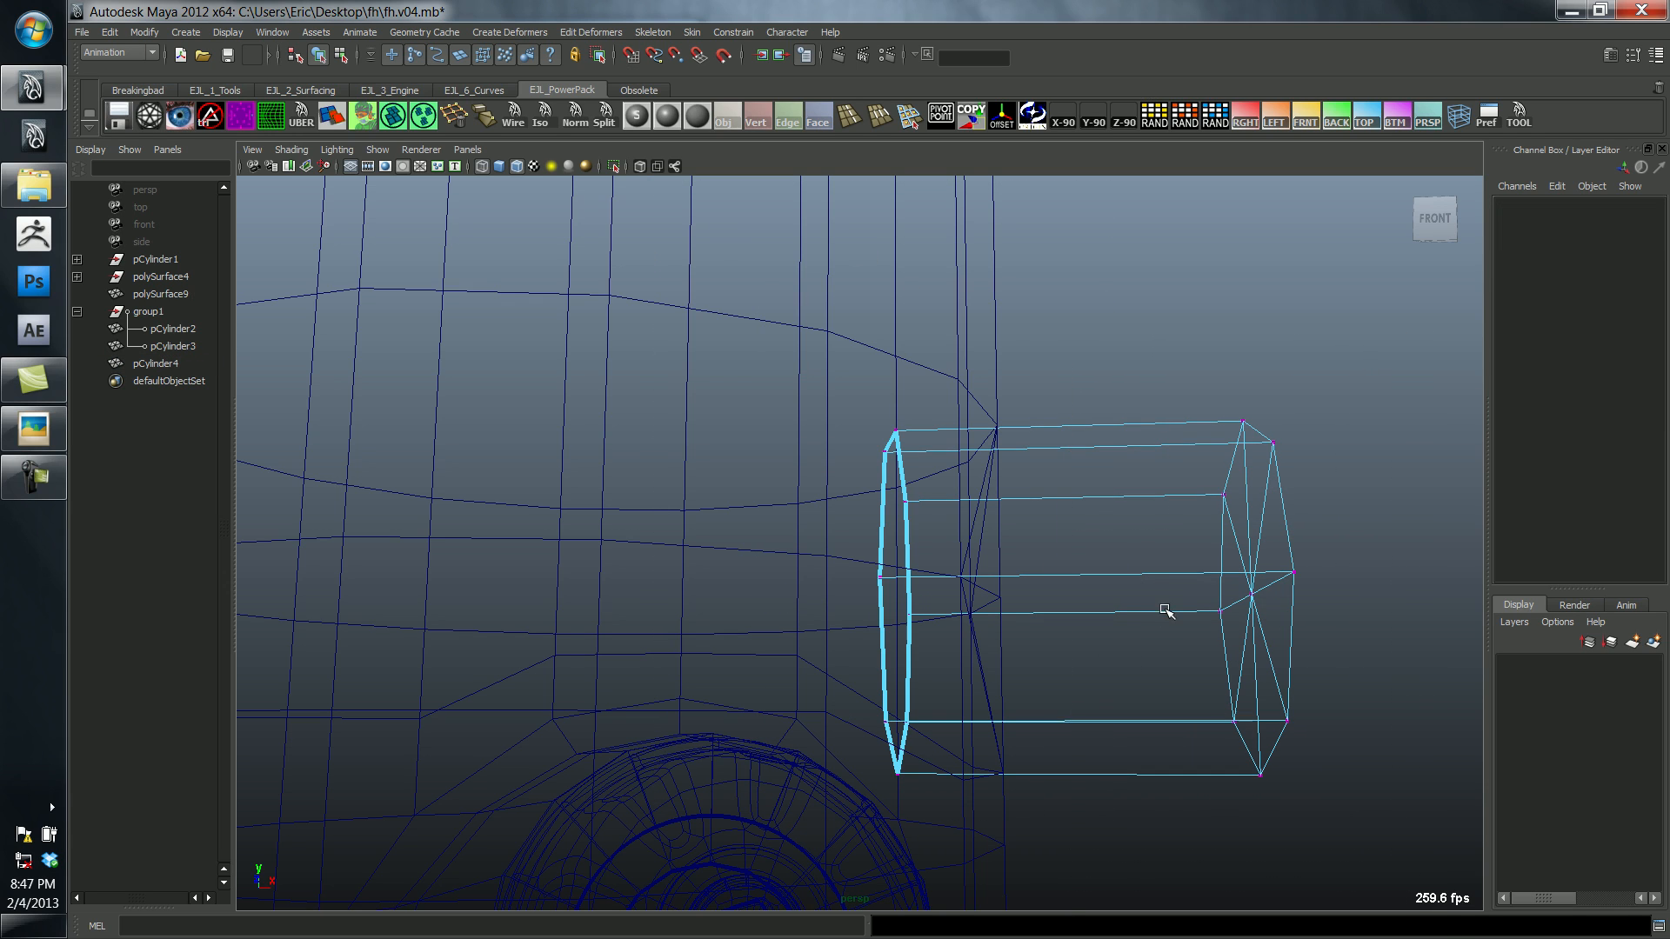
Step: Pull the spout's inner end vertices onto the body surface, then select the body mesh
click(894, 588)
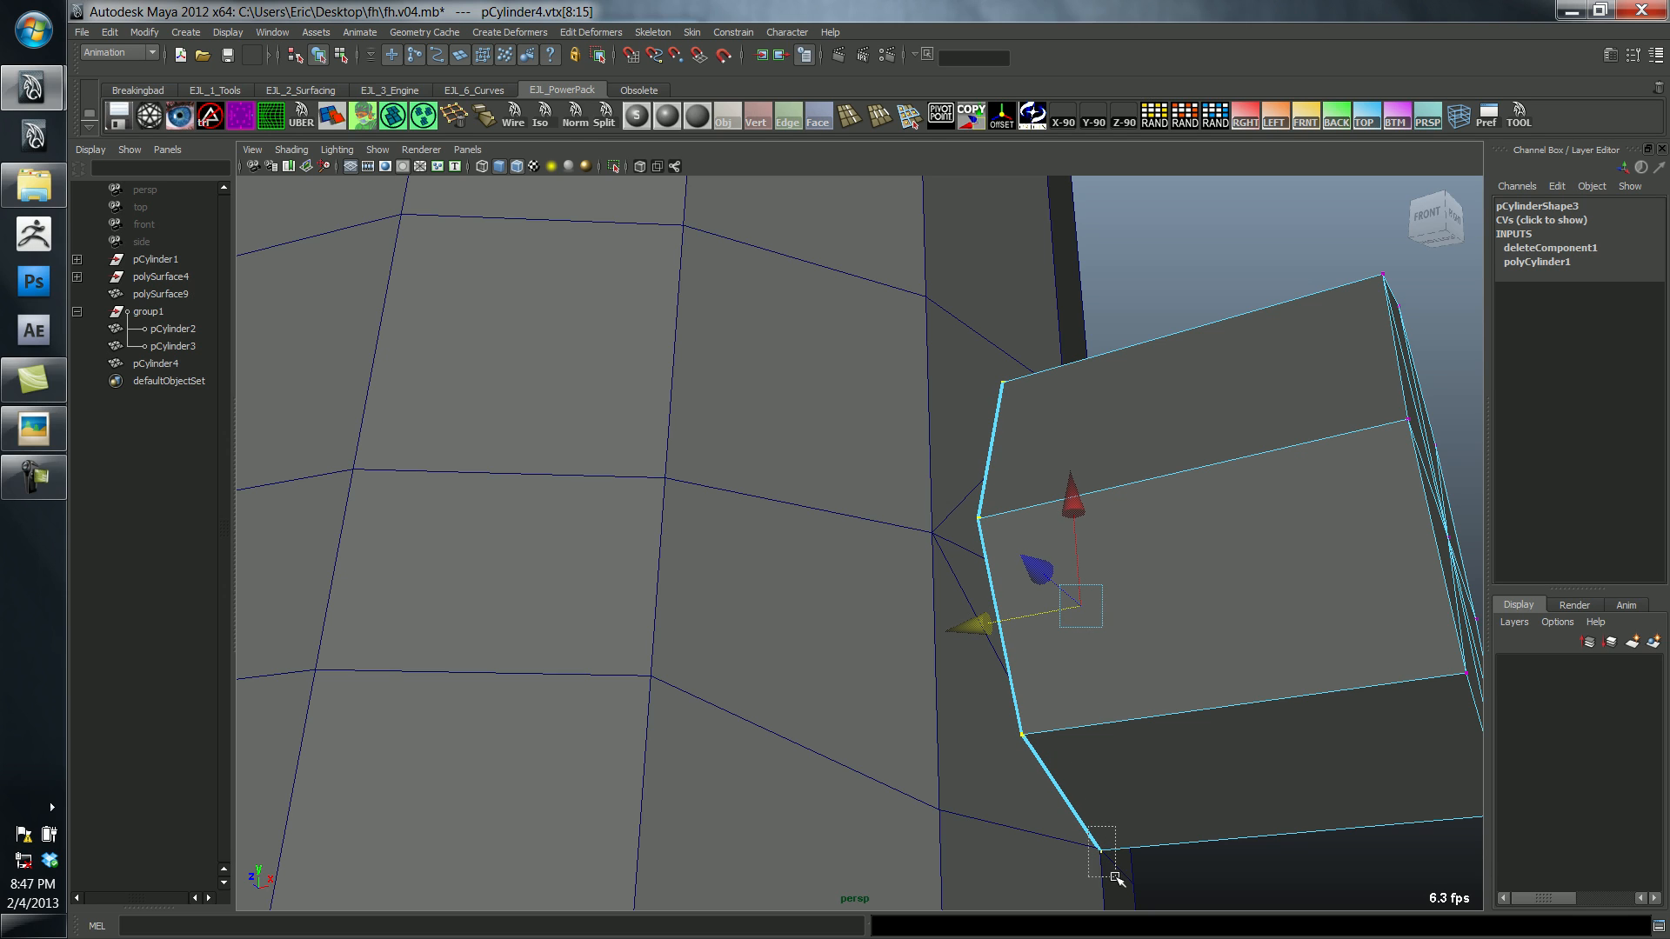
drag(1105, 853, 929, 599)
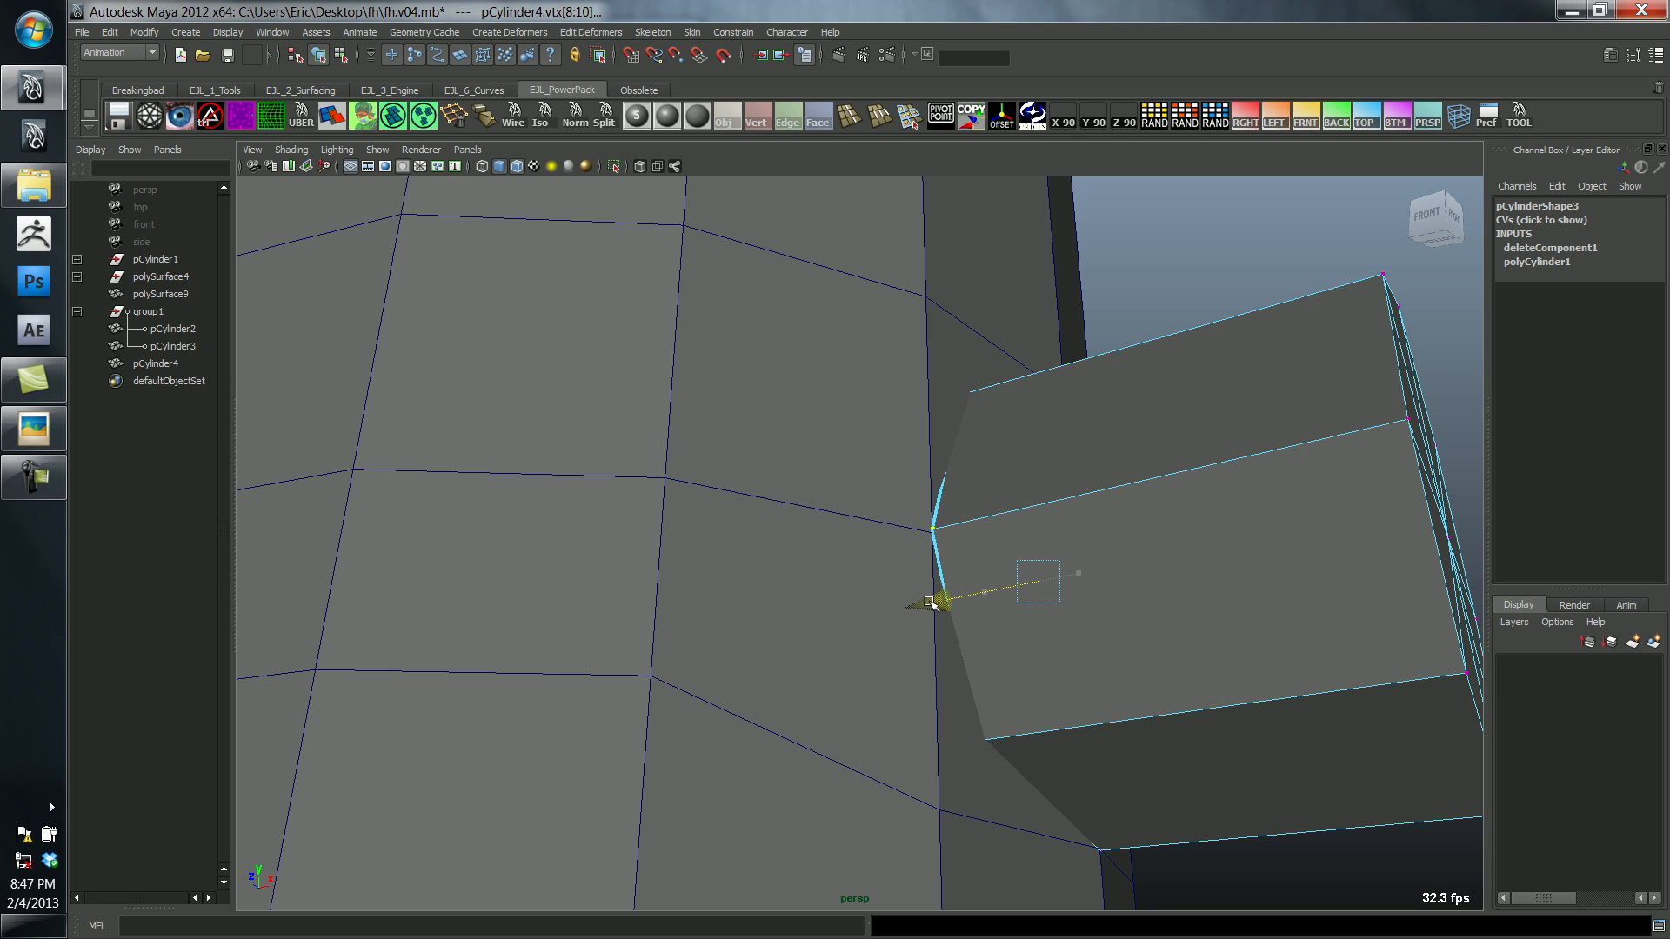
click(932, 598)
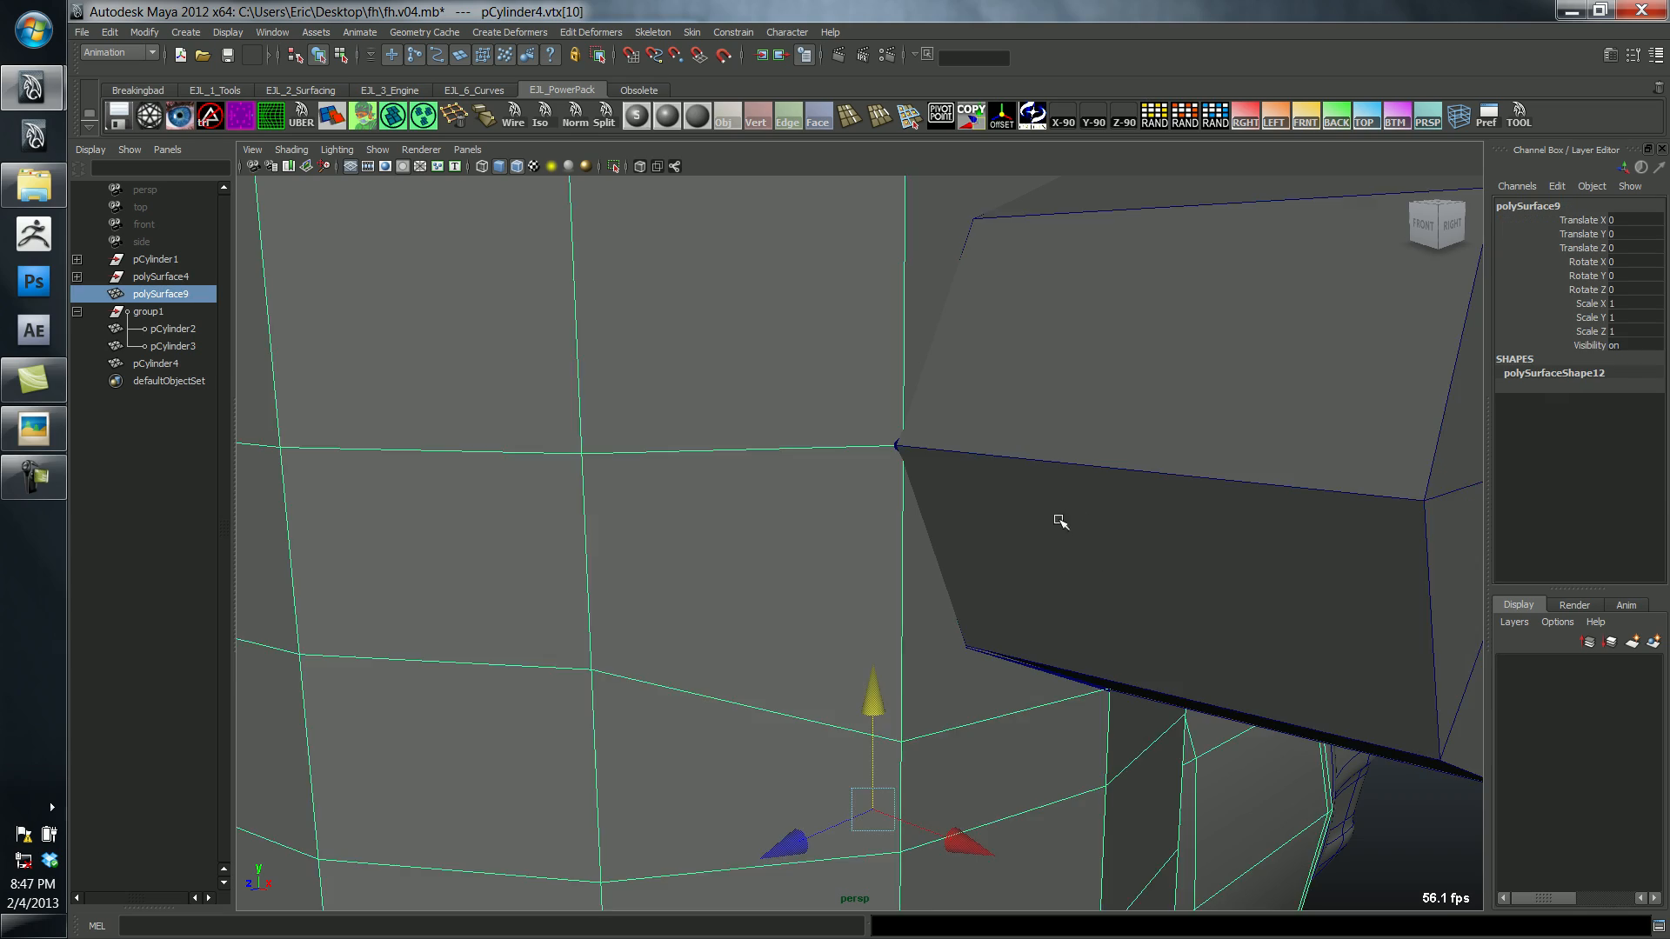
click(156, 364)
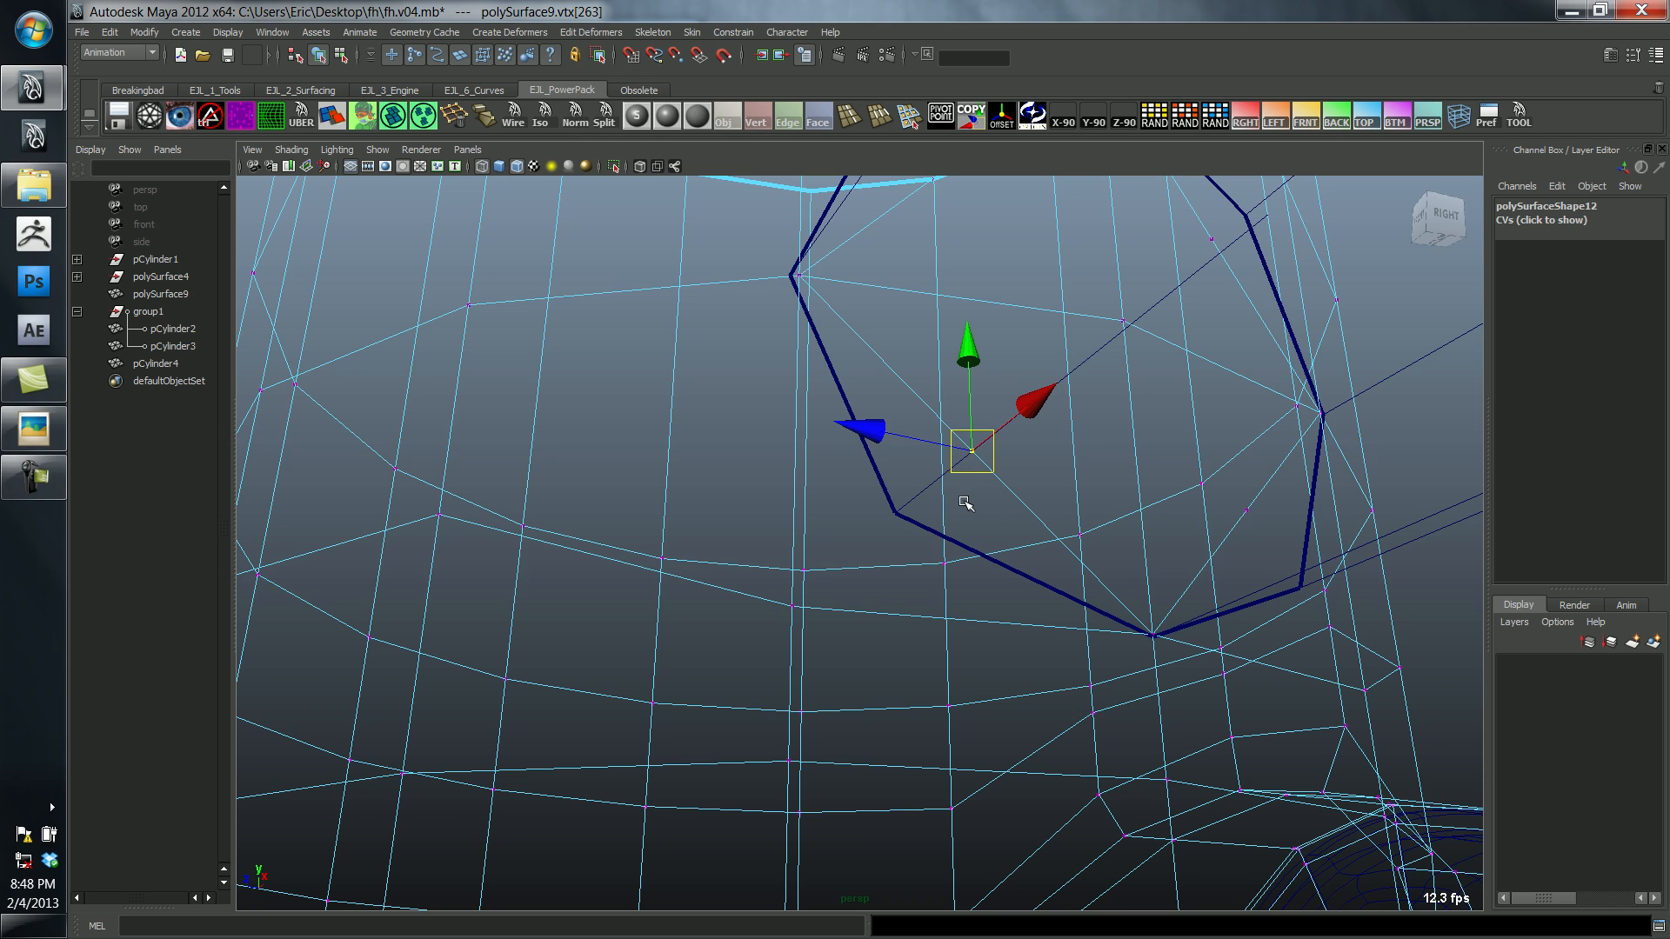
mouse_move(911, 543)
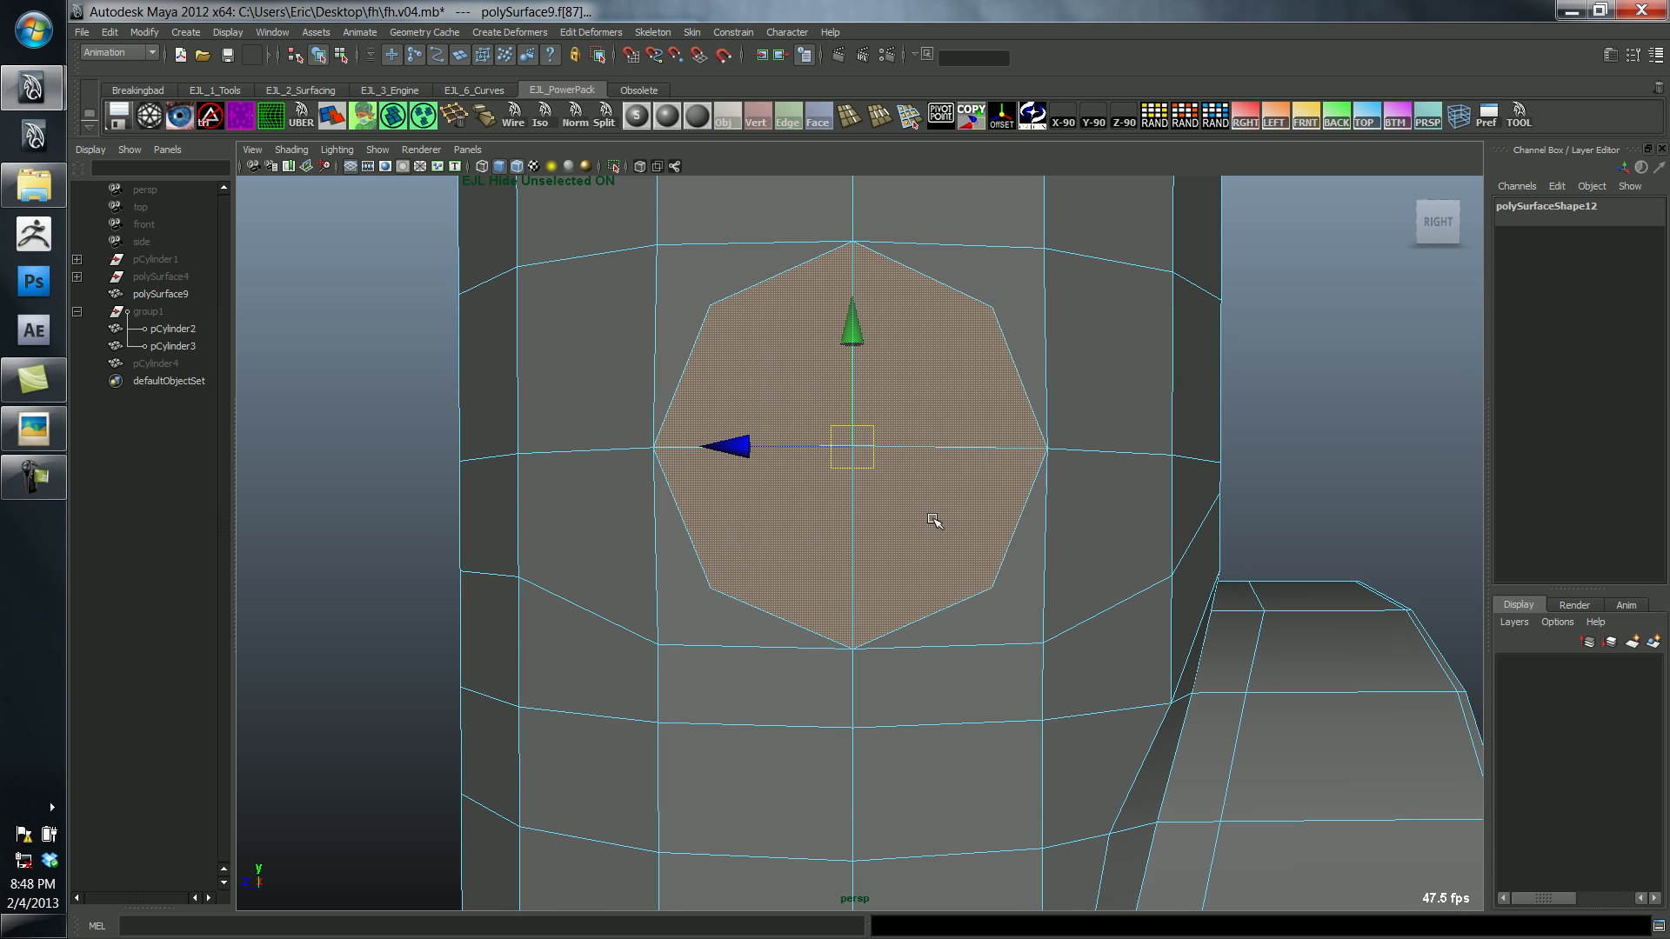
Step: Delete the octagonal body face behind the spout to open a hole for it
click(929, 520)
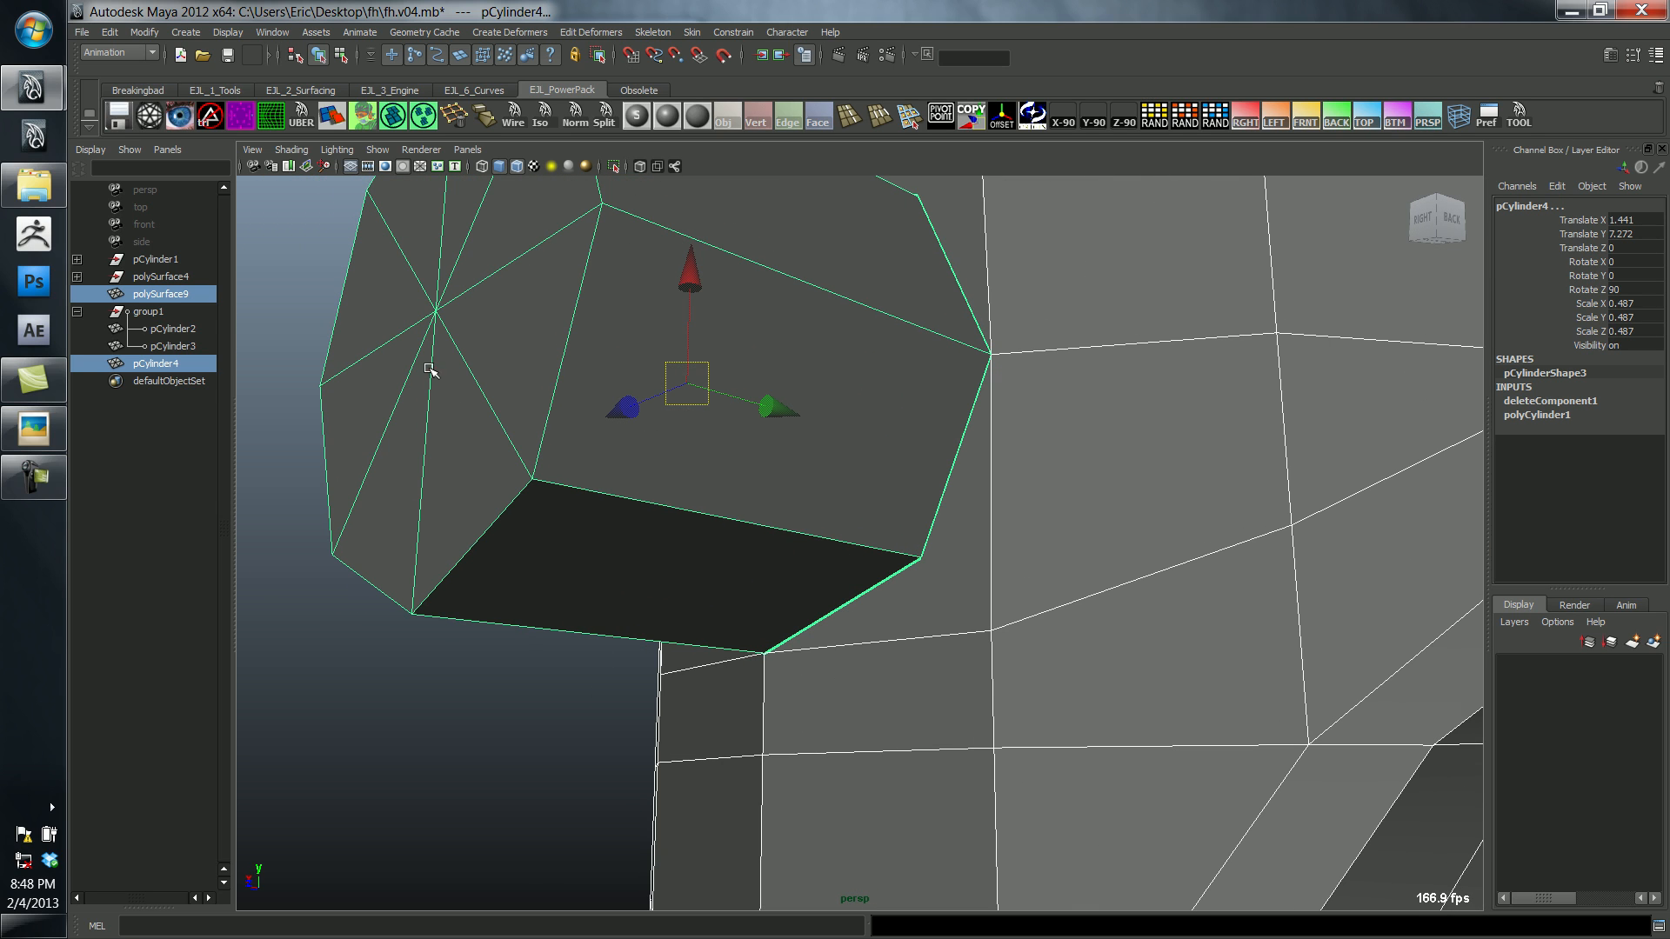
mouse_move(454, 520)
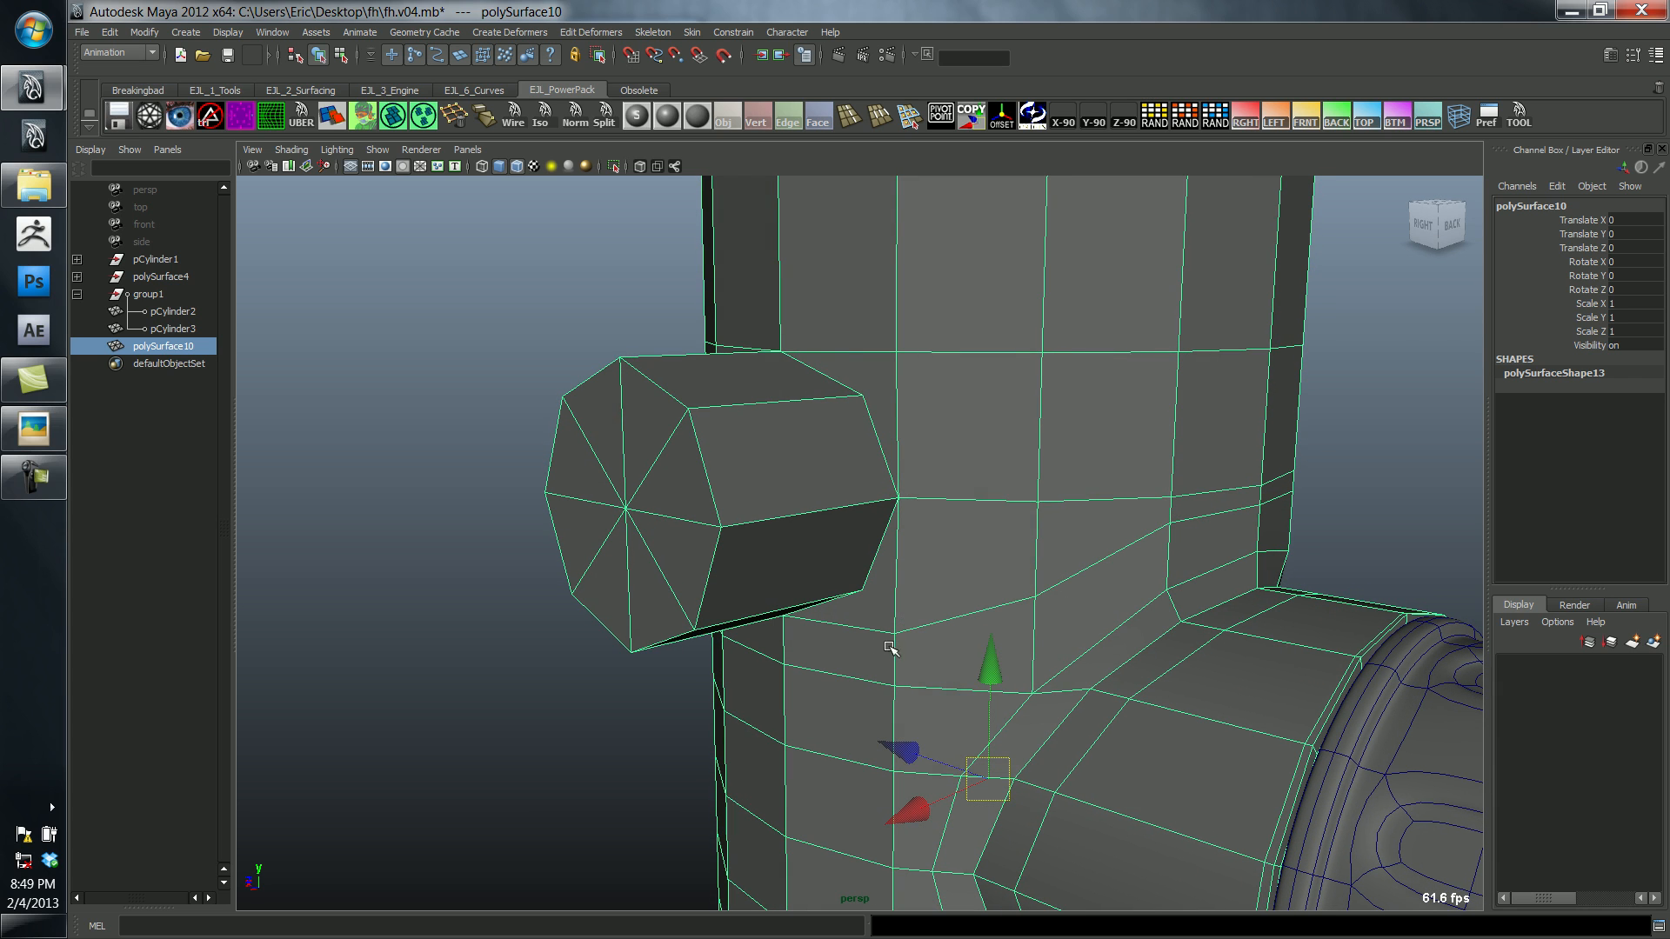
mouse_move(1230, 577)
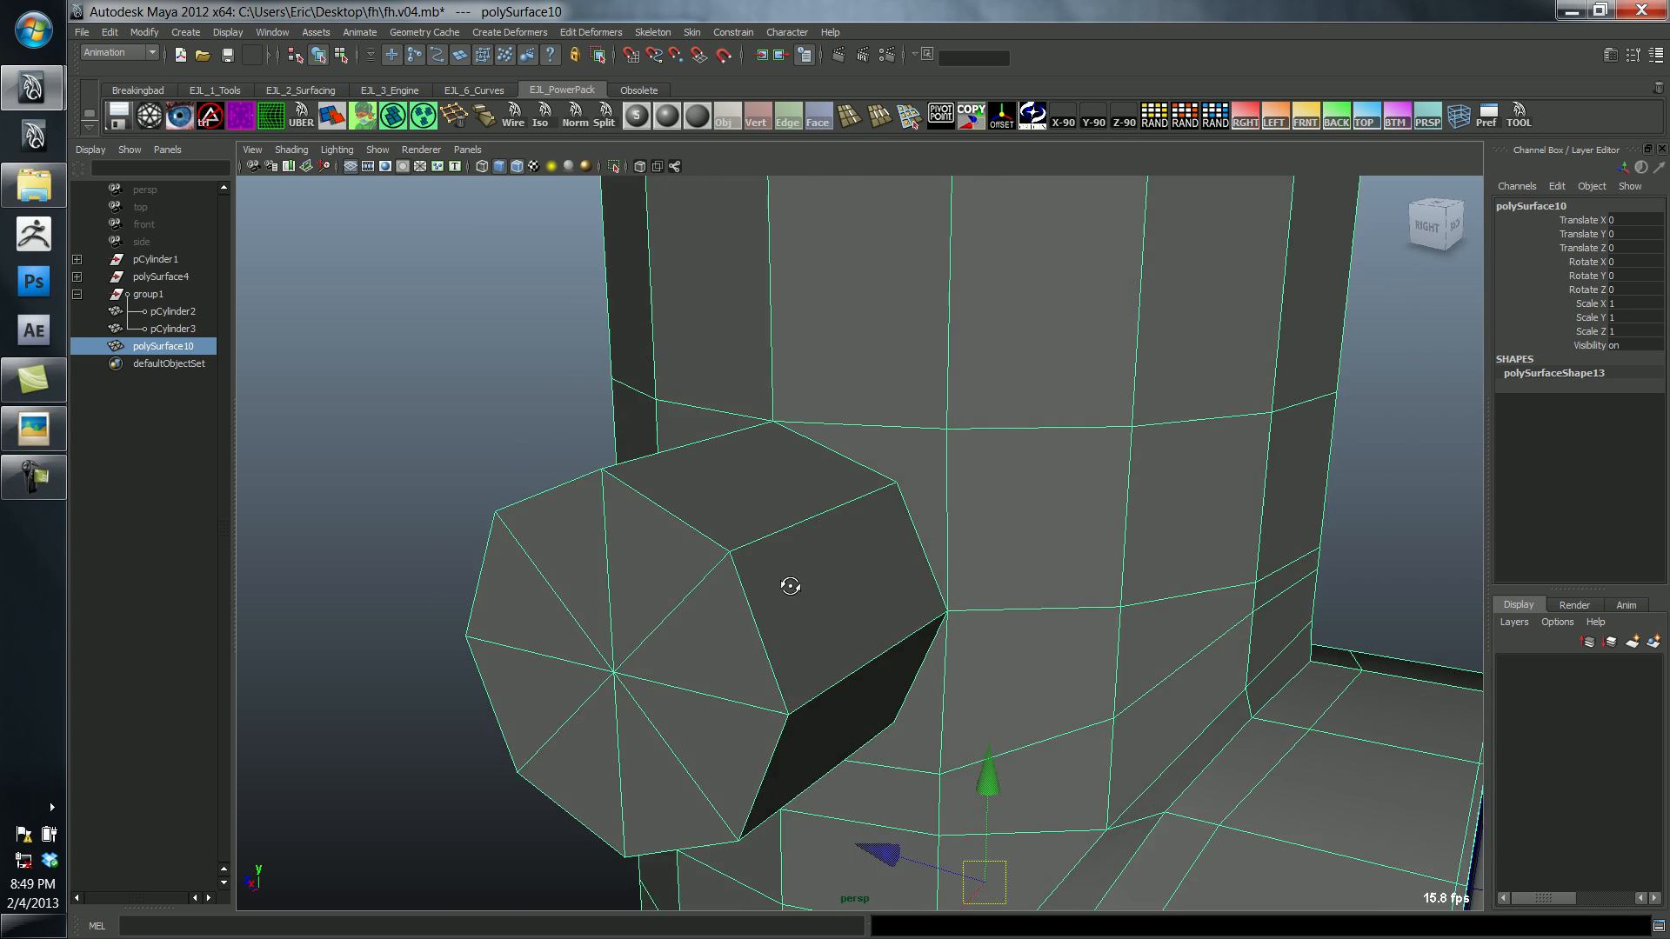
Step: Merge the border vertices and smooth polySurface10 so the spout rounds into the body
drag(792, 587, 661, 553)
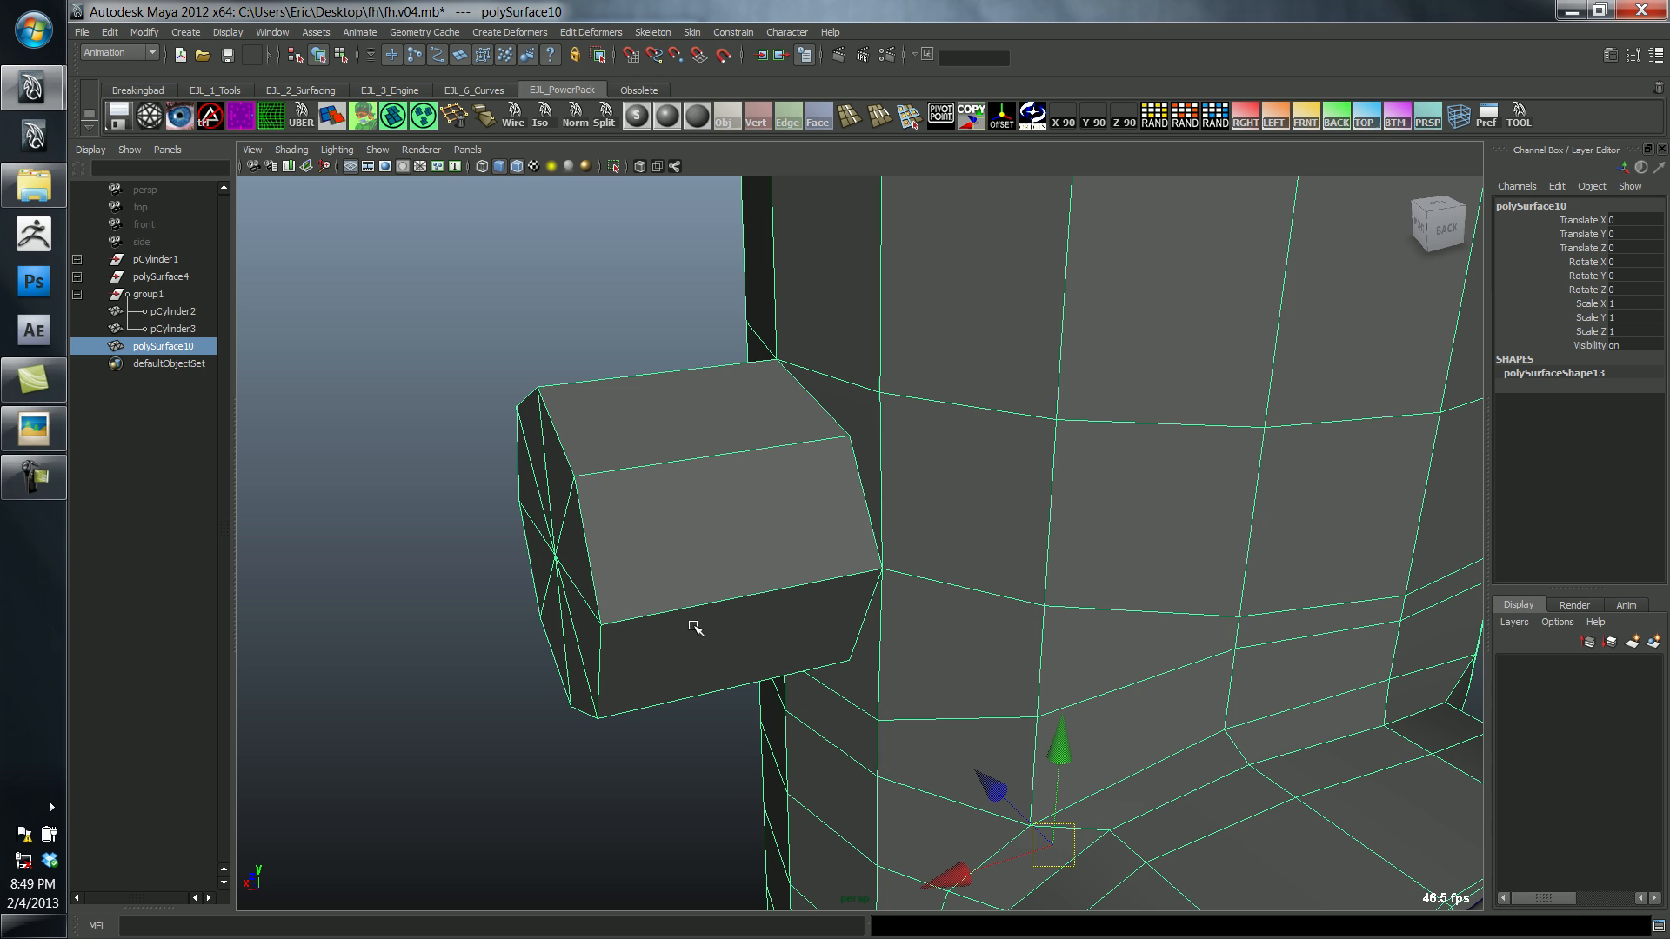
key(space)
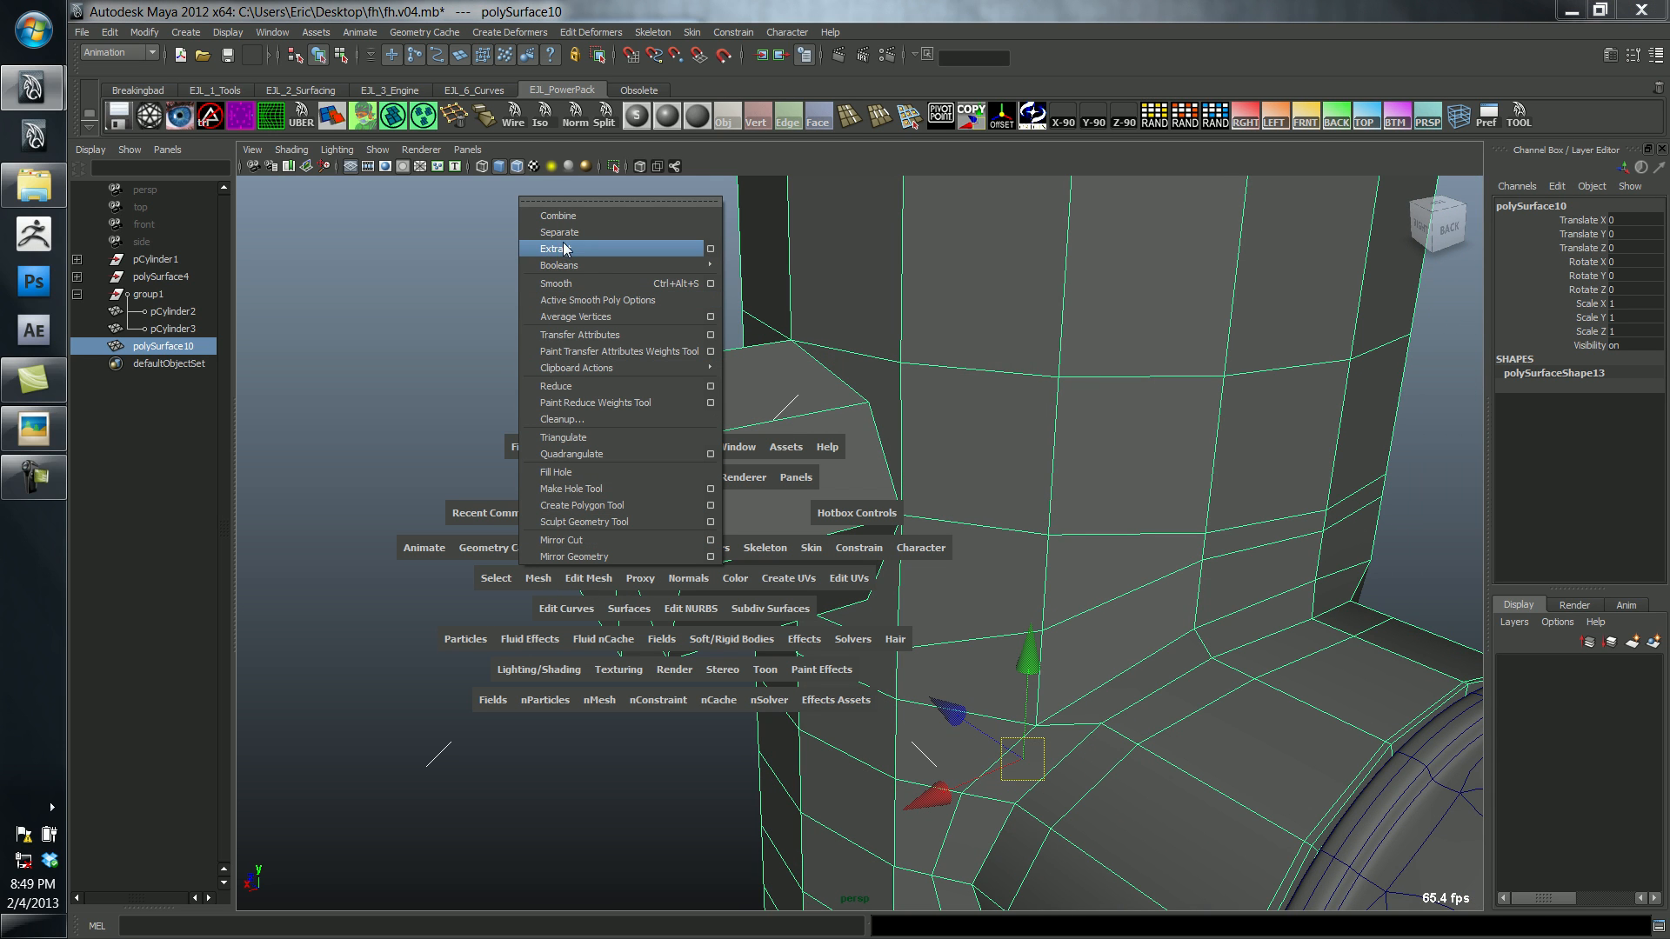
mouse_move(581, 316)
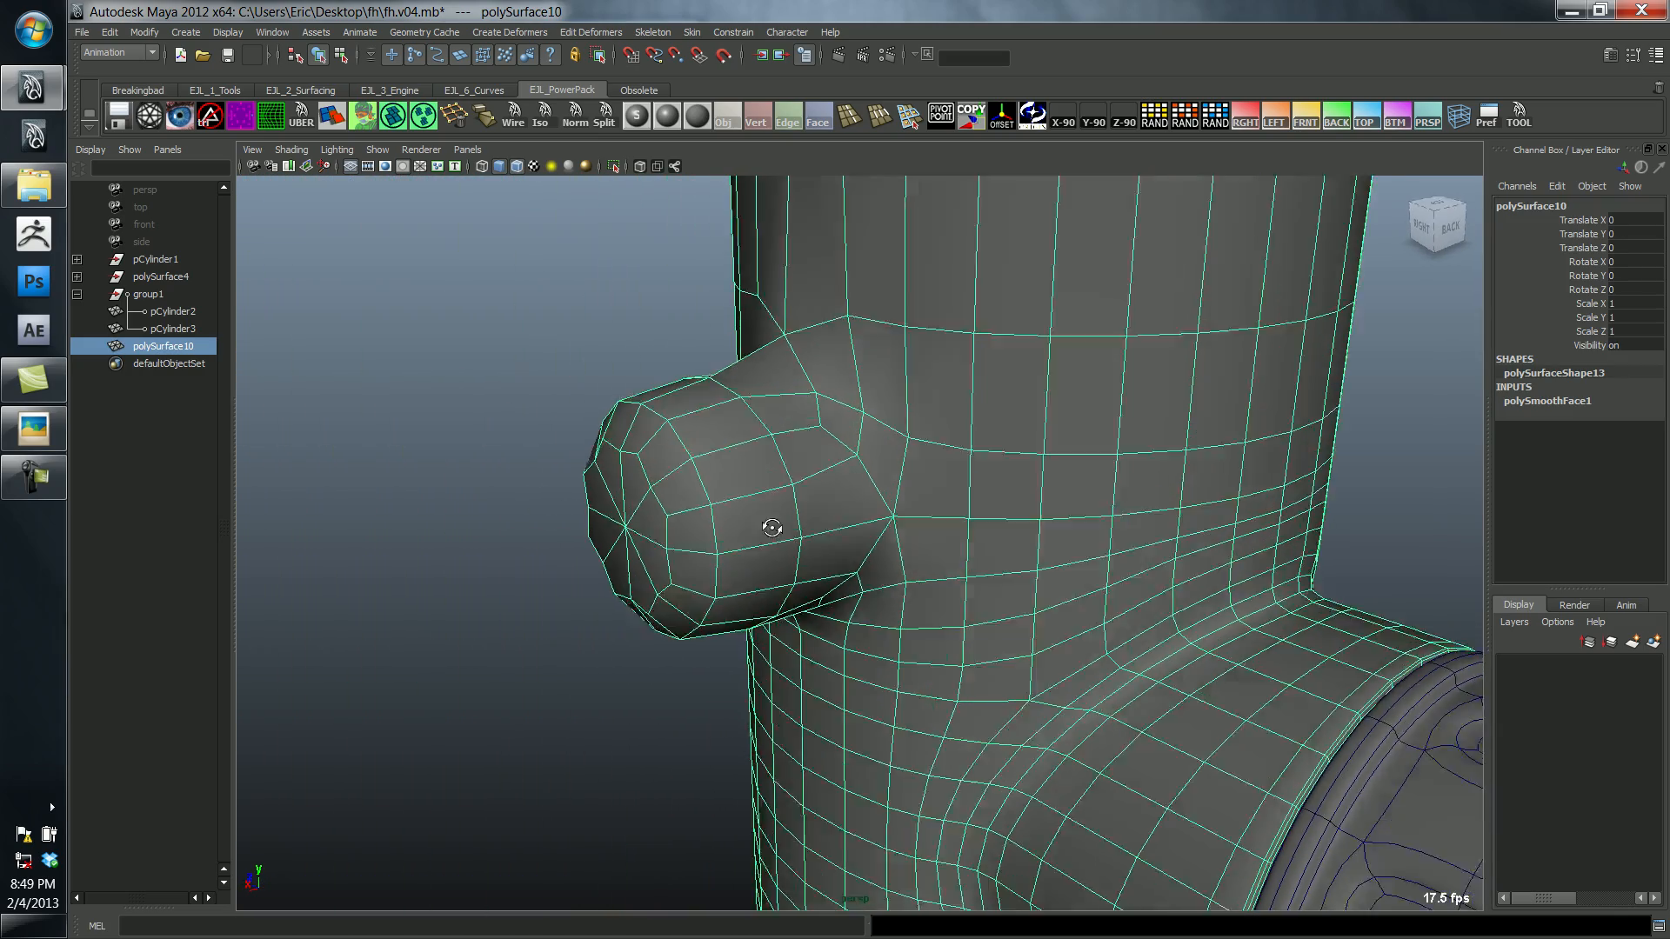
drag(773, 527, 1049, 508)
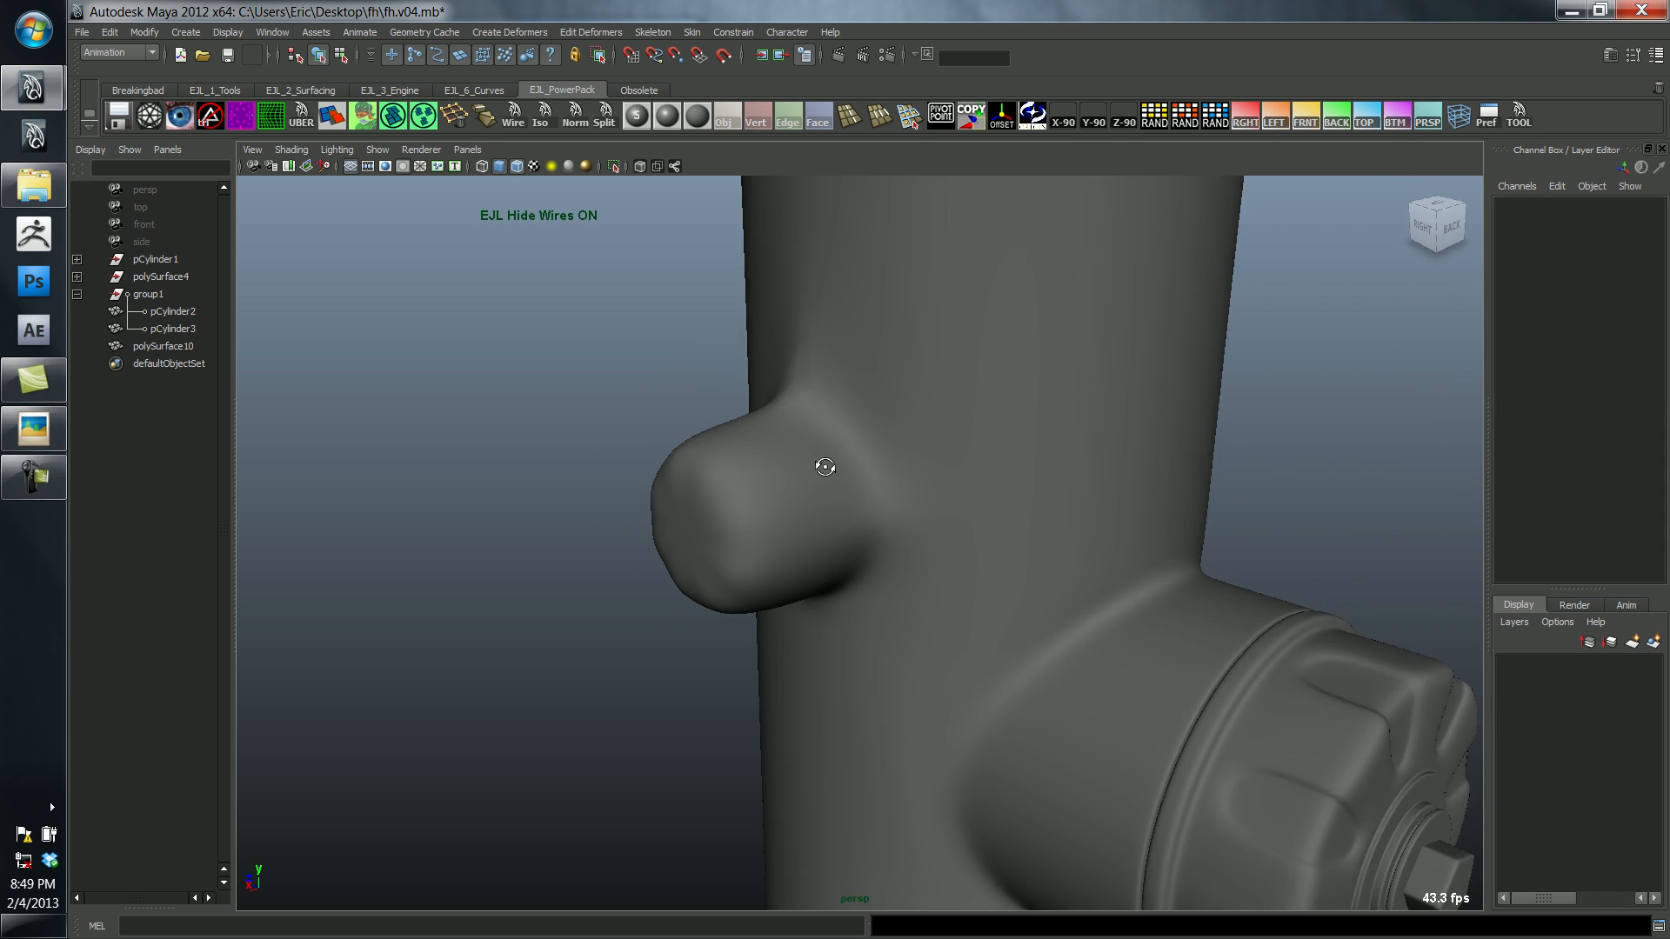
Step: Toggle wireframe-on-shaded off and back on to check the spout, then deselect the mesh
click(163, 347)
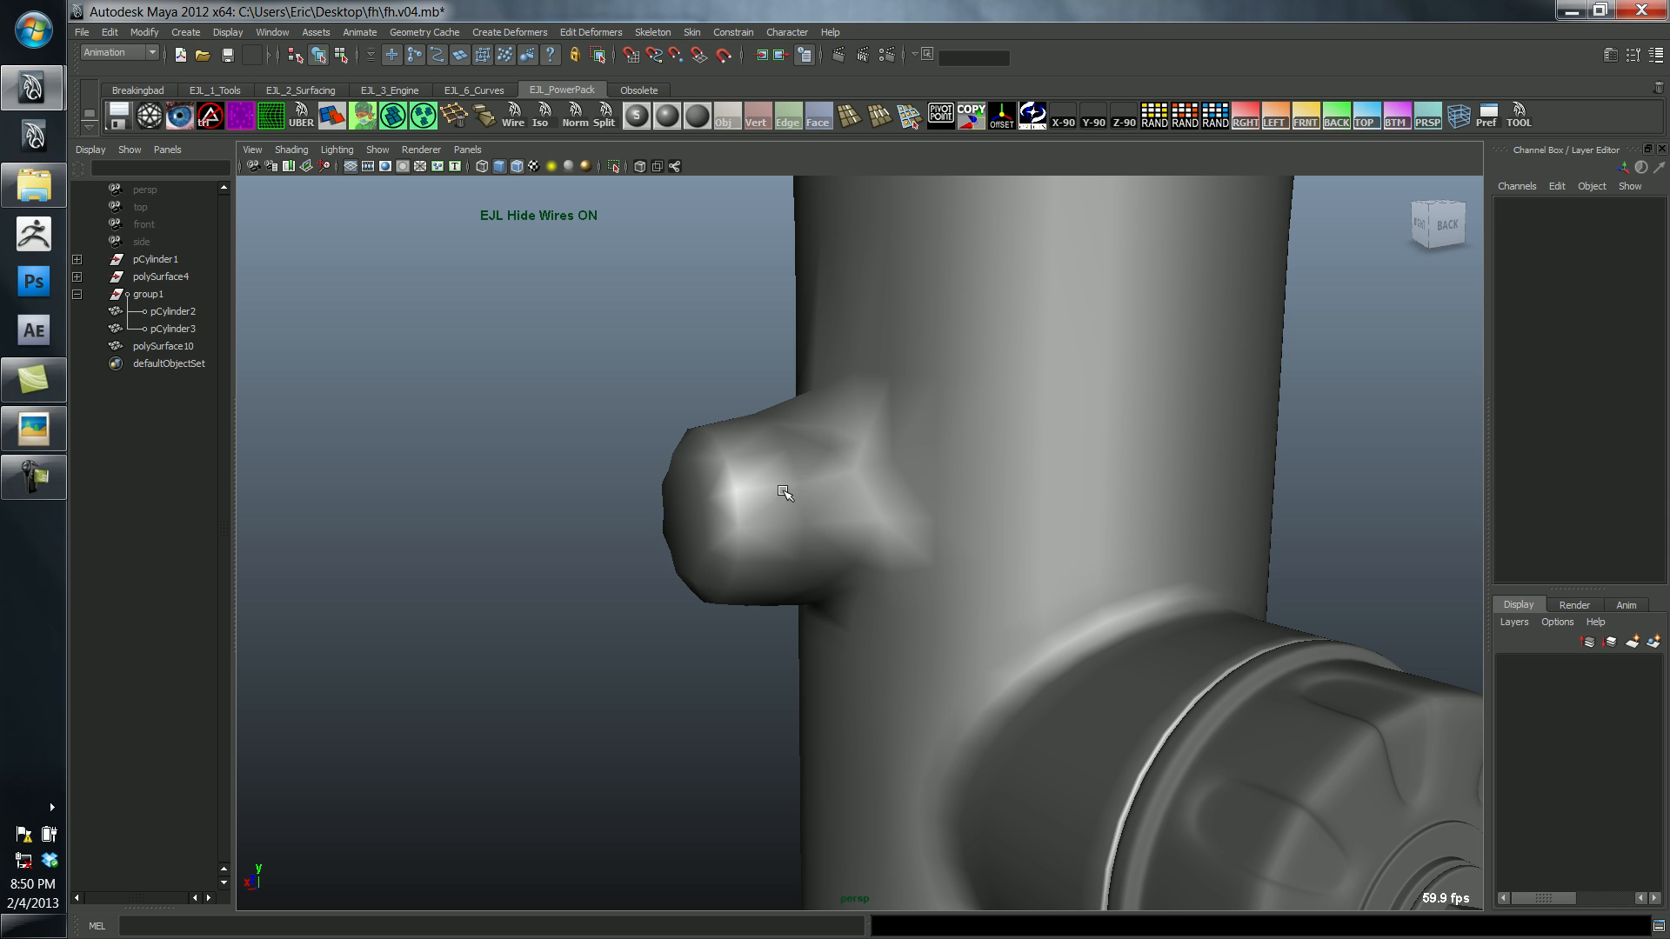
click(167, 346)
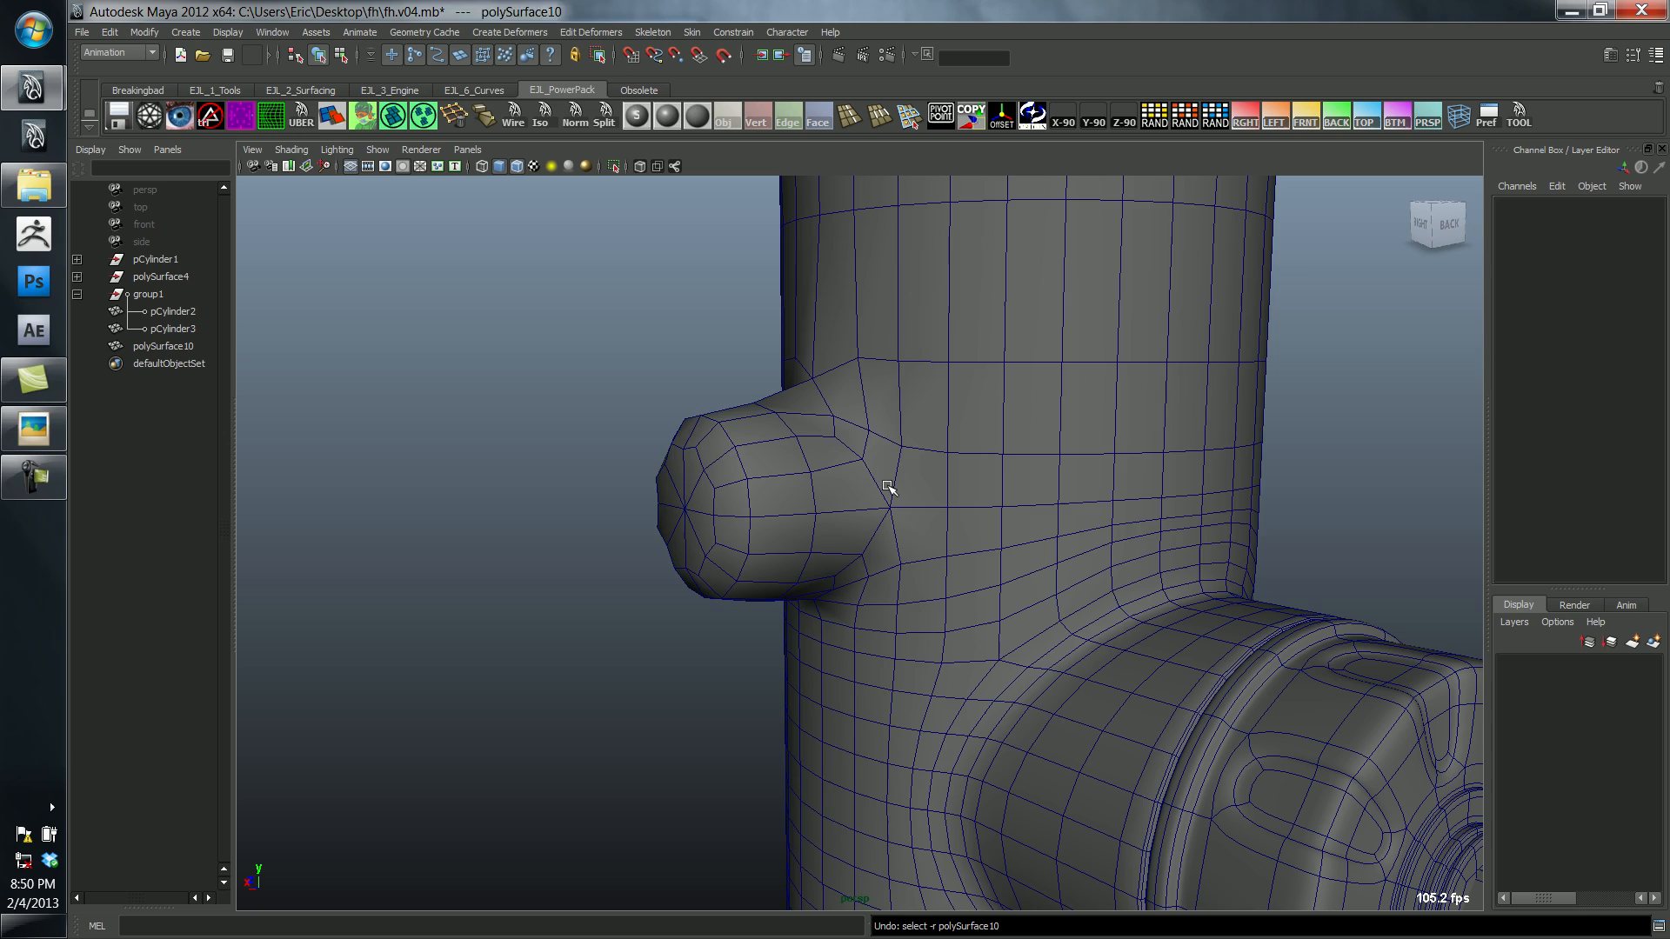
click(875, 490)
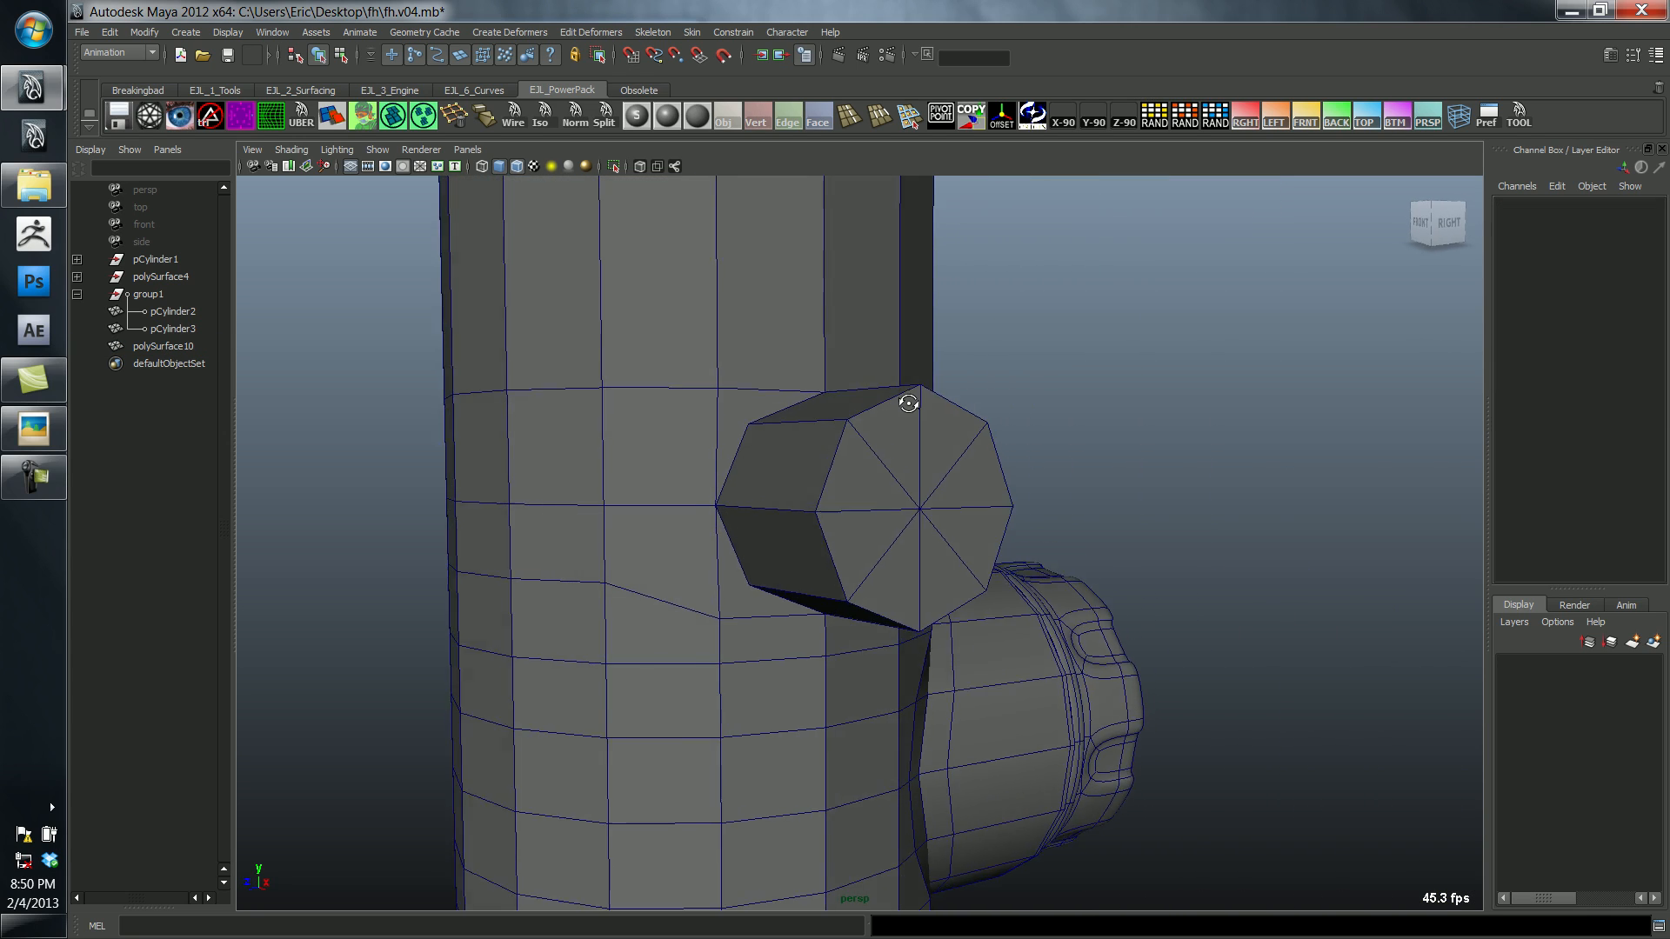
Step: Place the first Split Polygon point for a cut around the spout's base
drag(905, 480, 751, 501)
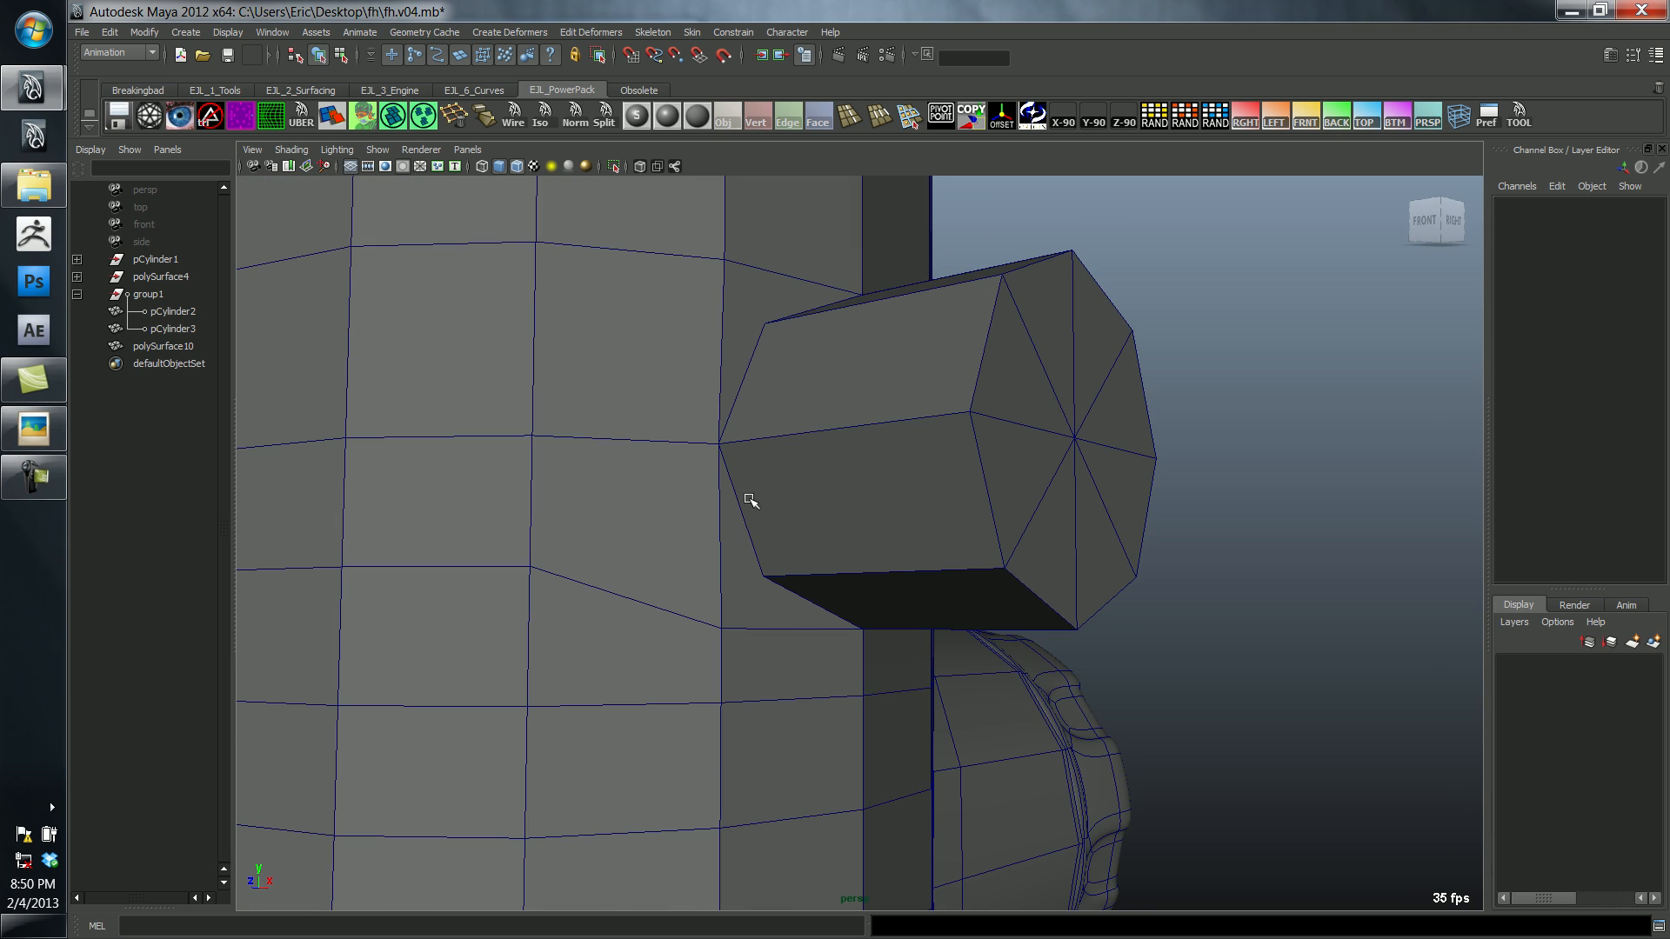
drag(751, 501, 667, 509)
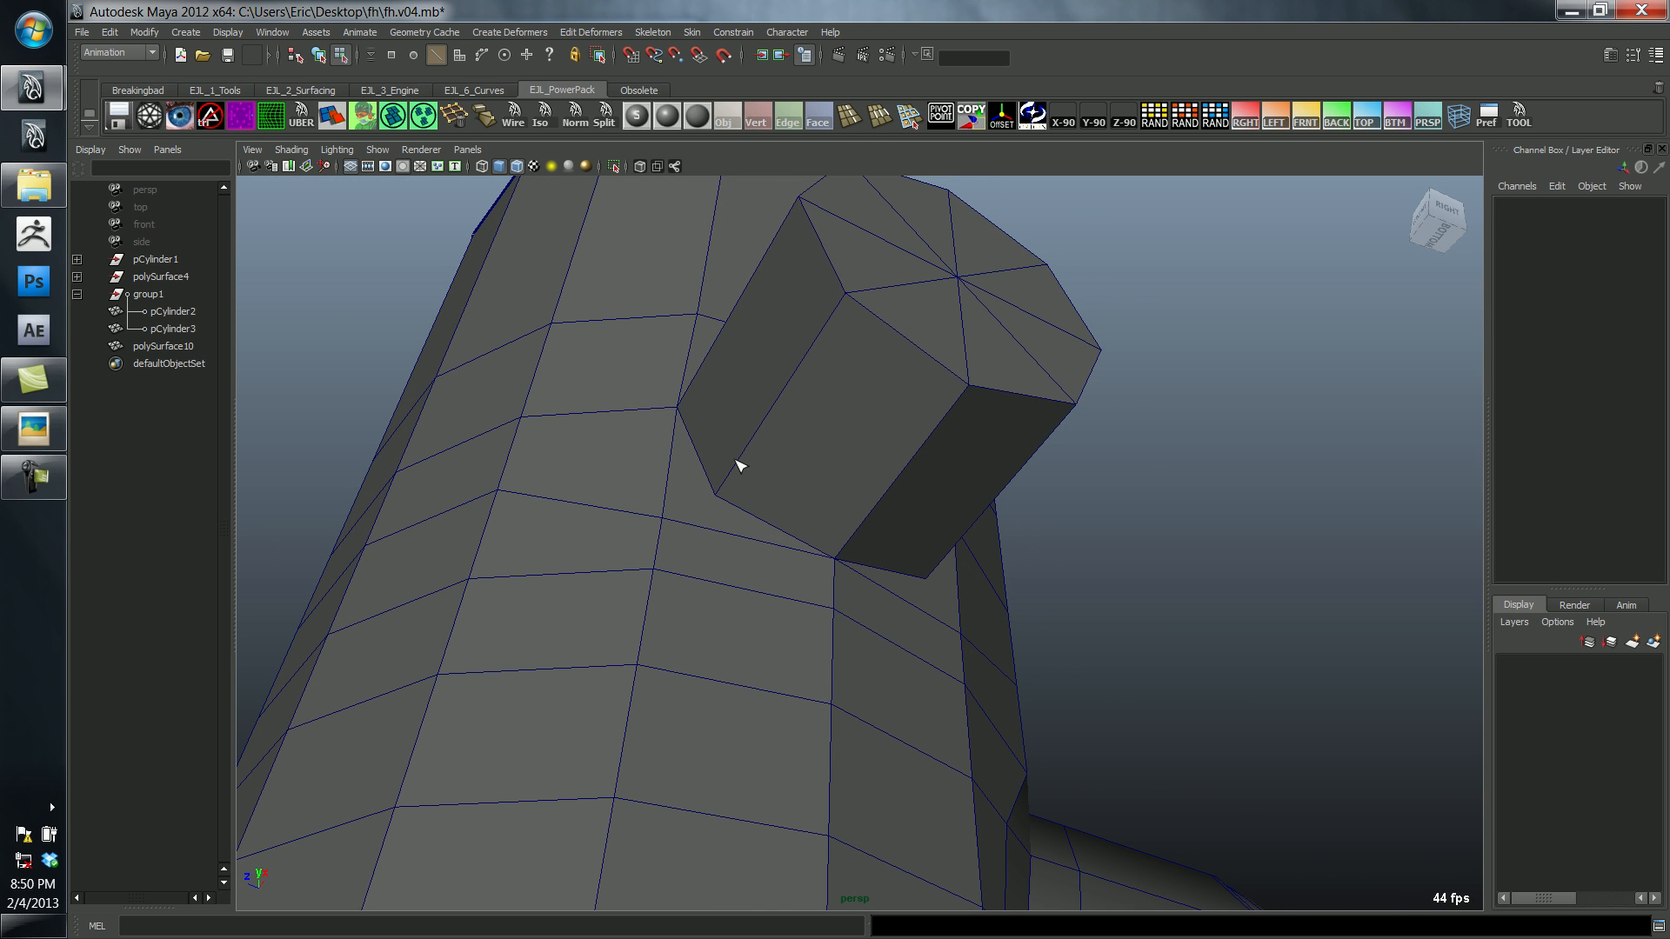
click(741, 468)
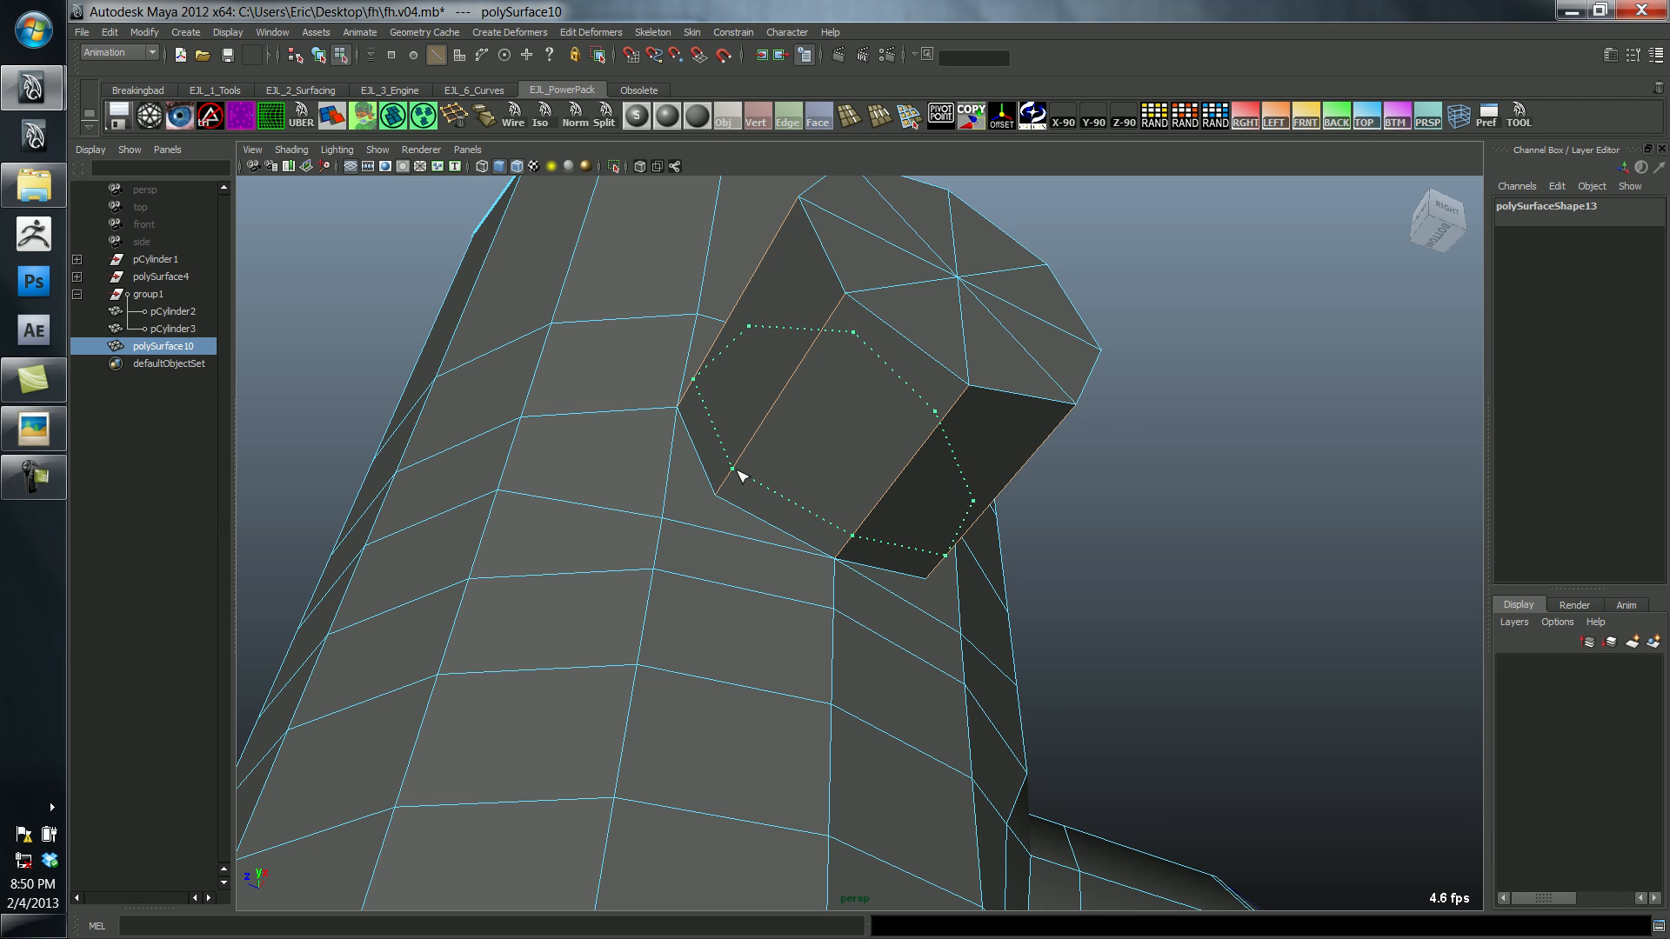
Step: Complete the edge ring around the spout's base and delete one unwanted edge
drag(741, 477, 809, 585)
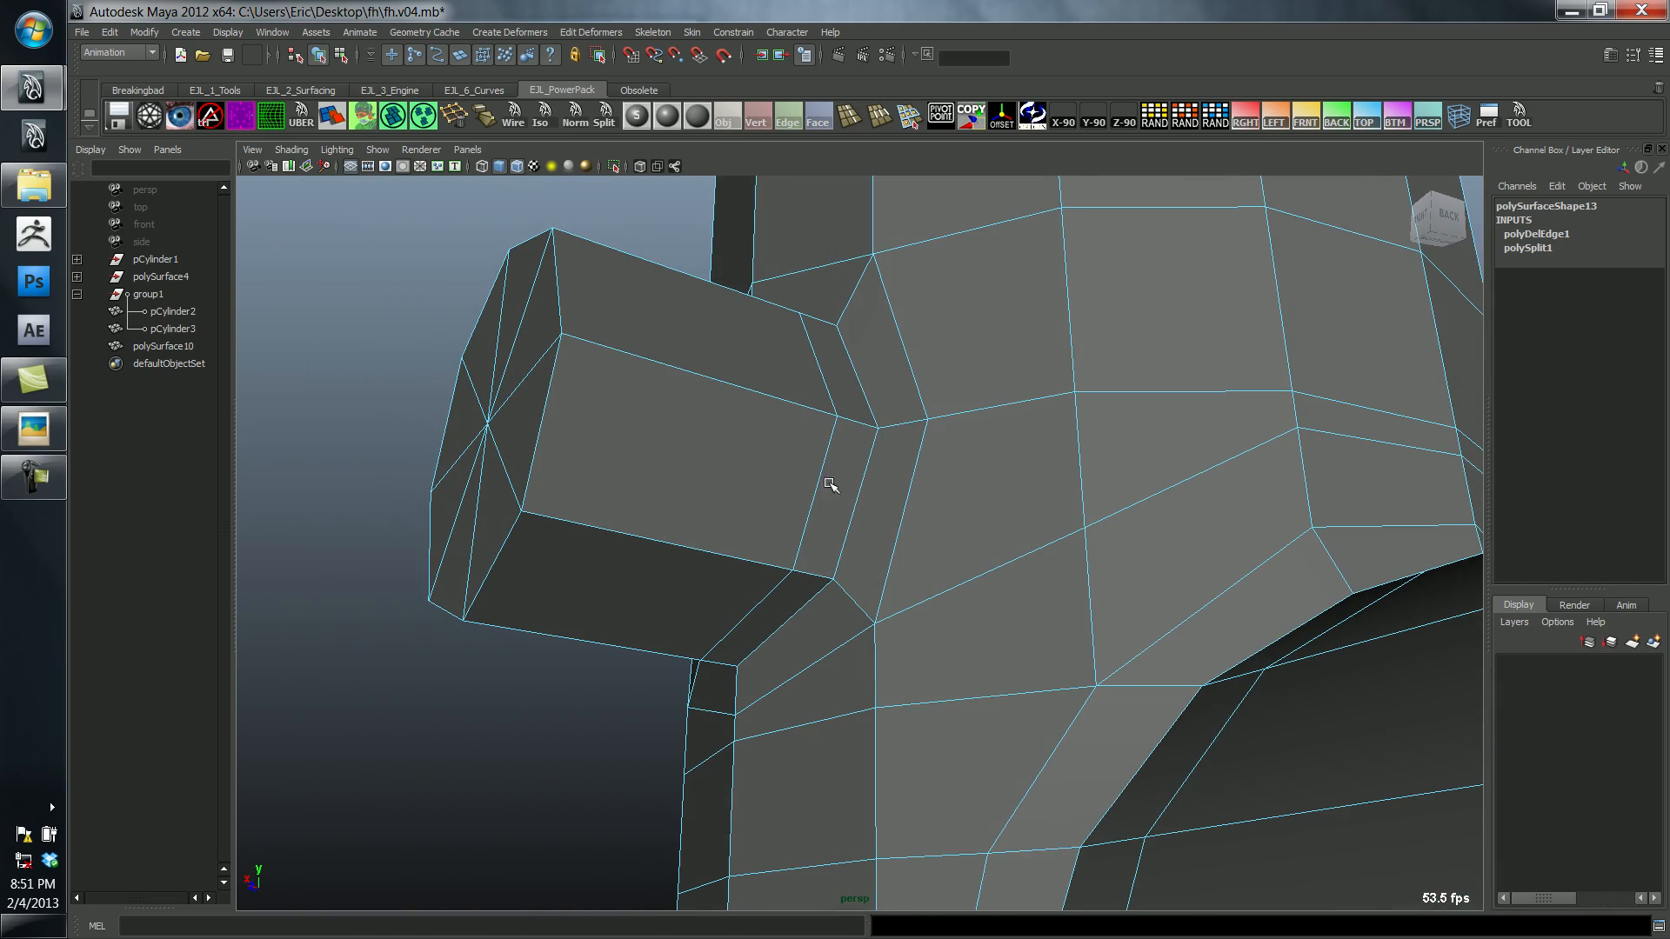
Step: Move the vertices beneath the spout junction into a cleaner chamfered transition
drag(832, 486, 995, 522)
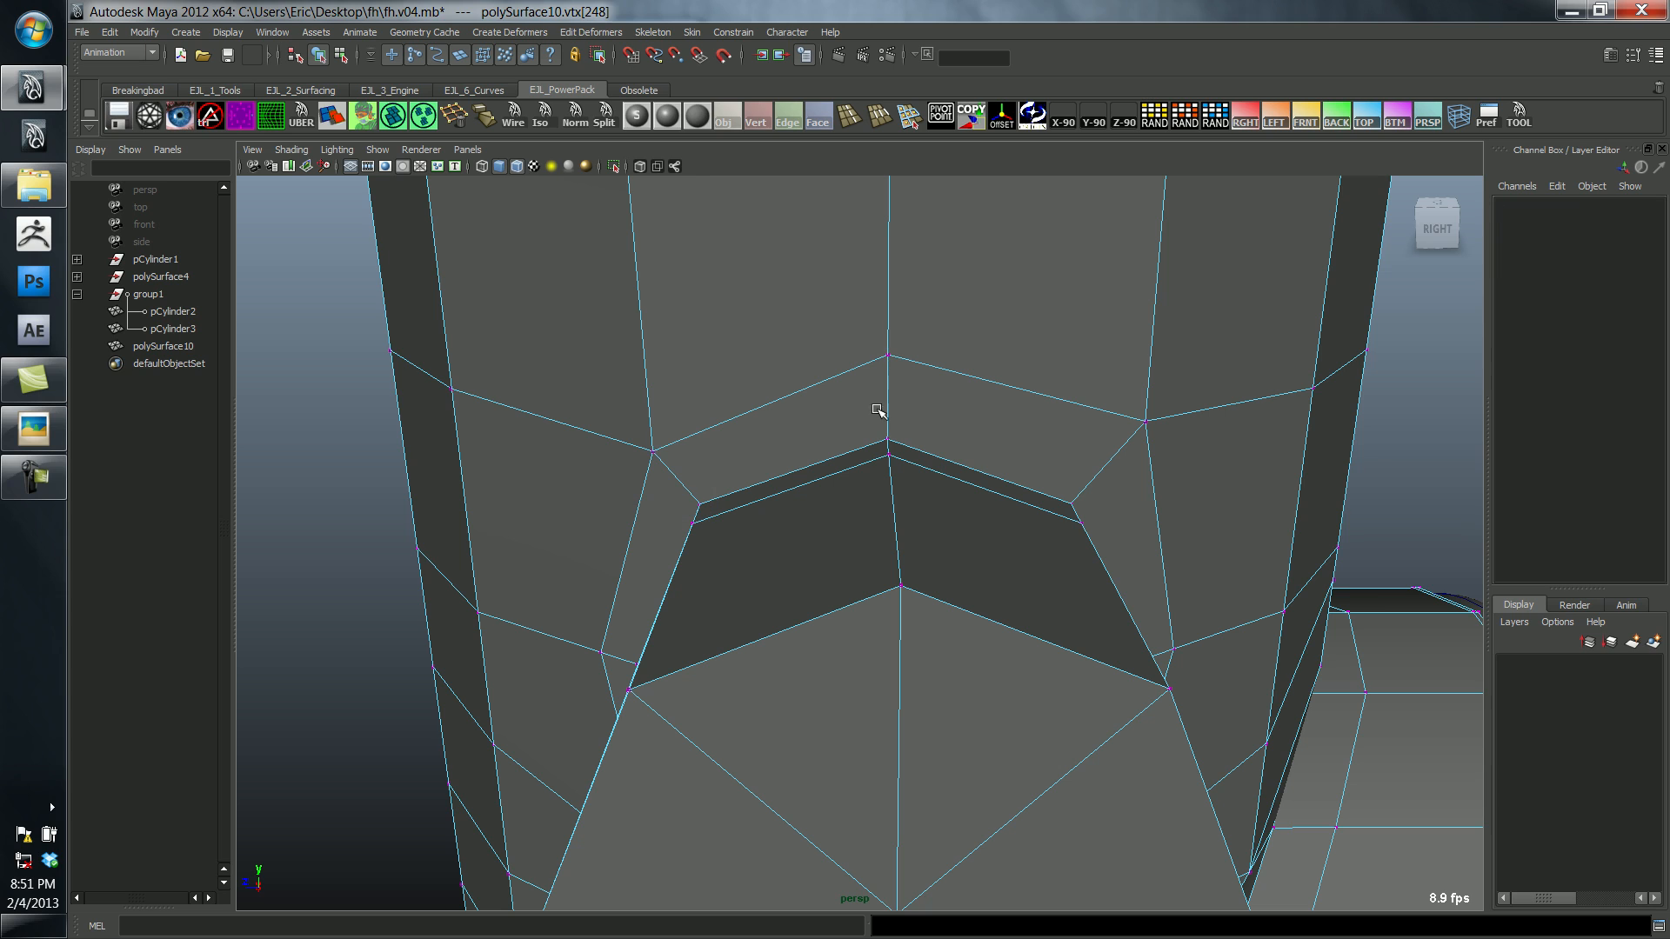
click(885, 440)
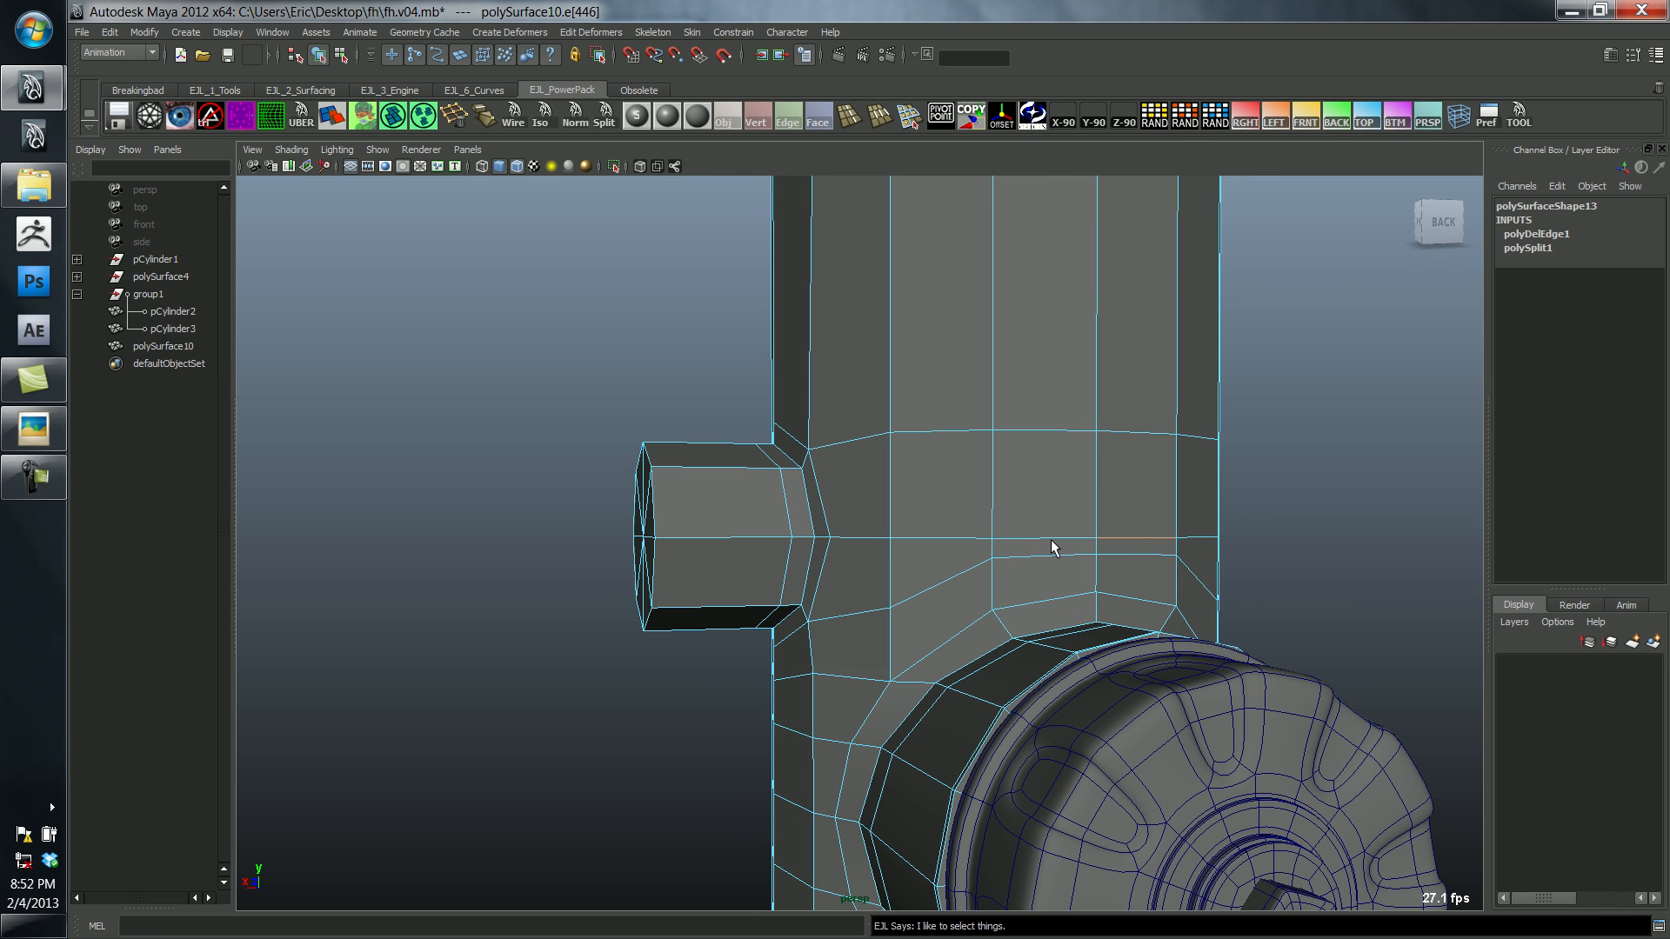
Step: Insert two edge loops along the spout, then select its flat end faces for the next edit
click(1086, 522)
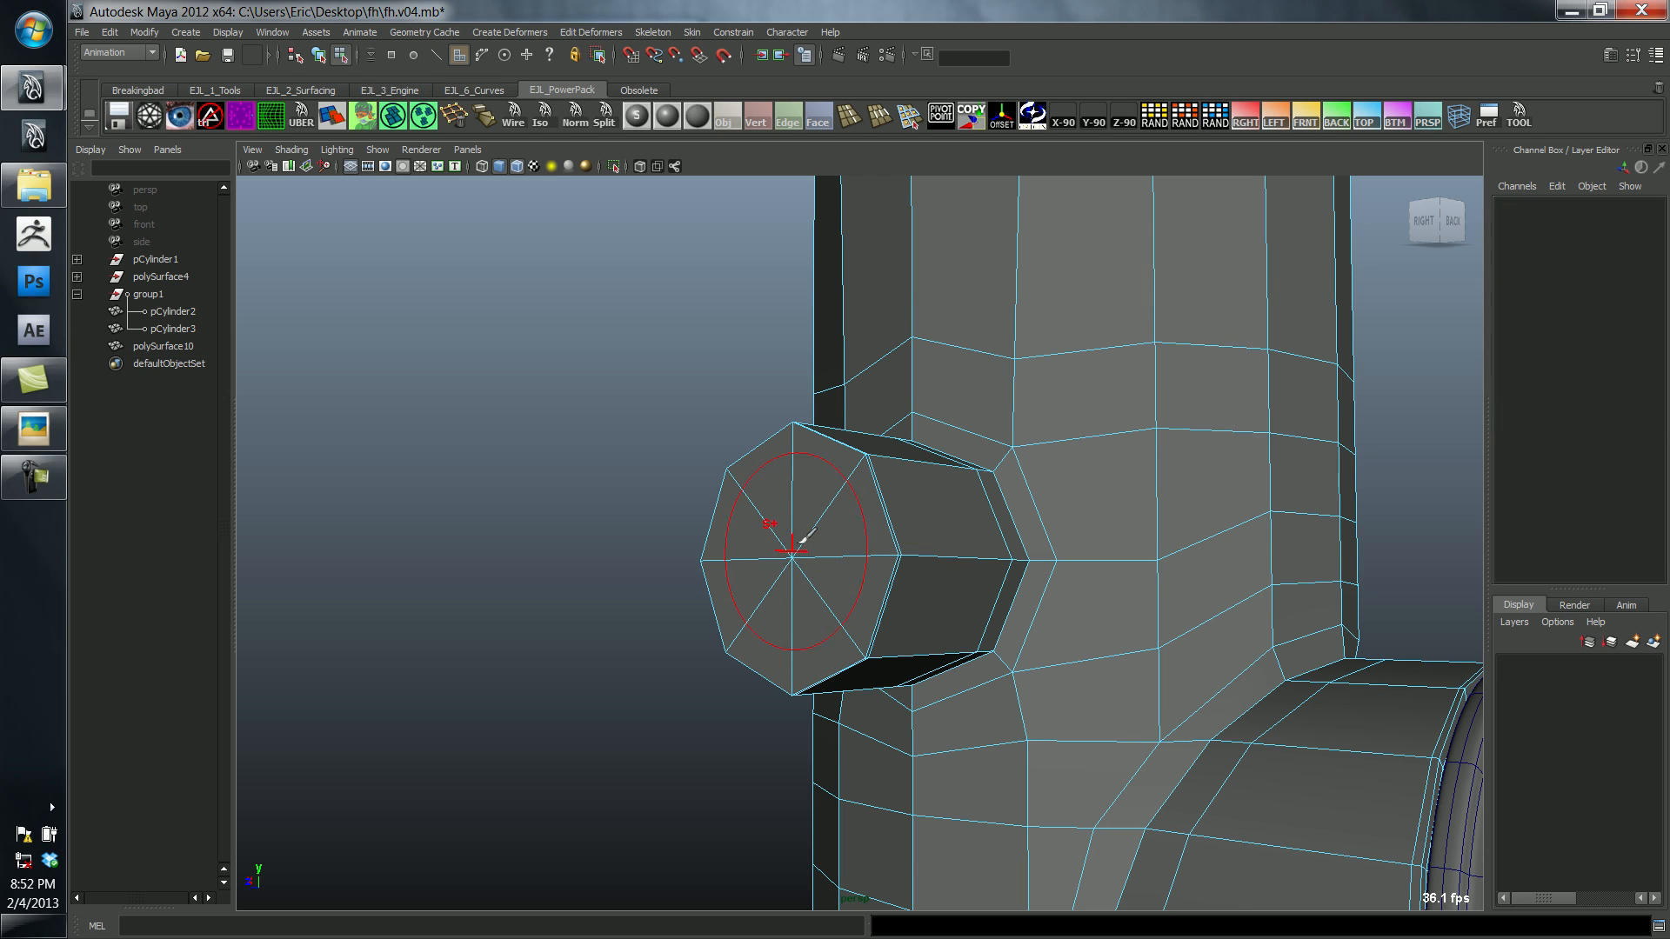
right_click(788, 548)
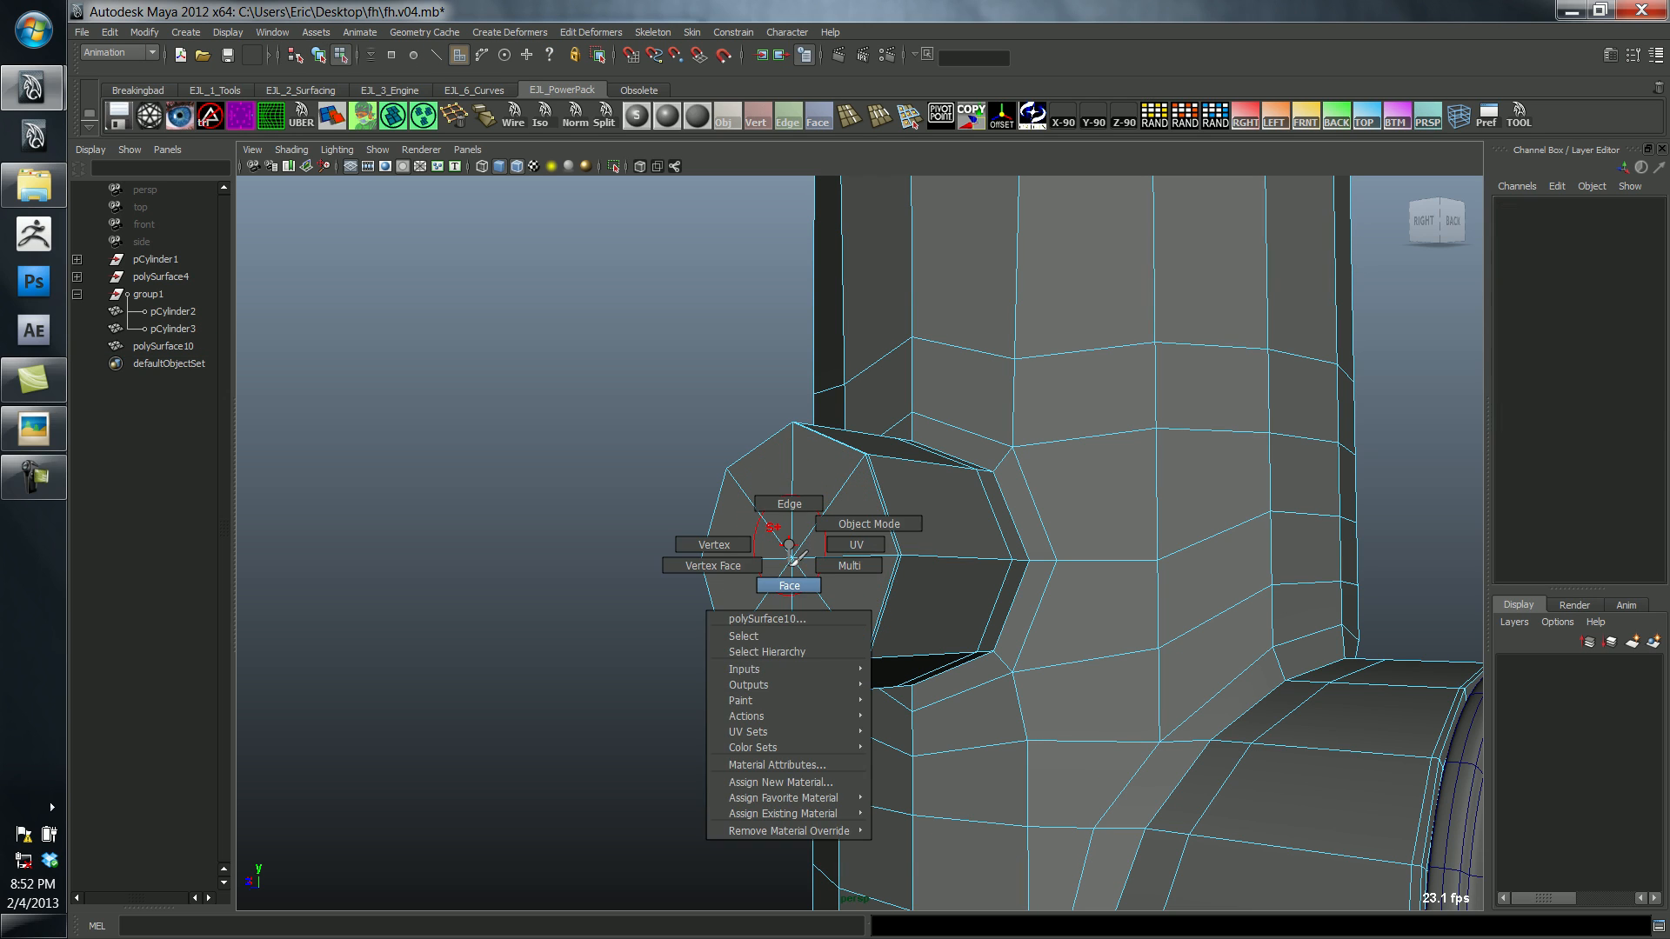
click(788, 586)
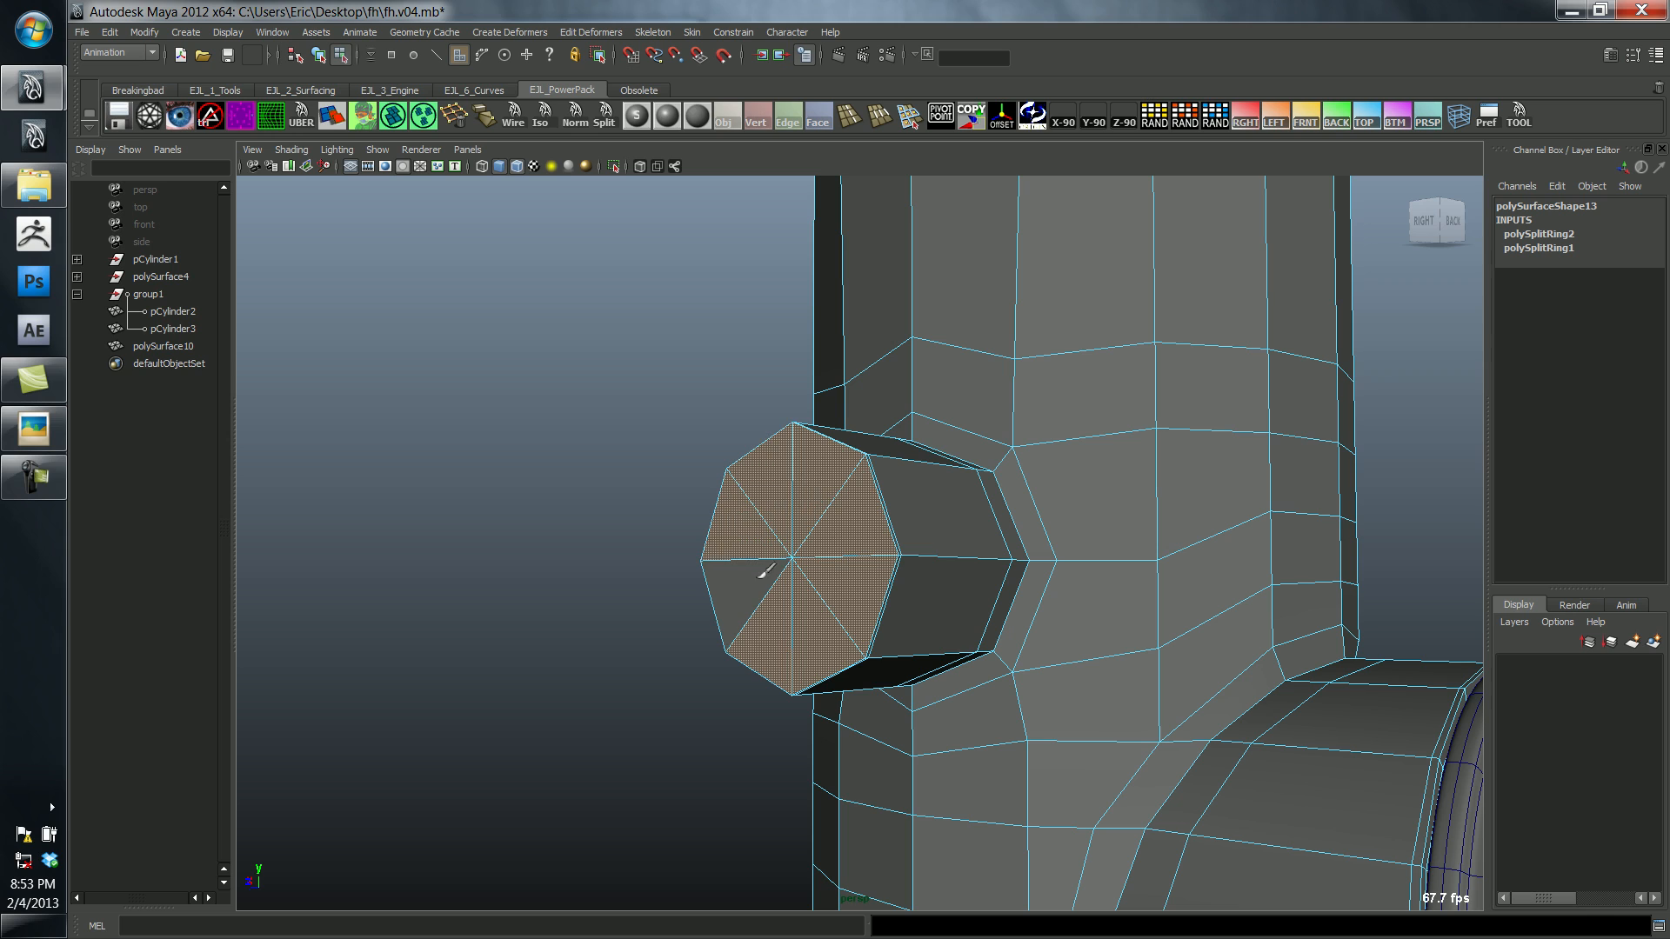
click(953, 628)
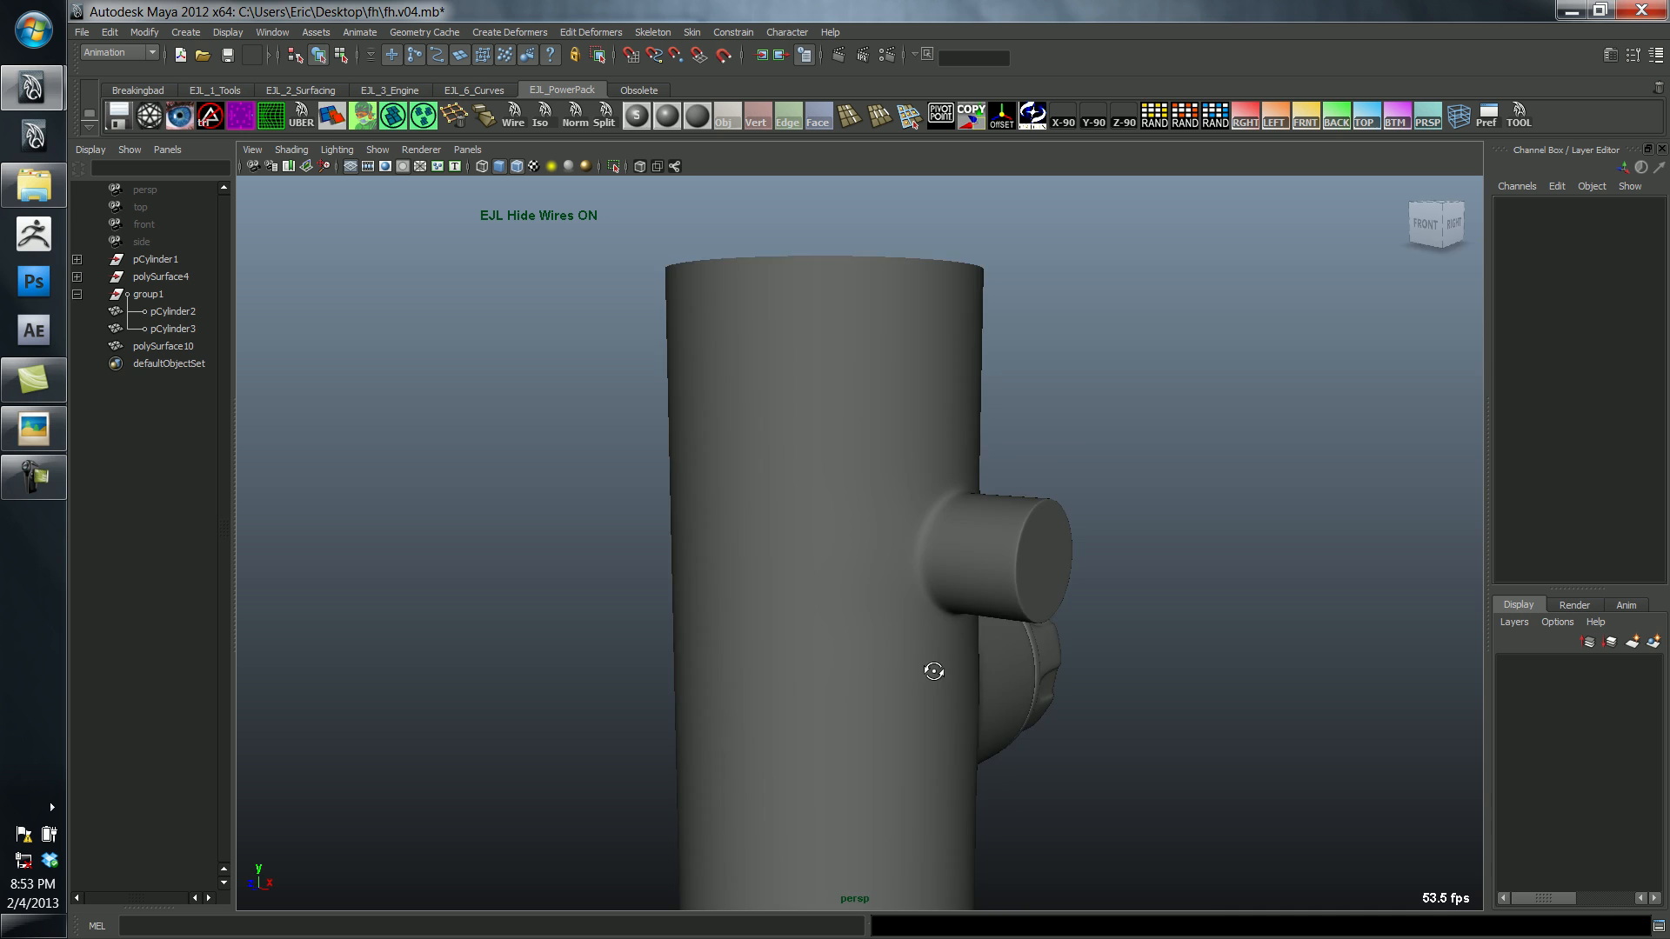
Step: Orbit around the smoothed hydrant body to check the extruded spout end
drag(934, 672, 701, 576)
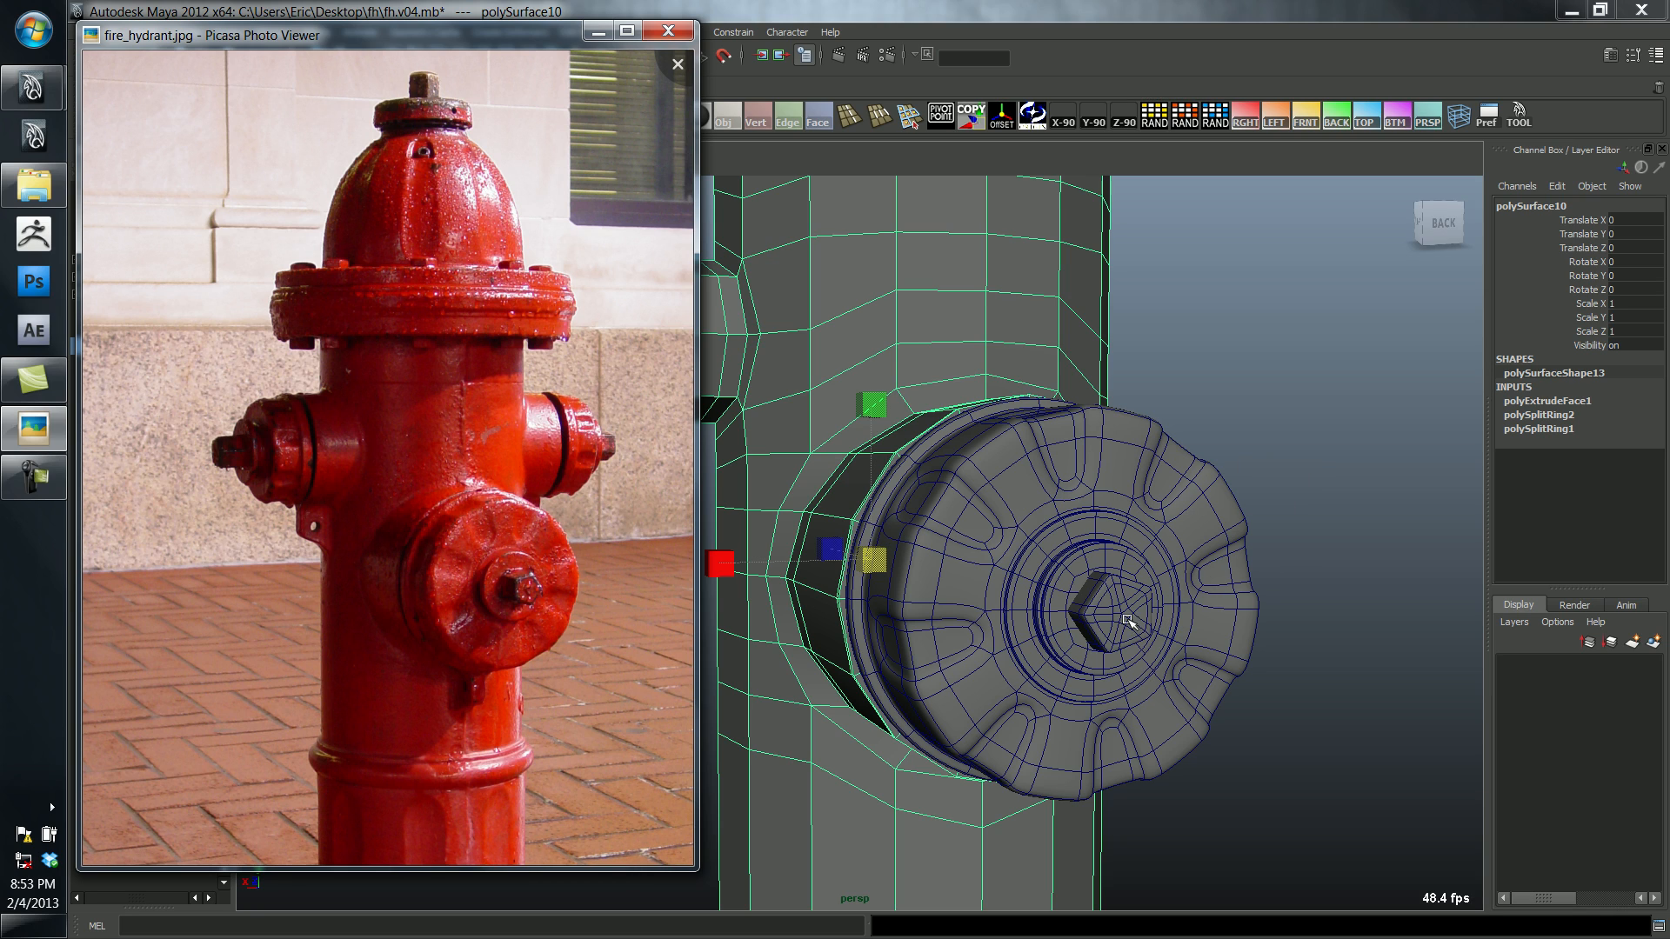
Step: Return to the scene and inspect the cap cylinder pCylinder2 and nut pCylinder3 before duplicating group1
click(677, 65)
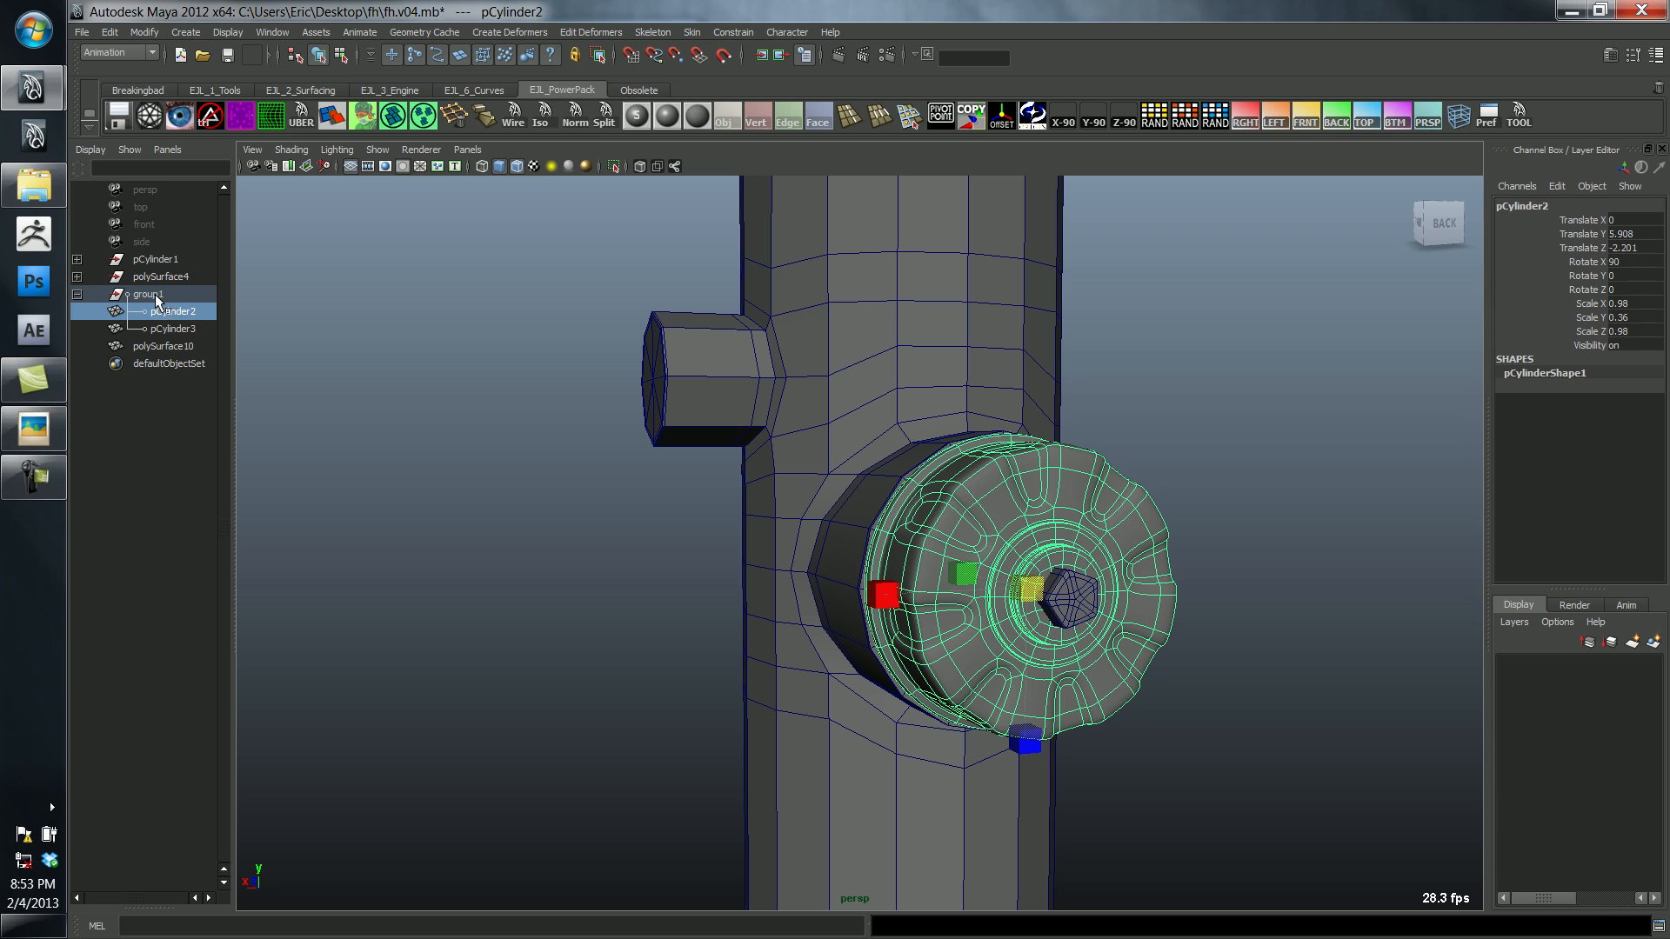
click(171, 329)
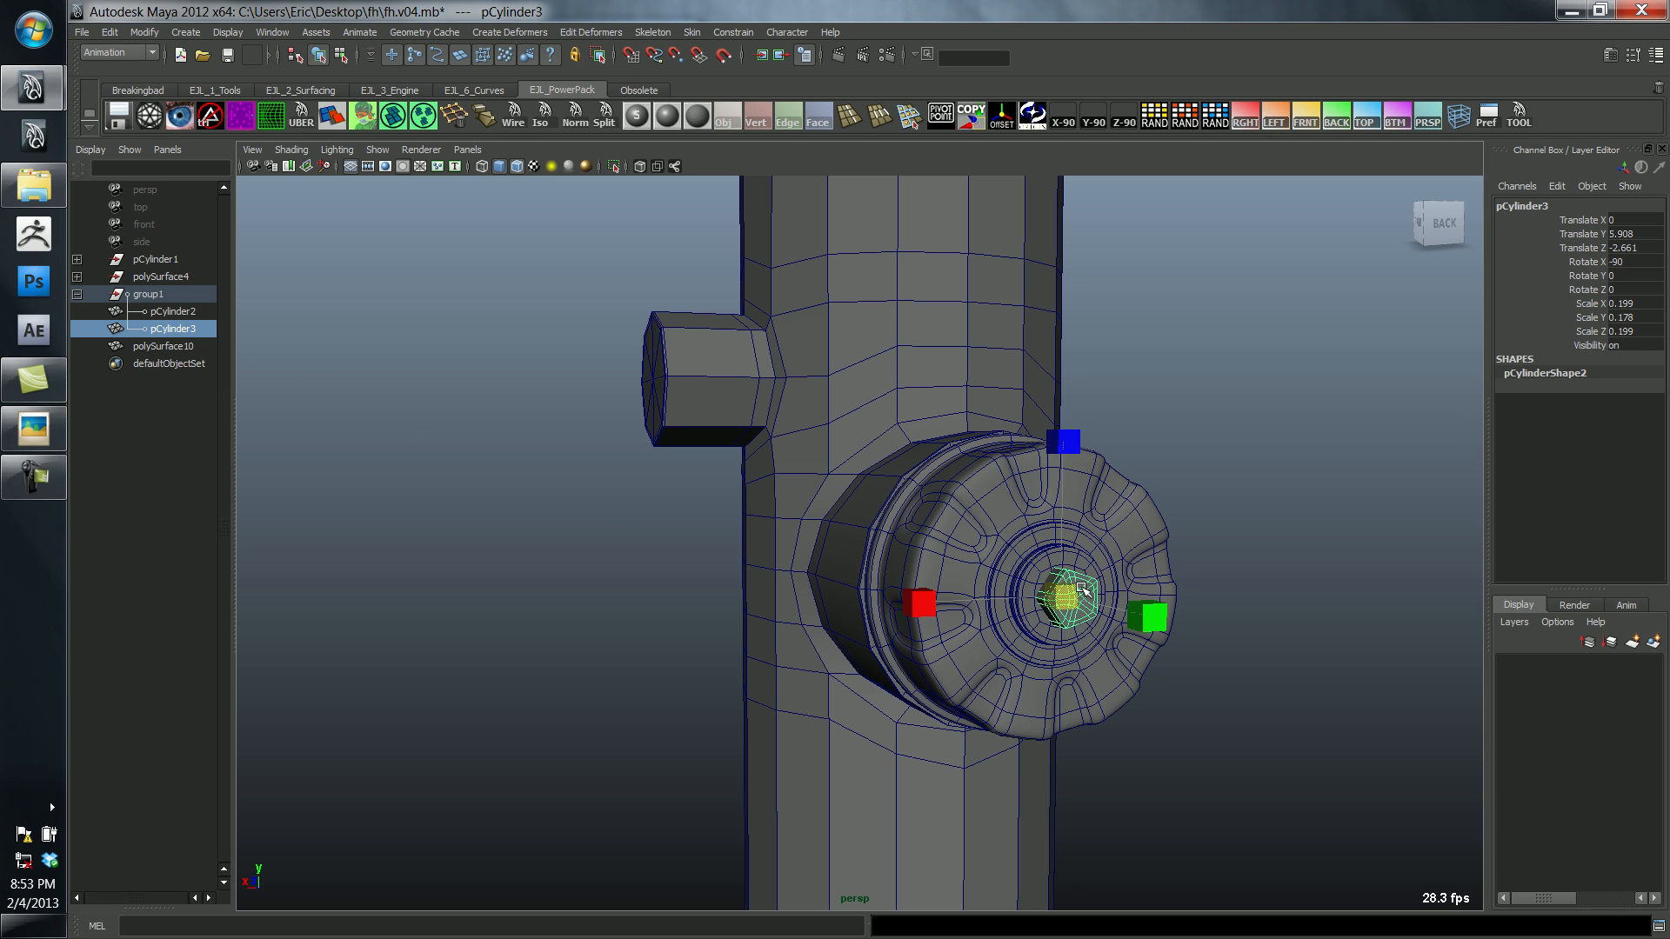
click(150, 294)
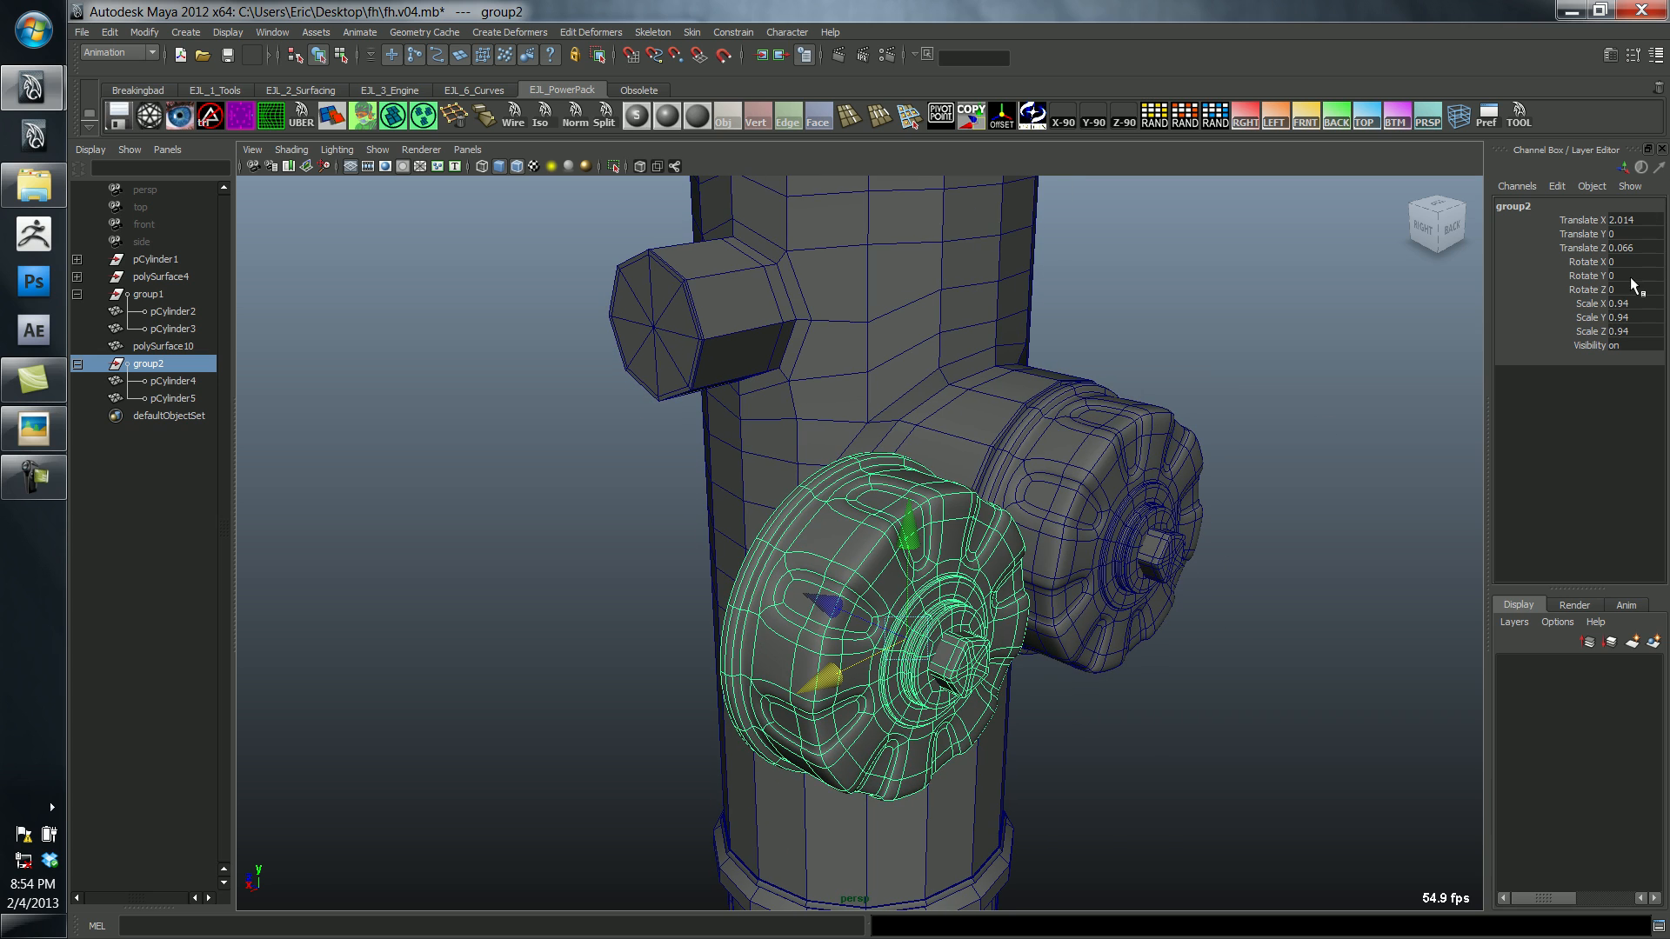
Step: Set group2's Rotate Y to 90 in the Channel Box to turn the copied cap sideways
text(90)
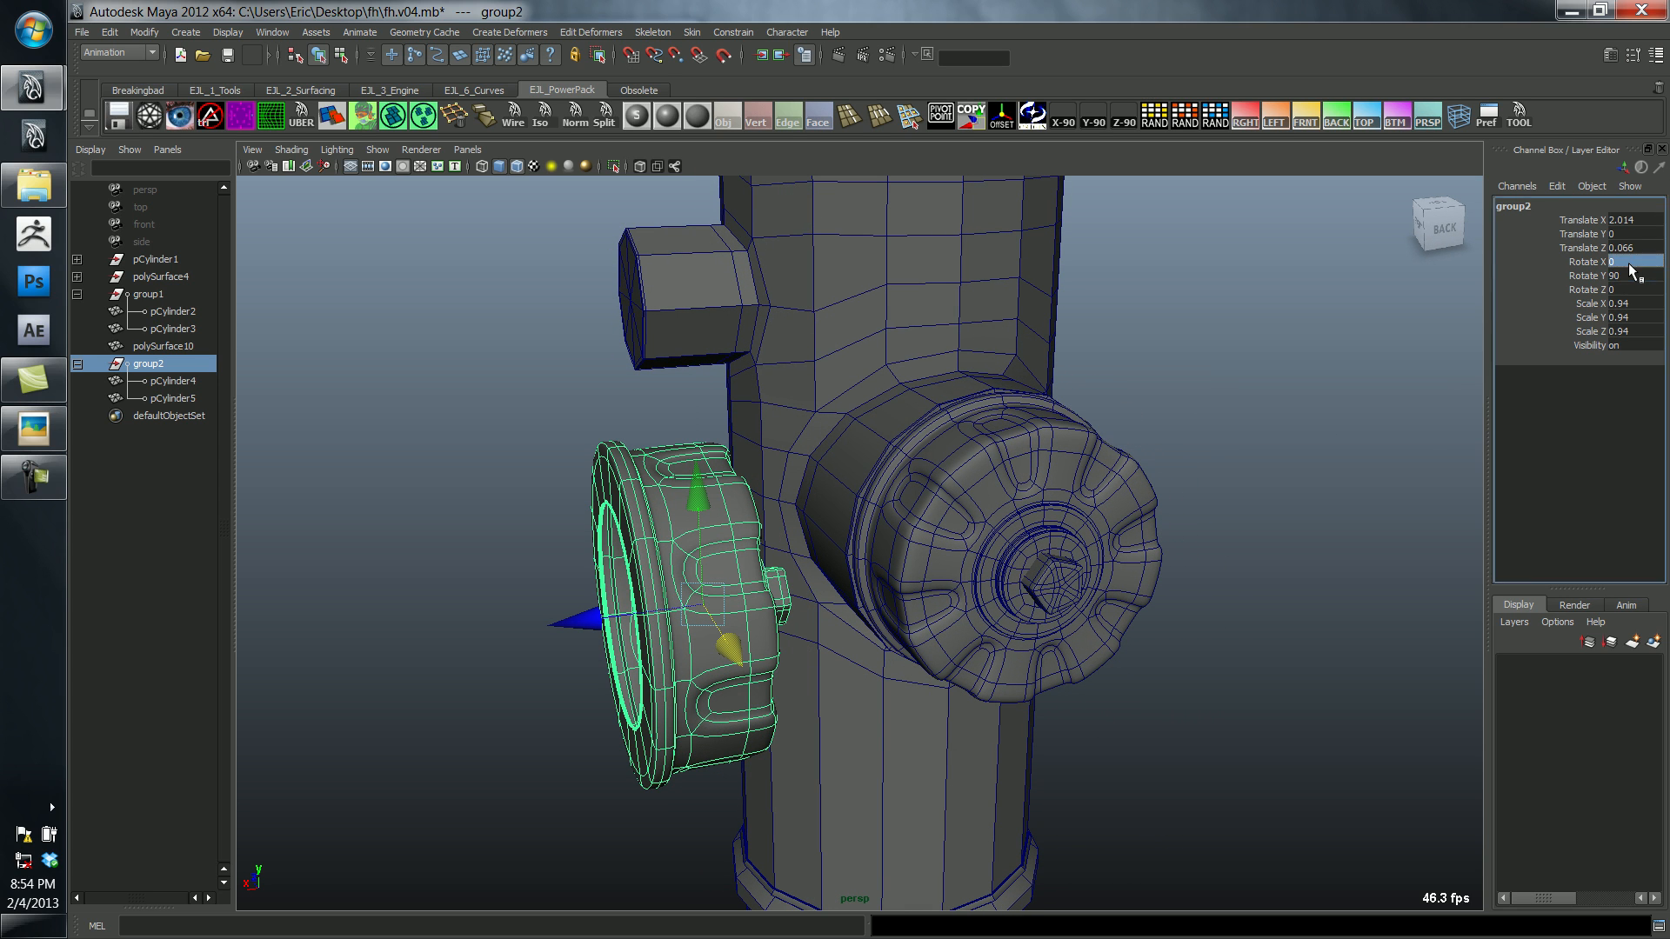
click(1640, 275)
text(-90)
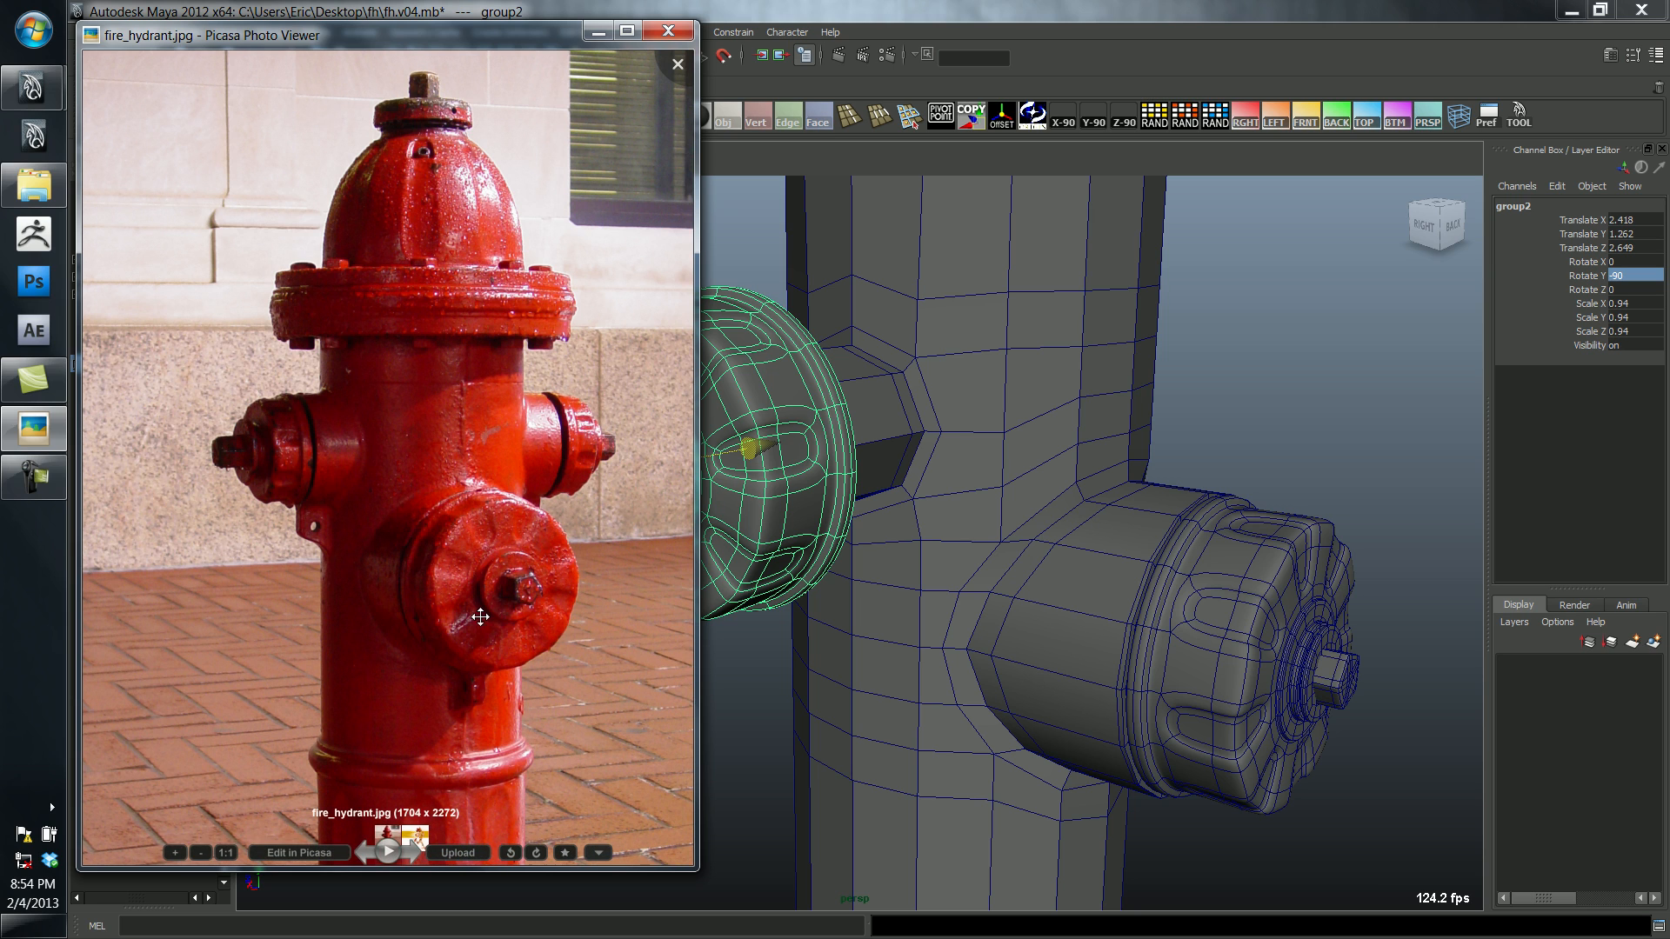
Step: Return to the scene to unparent the nut pCylinder5 from group2 and adjust its fit
click(676, 65)
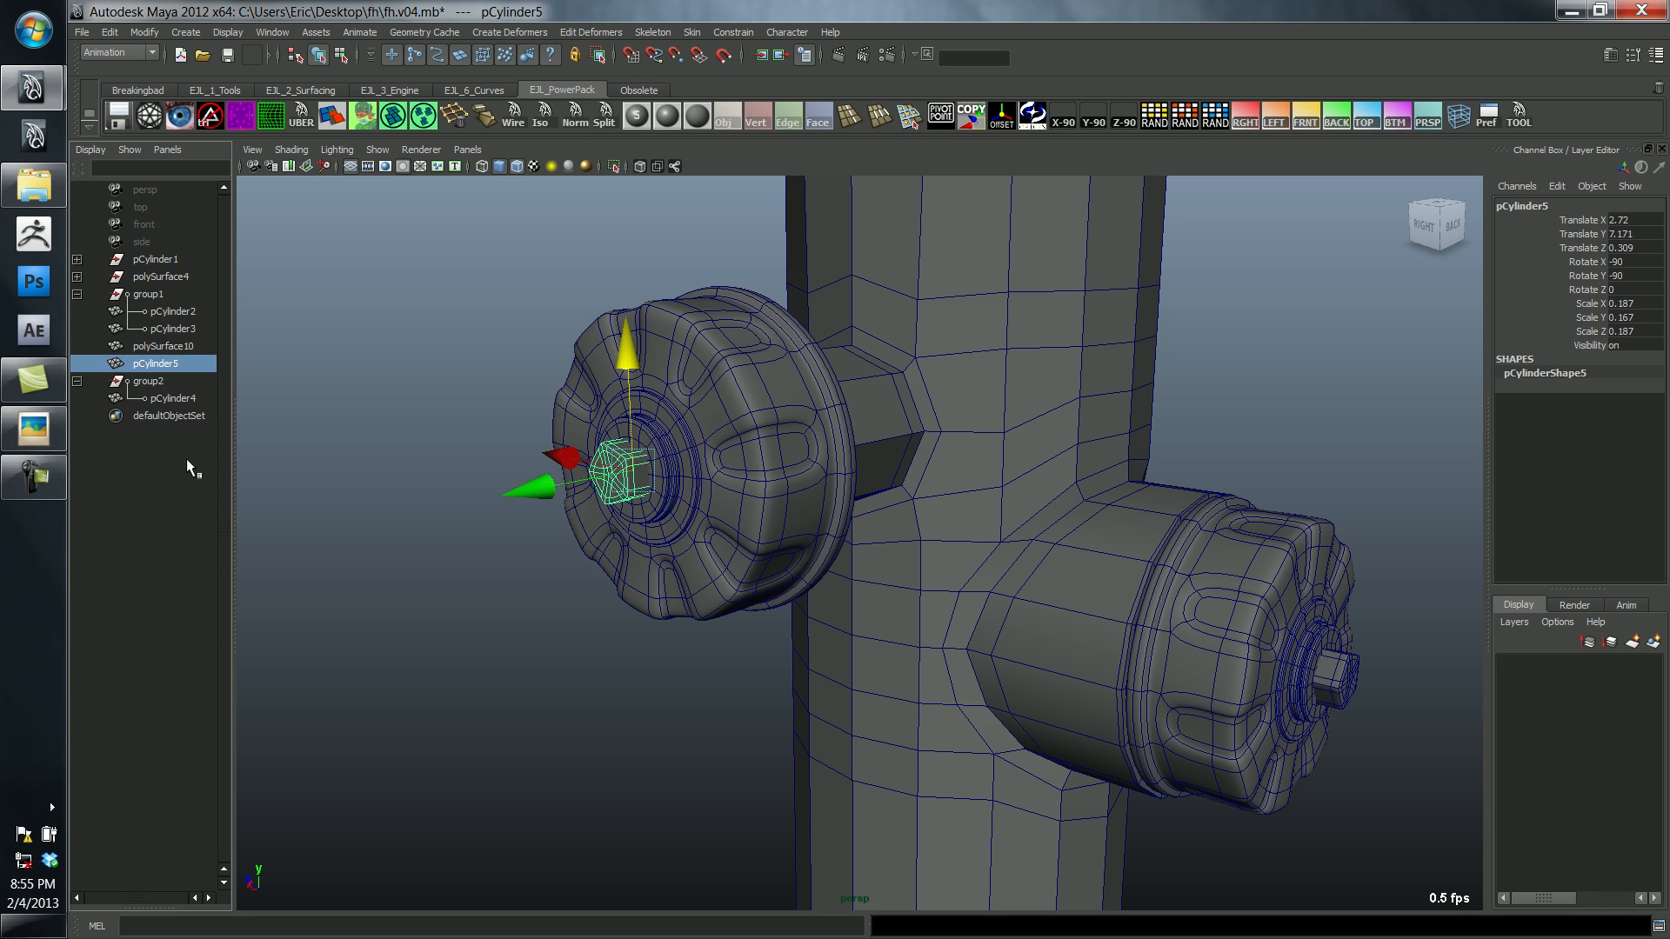
mouse_move(146, 419)
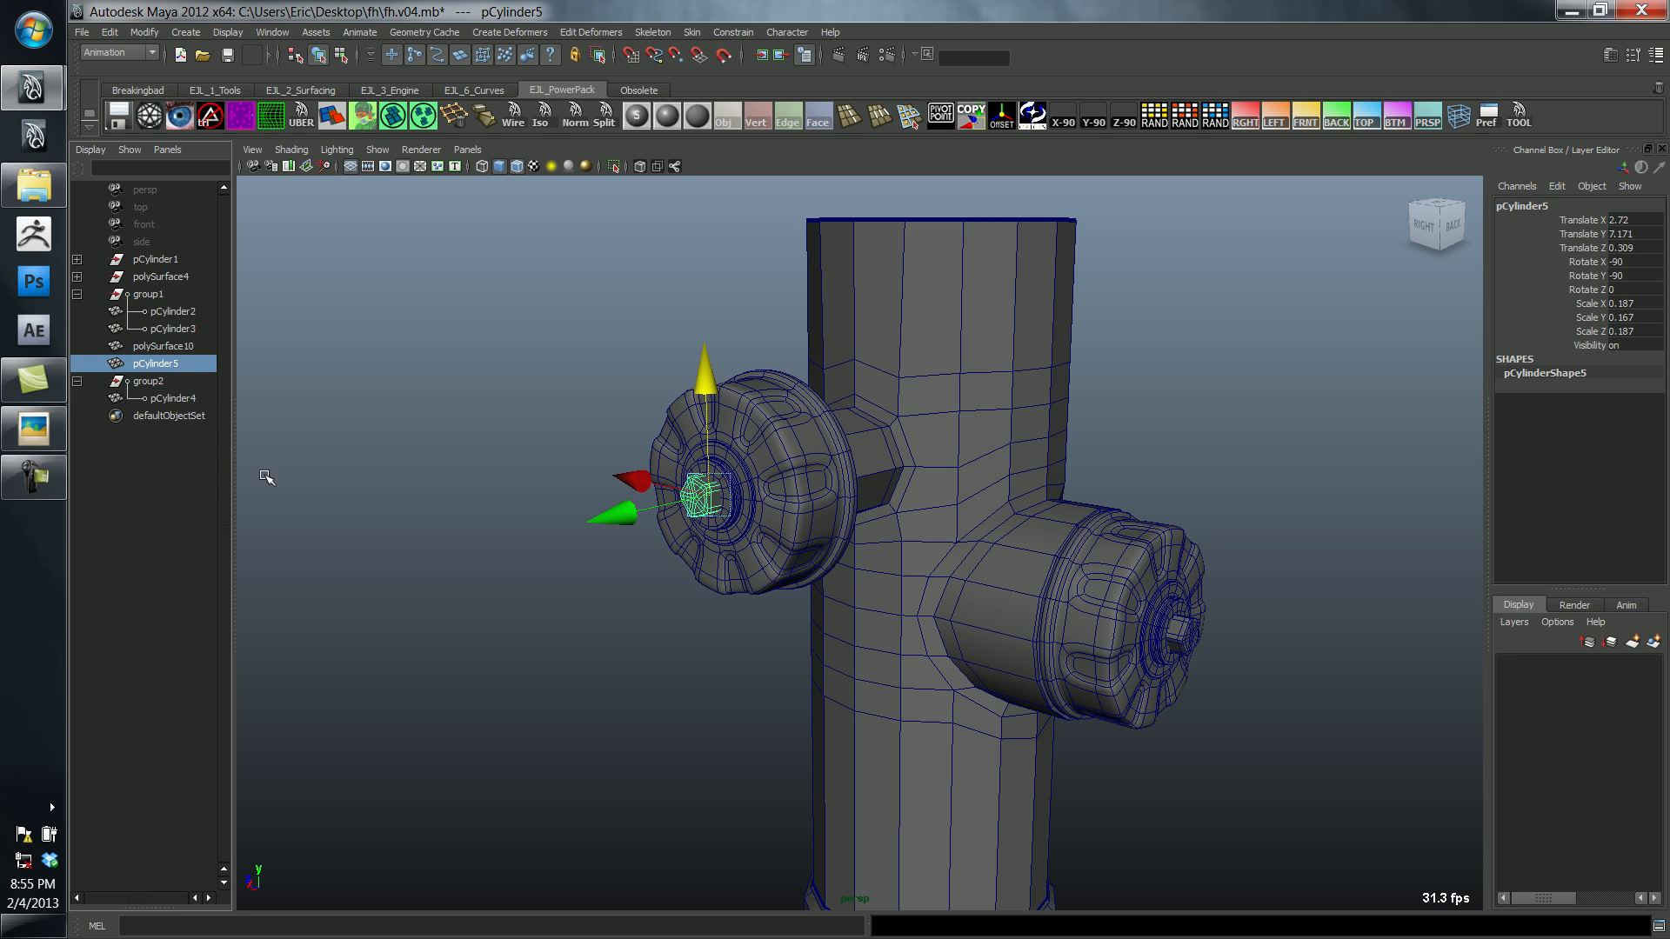
Step: Scale group2 to 0.471 in X, then resize the cap's main cylinder pCylinder4 to match
click(172, 397)
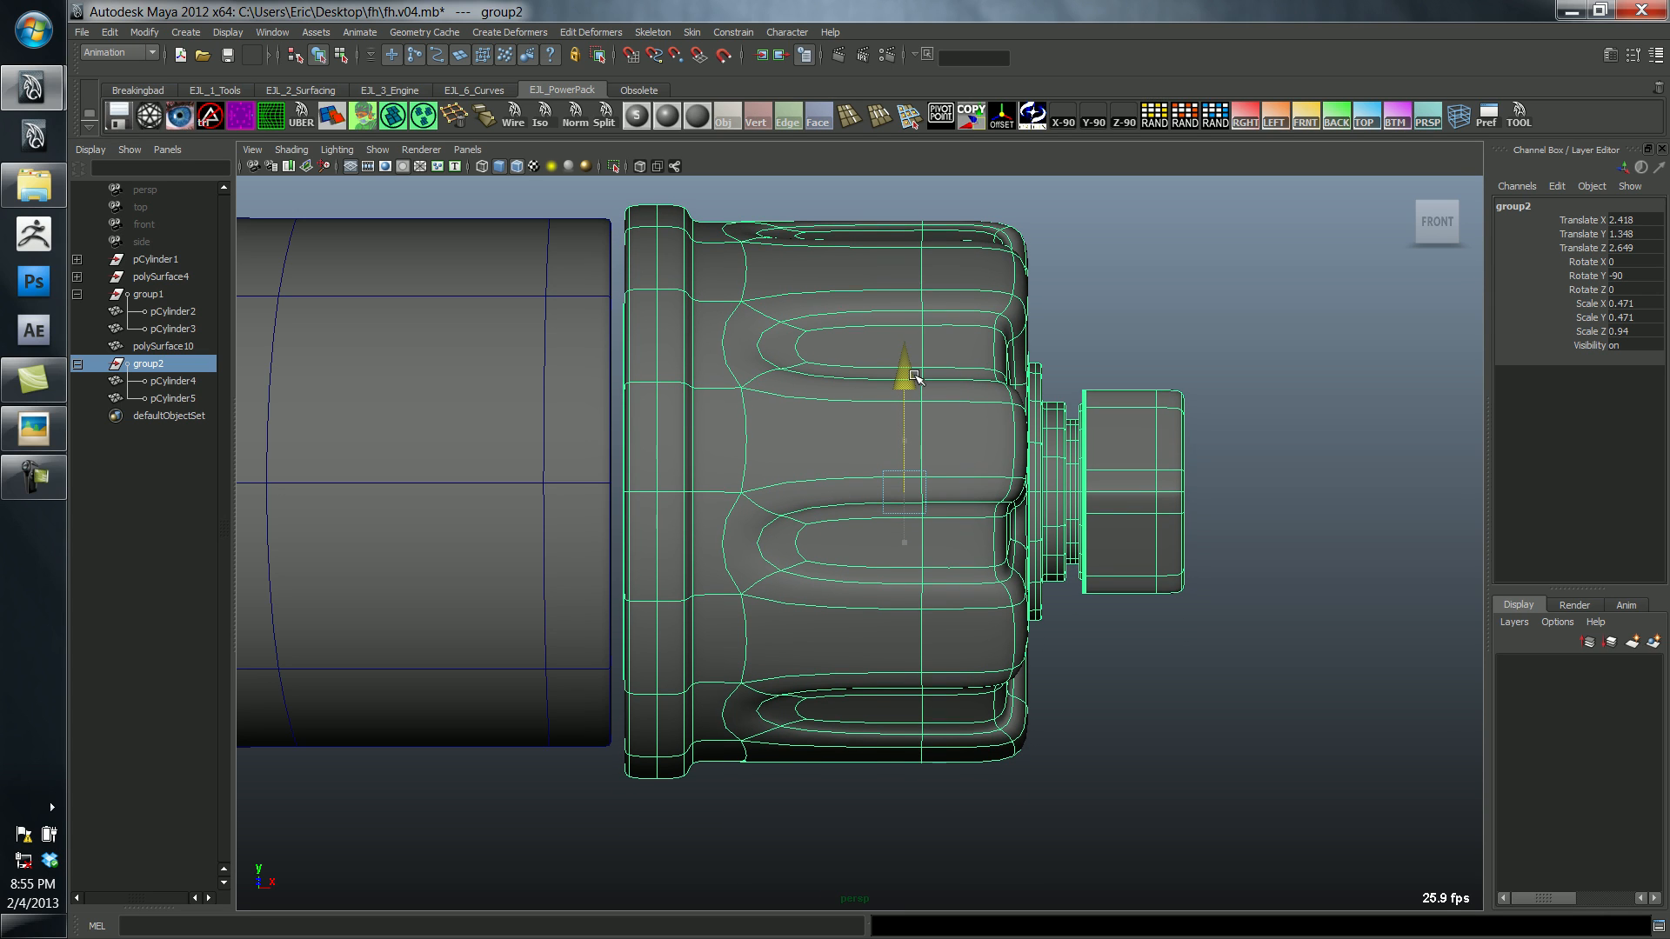
click(171, 380)
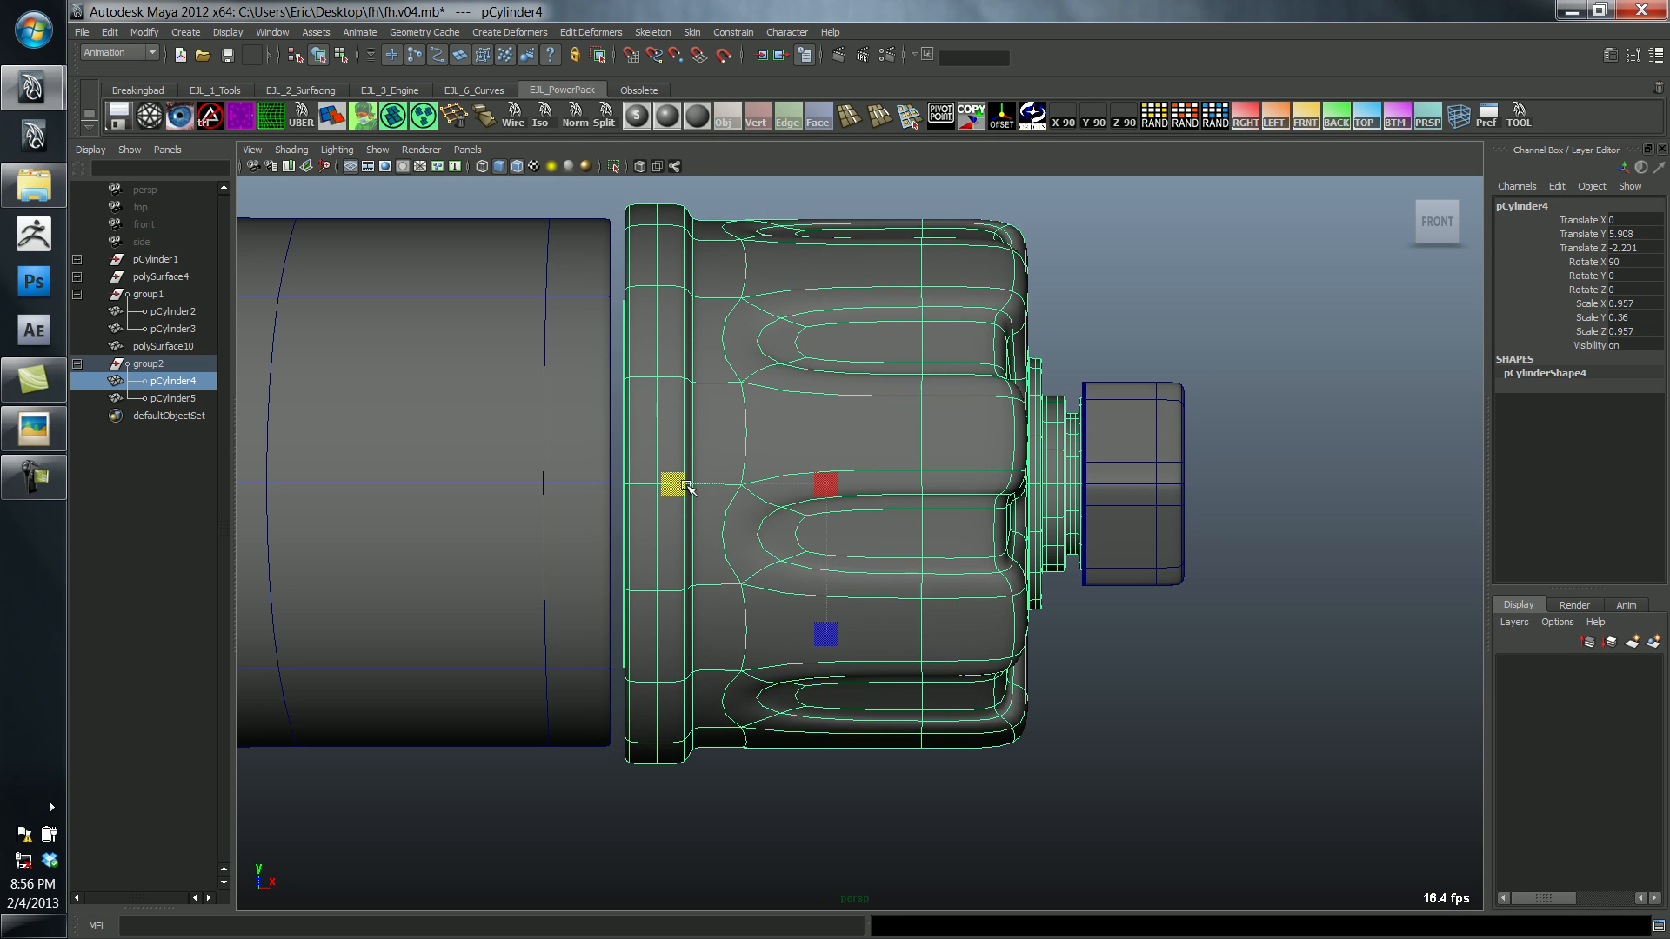
drag(671, 485, 718, 493)
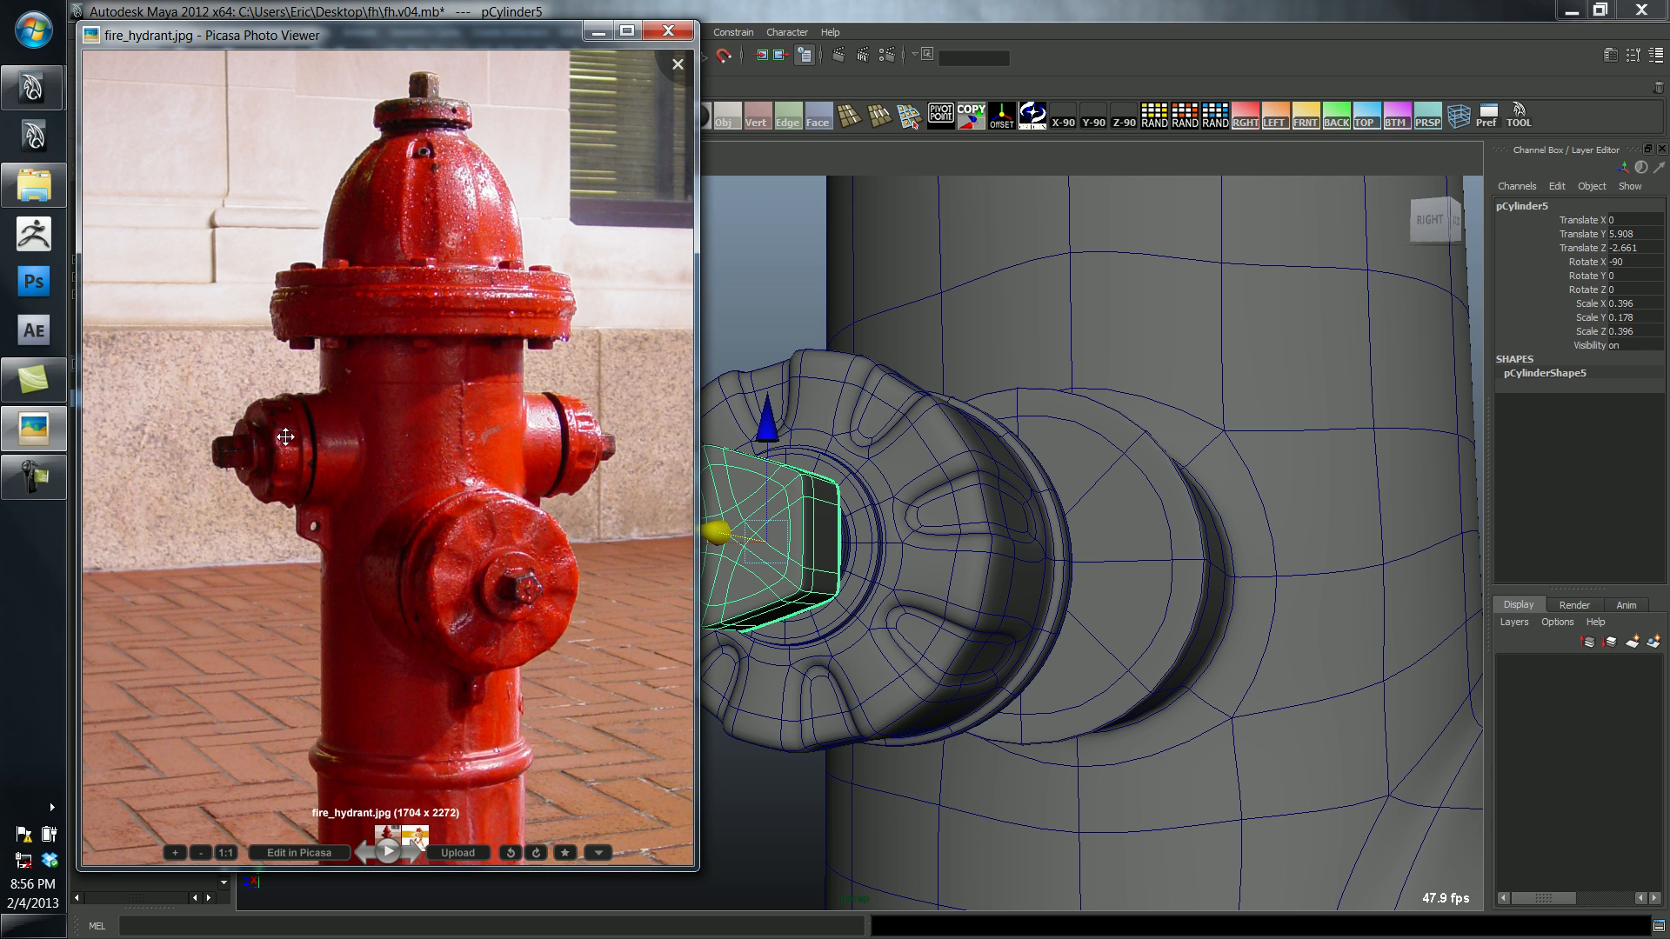
mouse_move(536, 518)
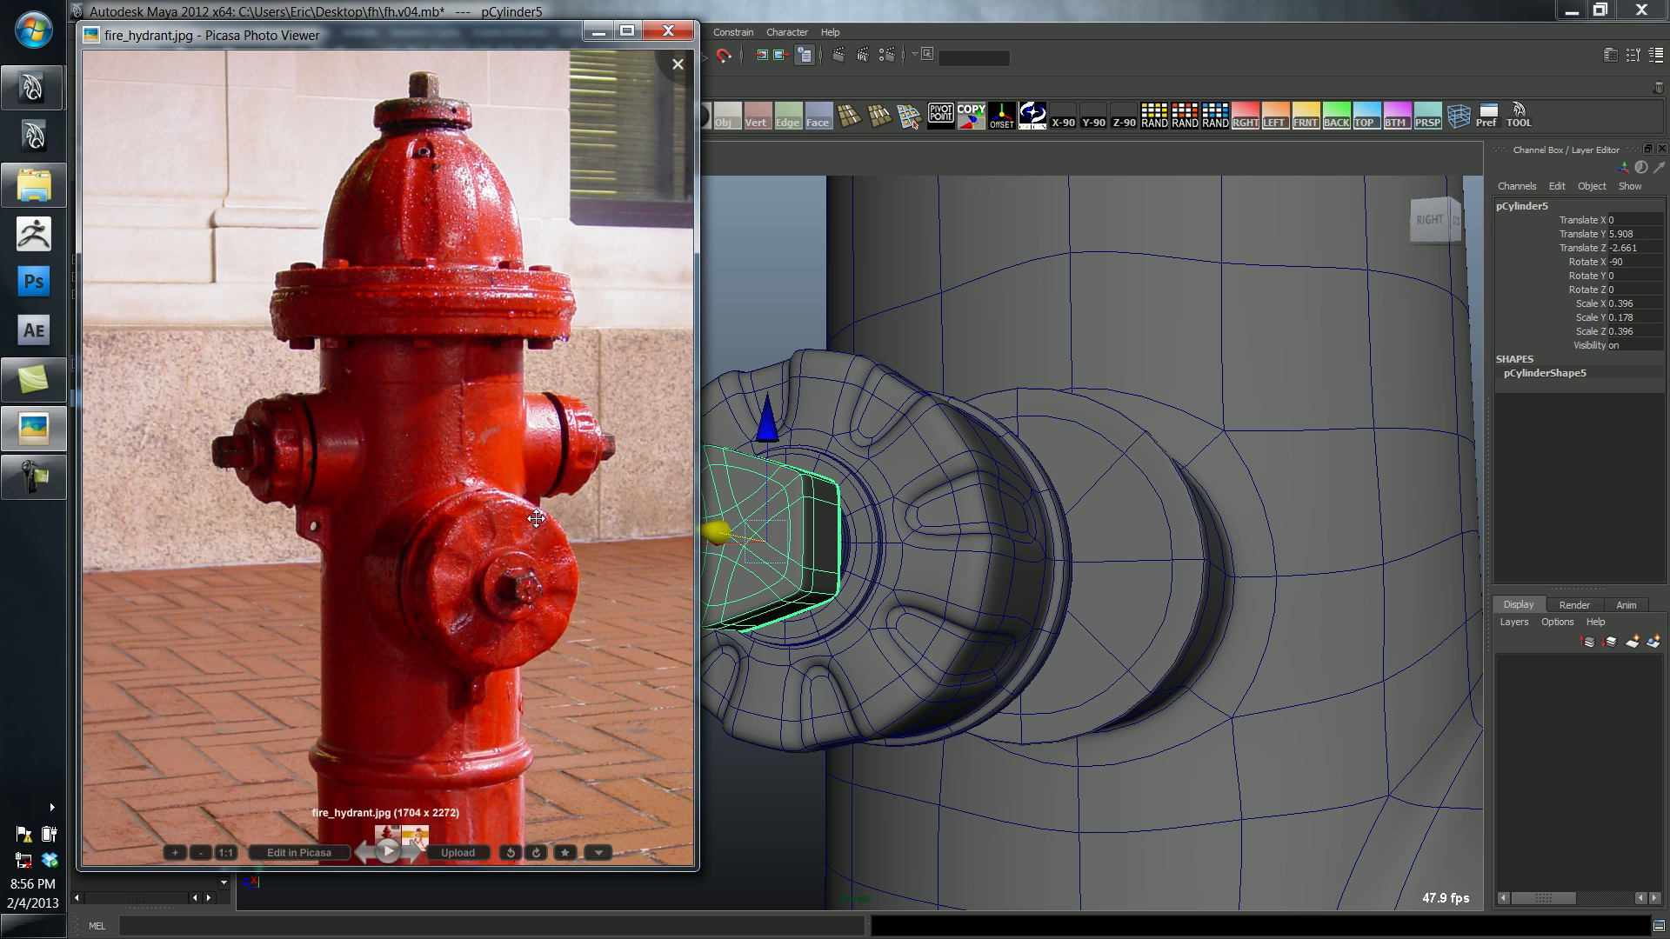
Step: Adjust pCylinder5's Translate Z so the slim nut protrudes from the tip of the spout cap
click(677, 64)
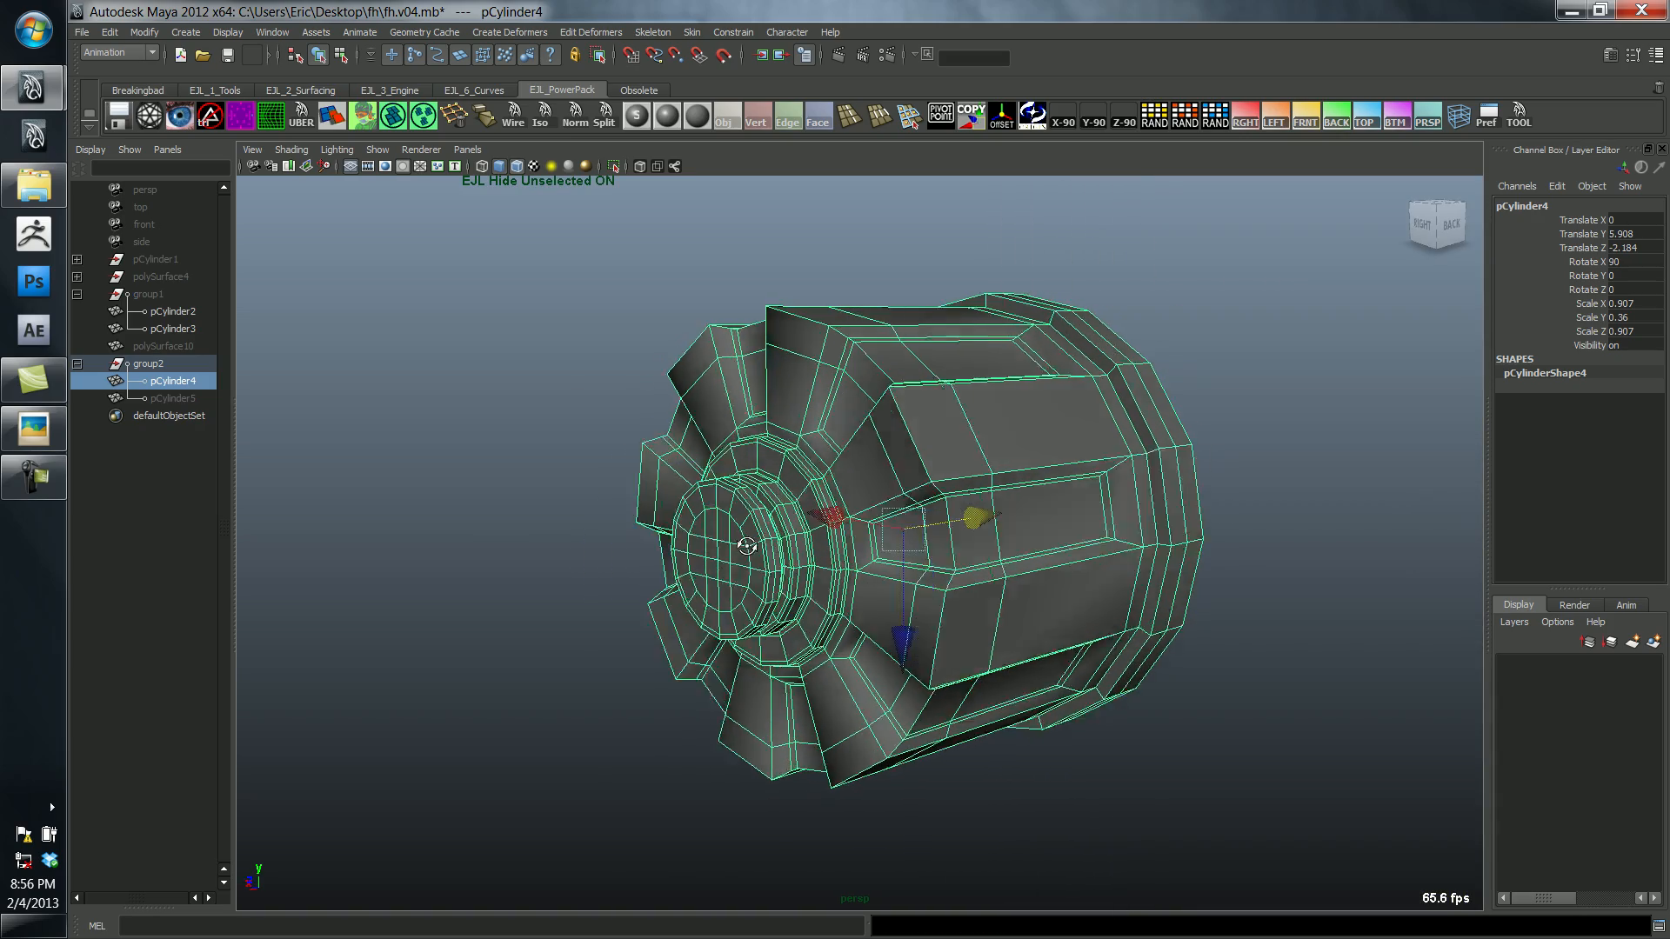
drag(746, 546, 932, 528)
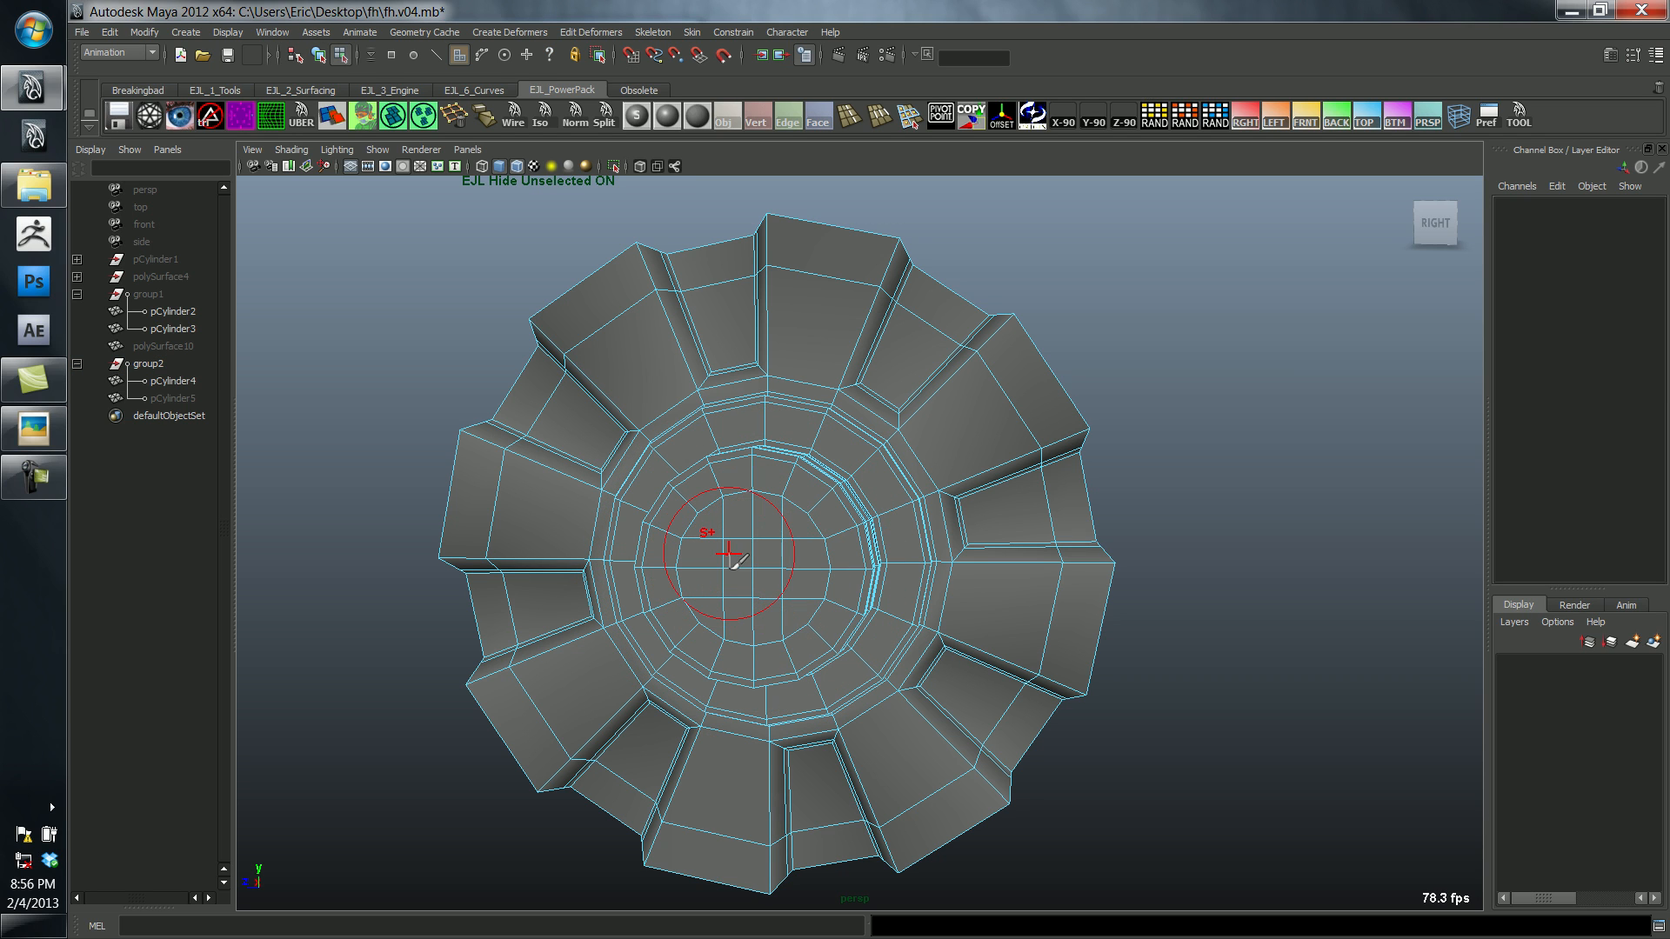
click(746, 558)
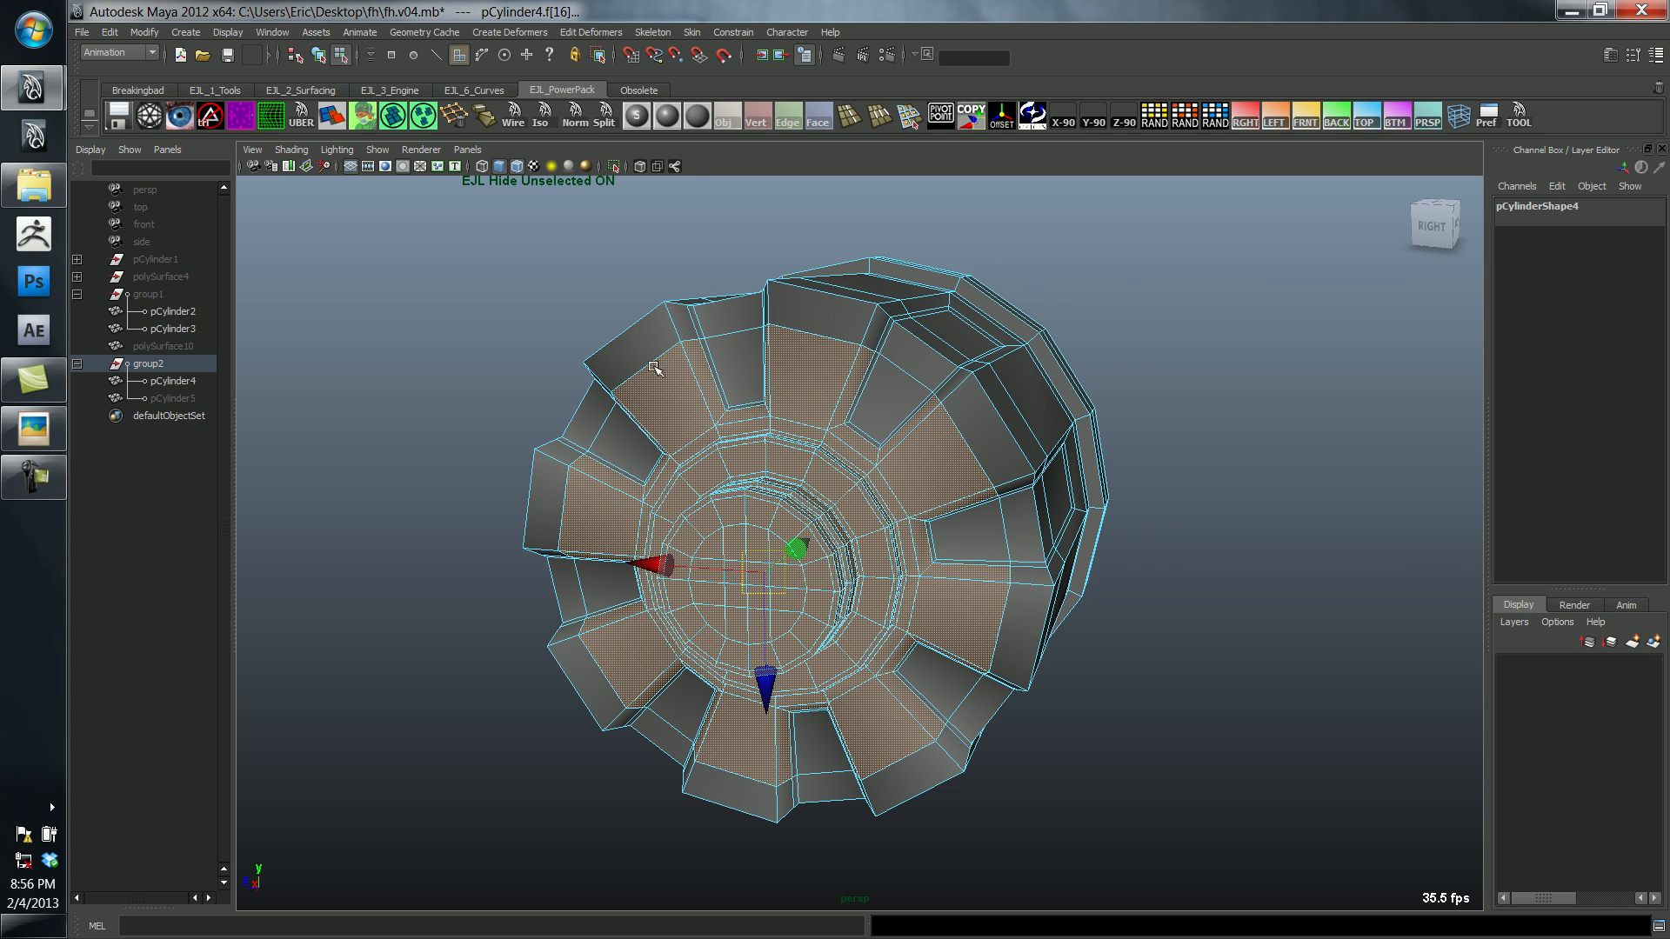
drag(656, 367, 943, 400)
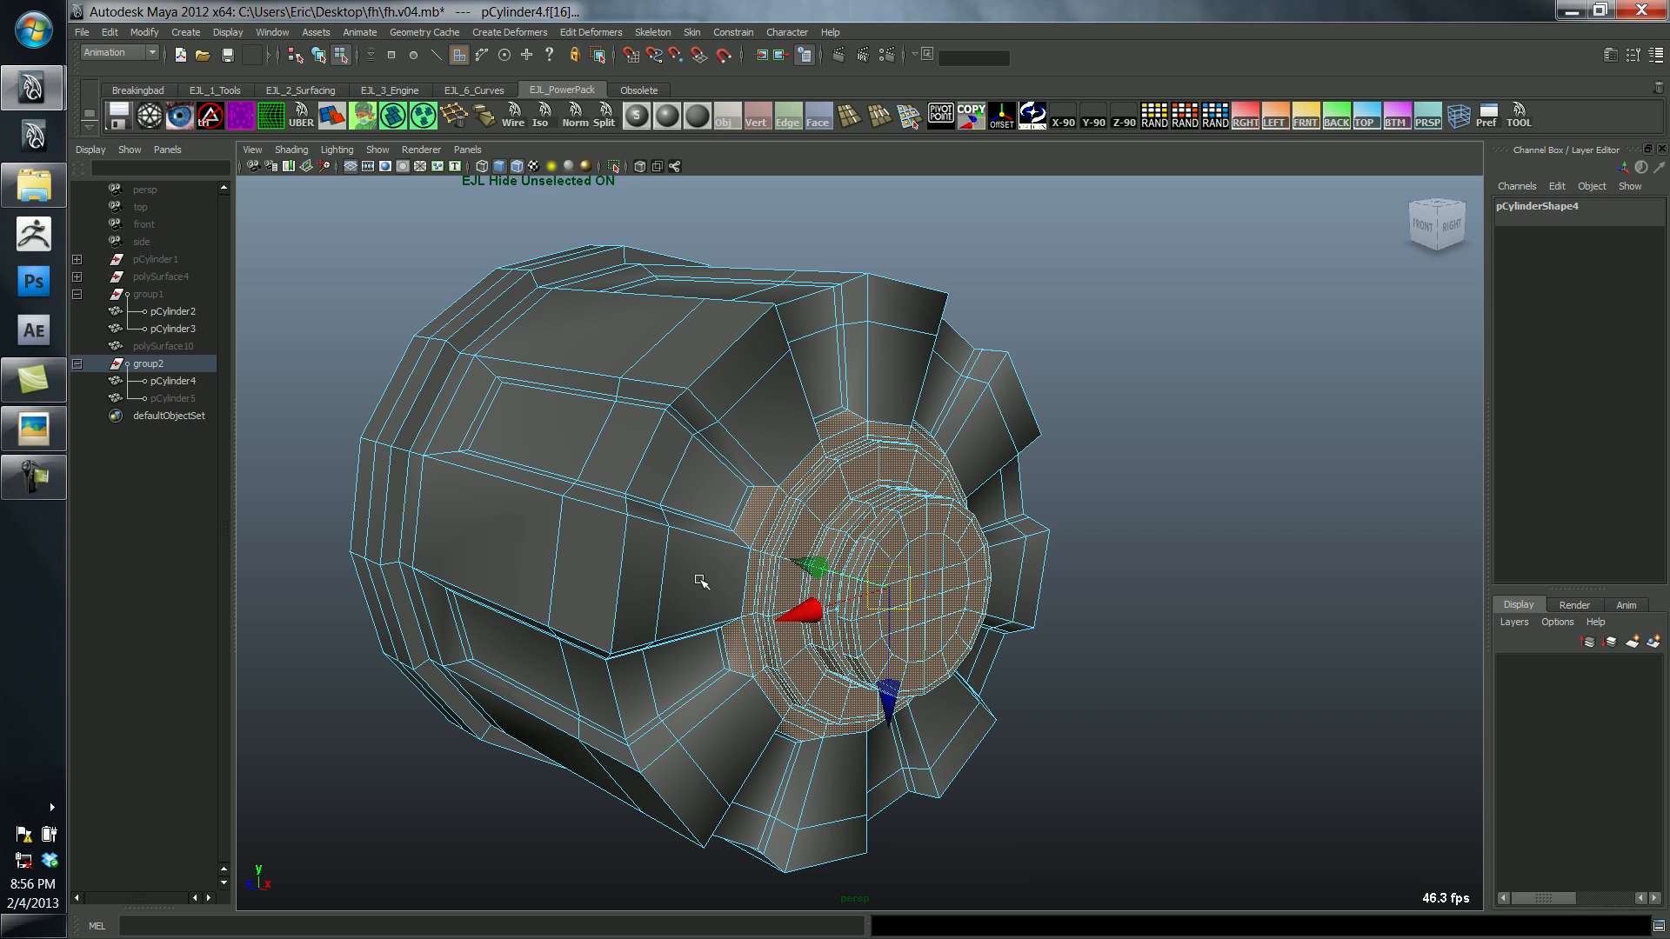
drag(702, 581, 702, 417)
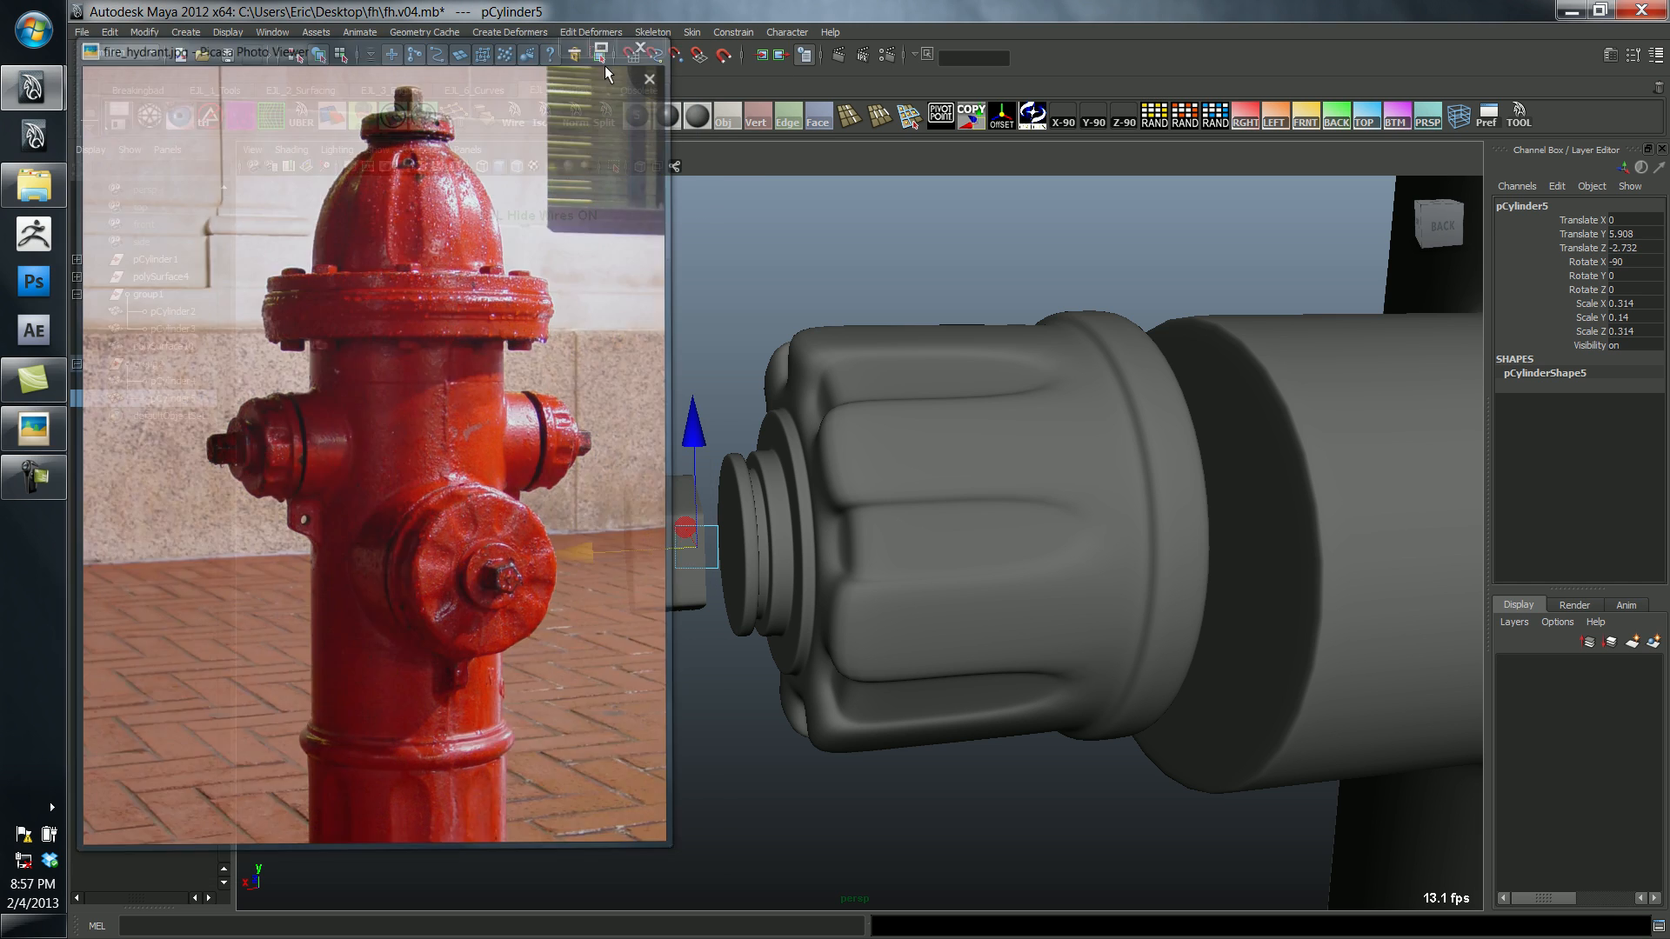
Step: Close the hydrant reference photo in Picasa Photo Viewer
click(647, 79)
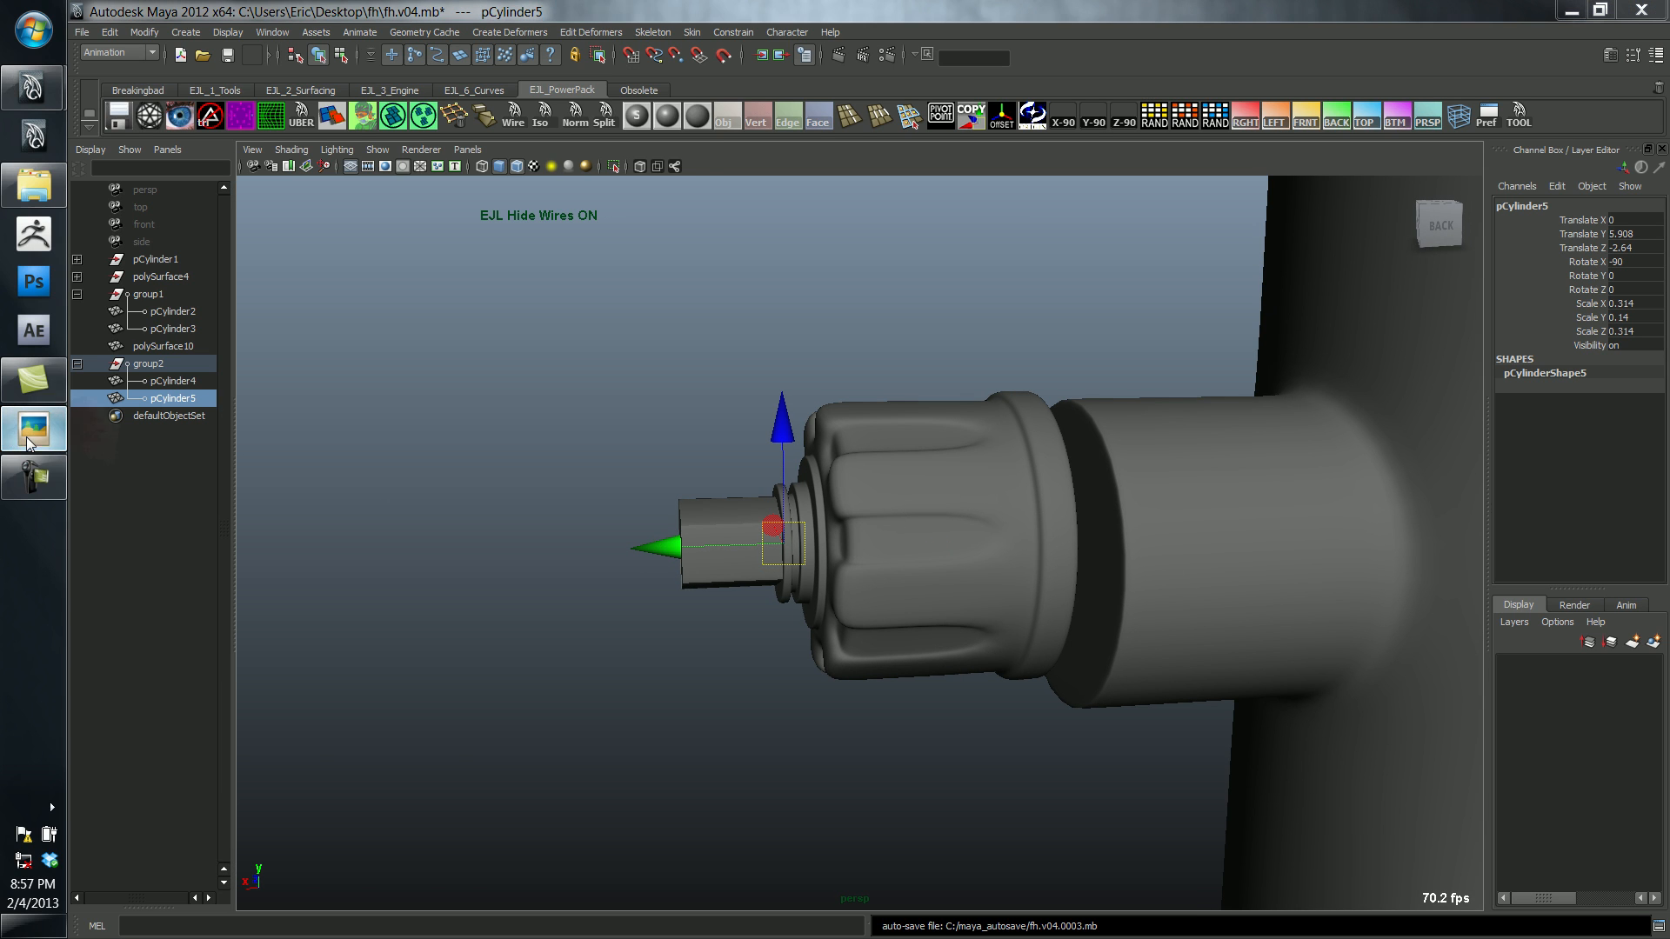
Step: Compare the spout cap against the reference photo, then orbit around the square-nut end piece
click(33, 430)
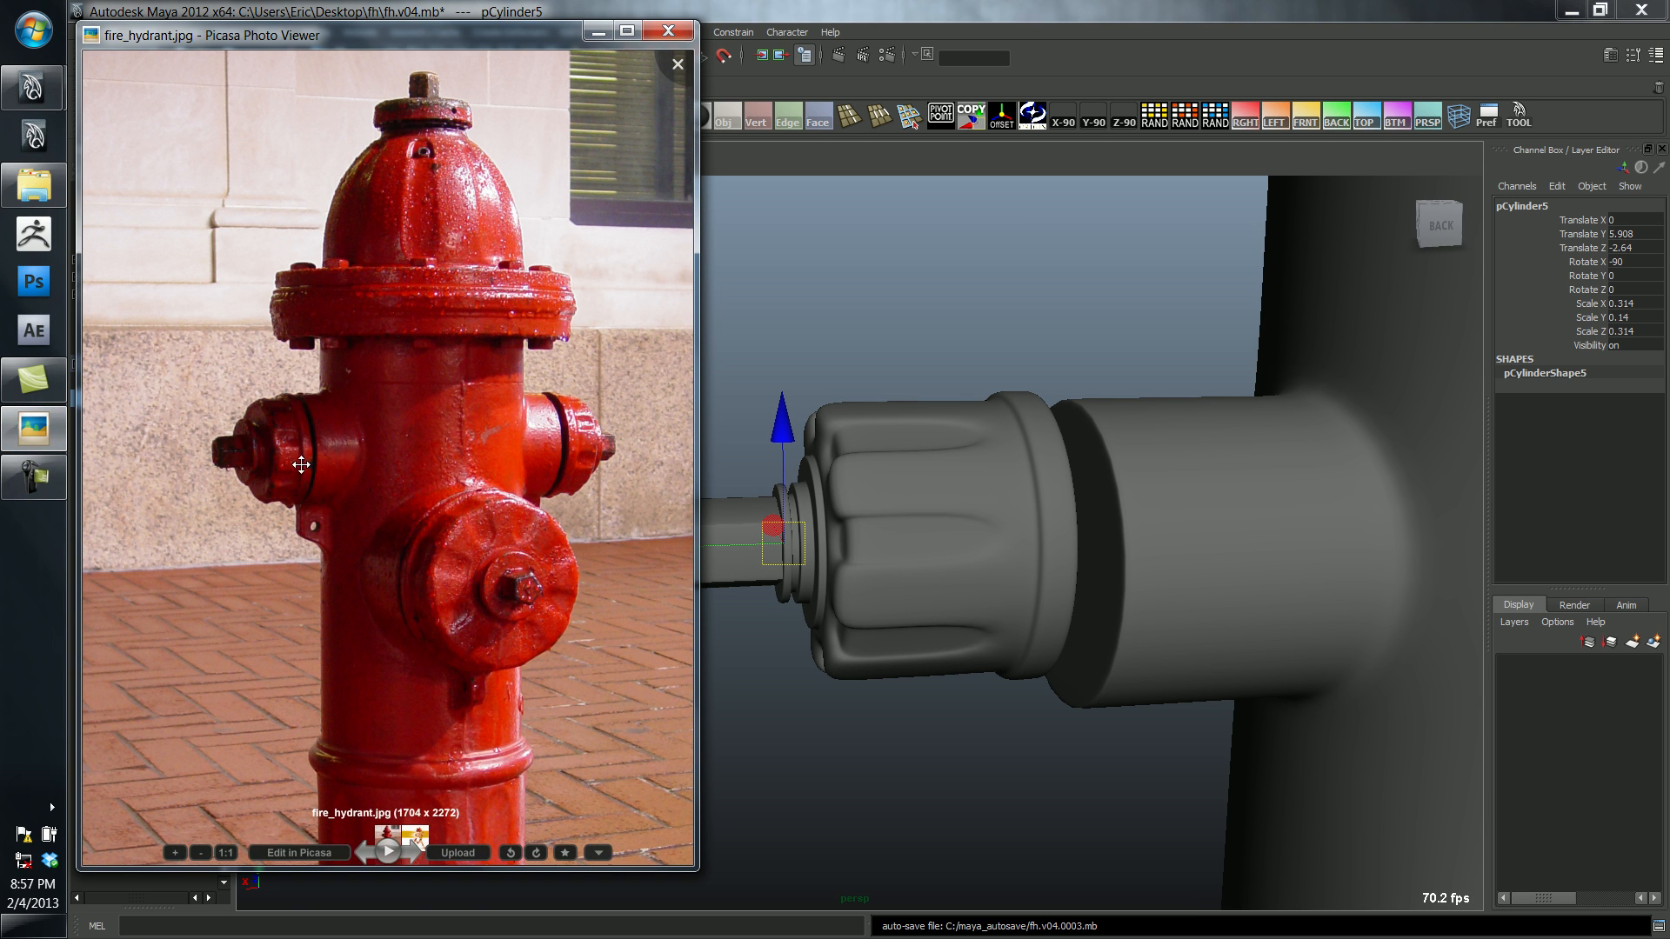
click(677, 64)
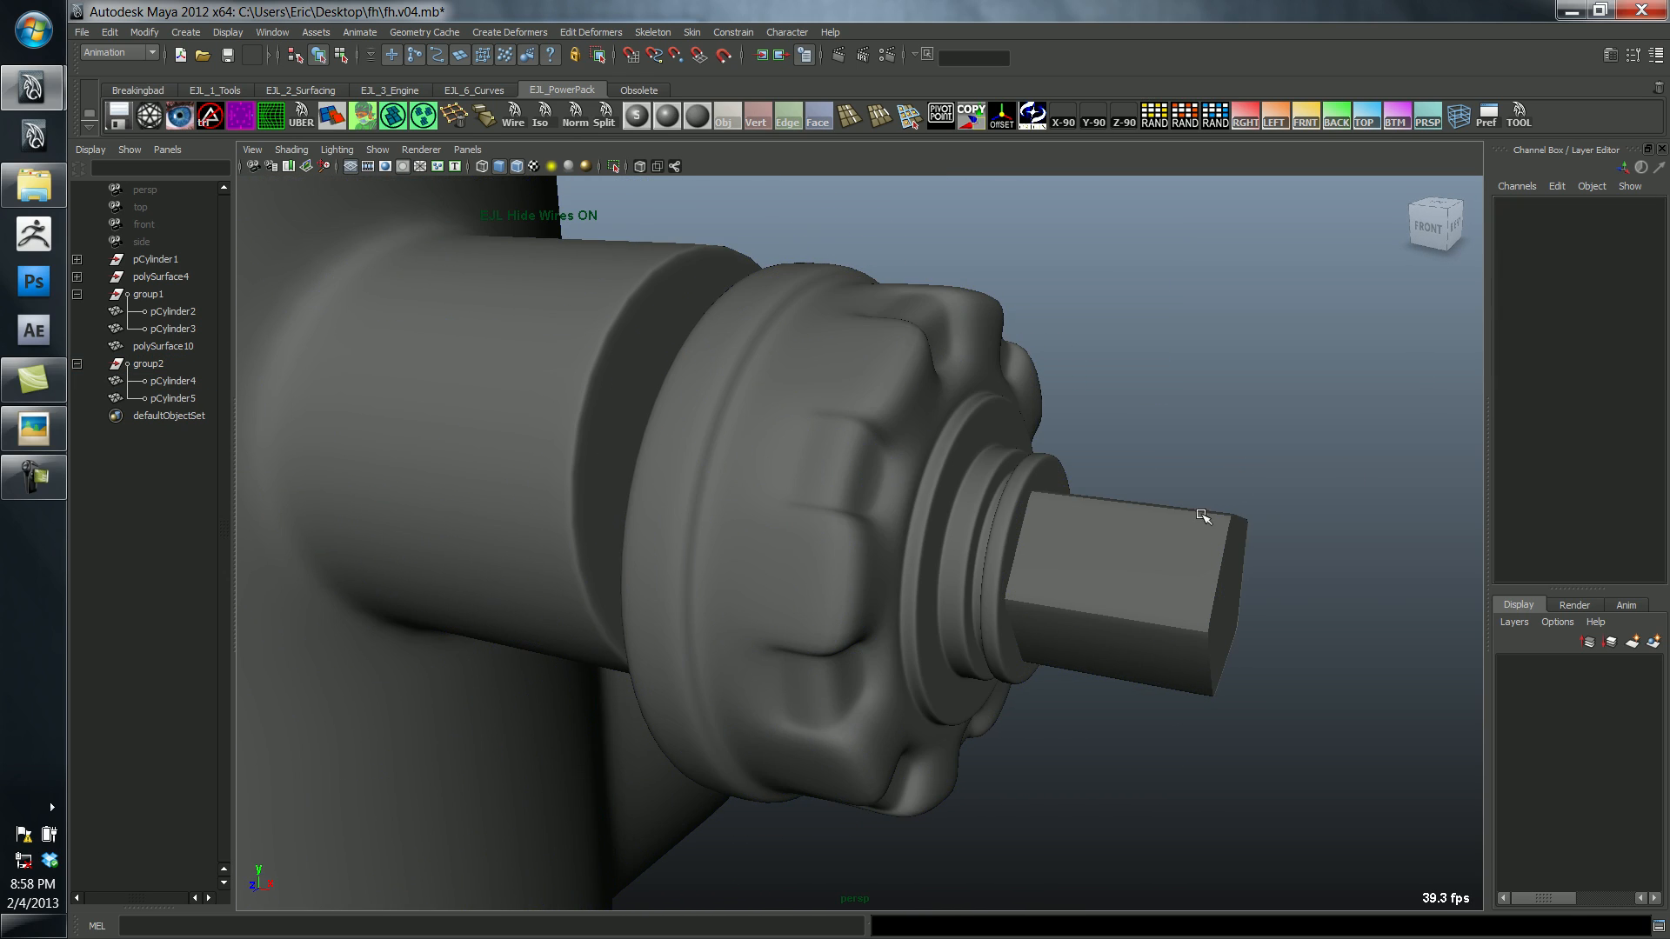
drag(1203, 517, 1086, 581)
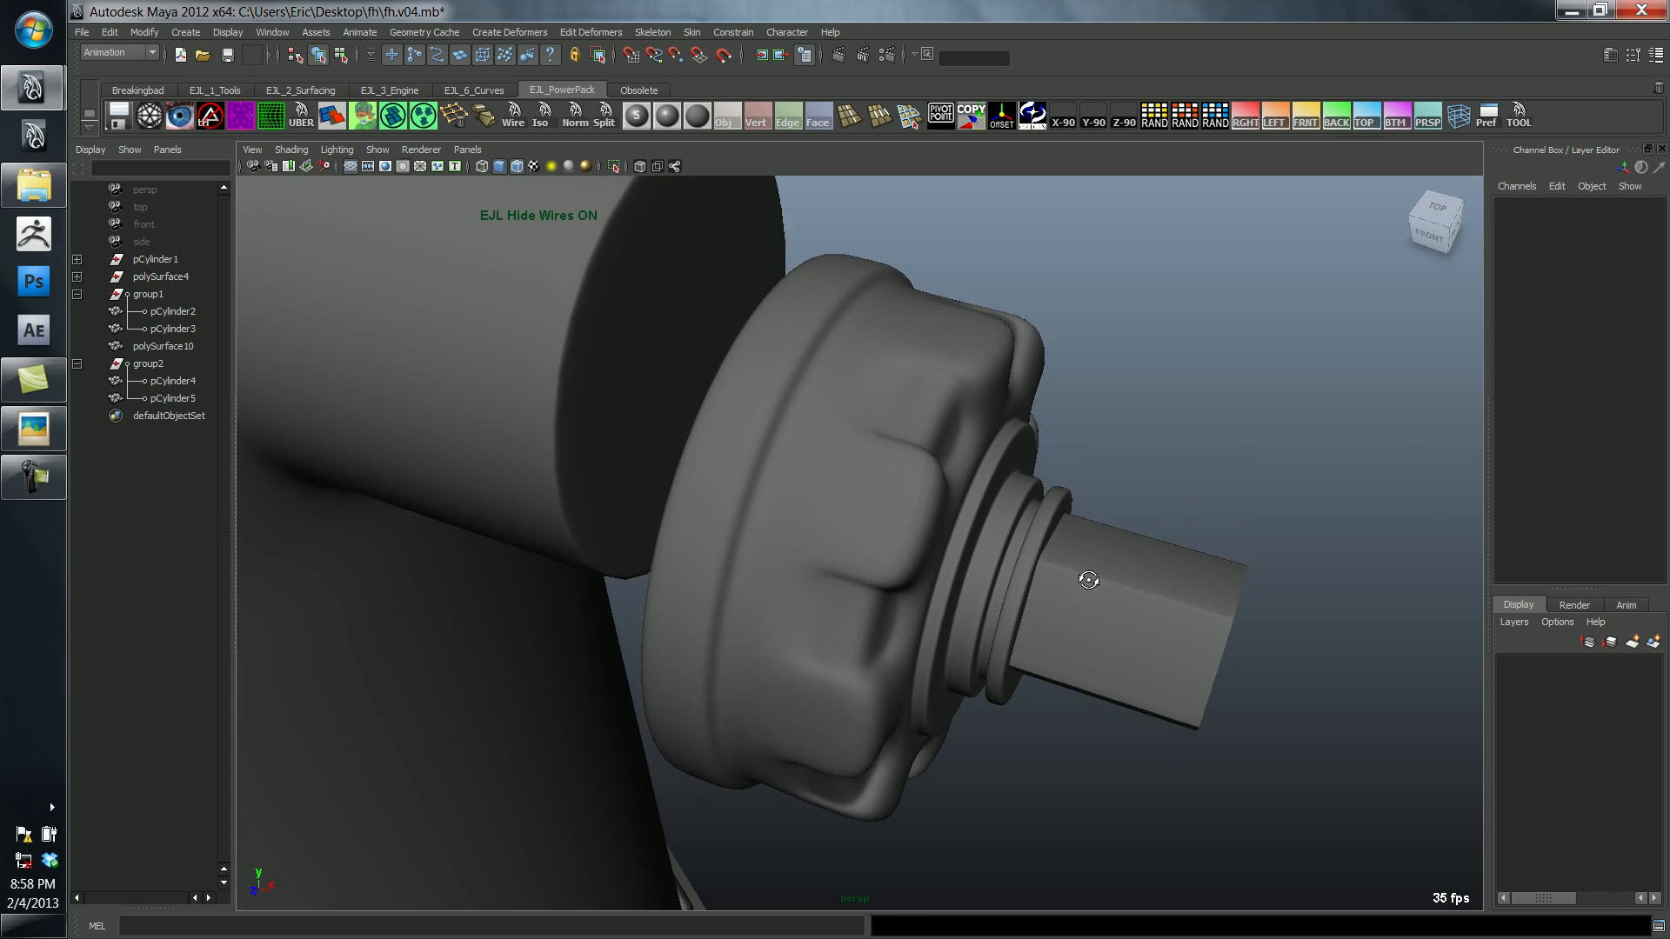
drag(1089, 581, 793, 612)
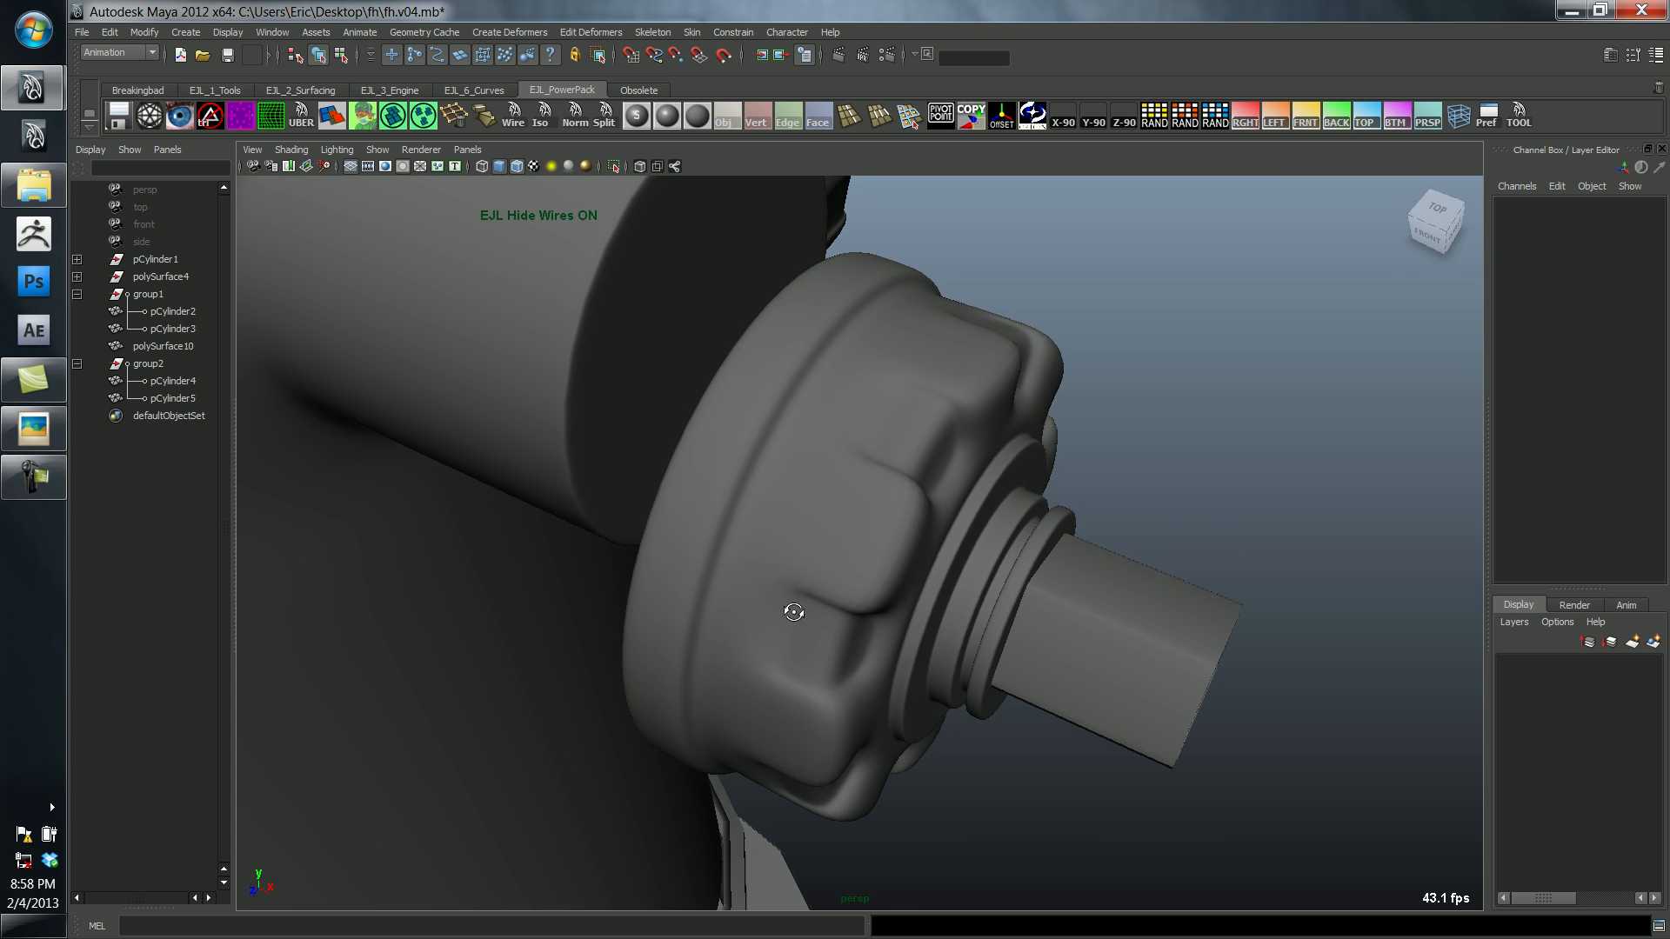
Step: Select pCylinder4 and inspect its vertices, switching toward a top view of the cap
click(169, 381)
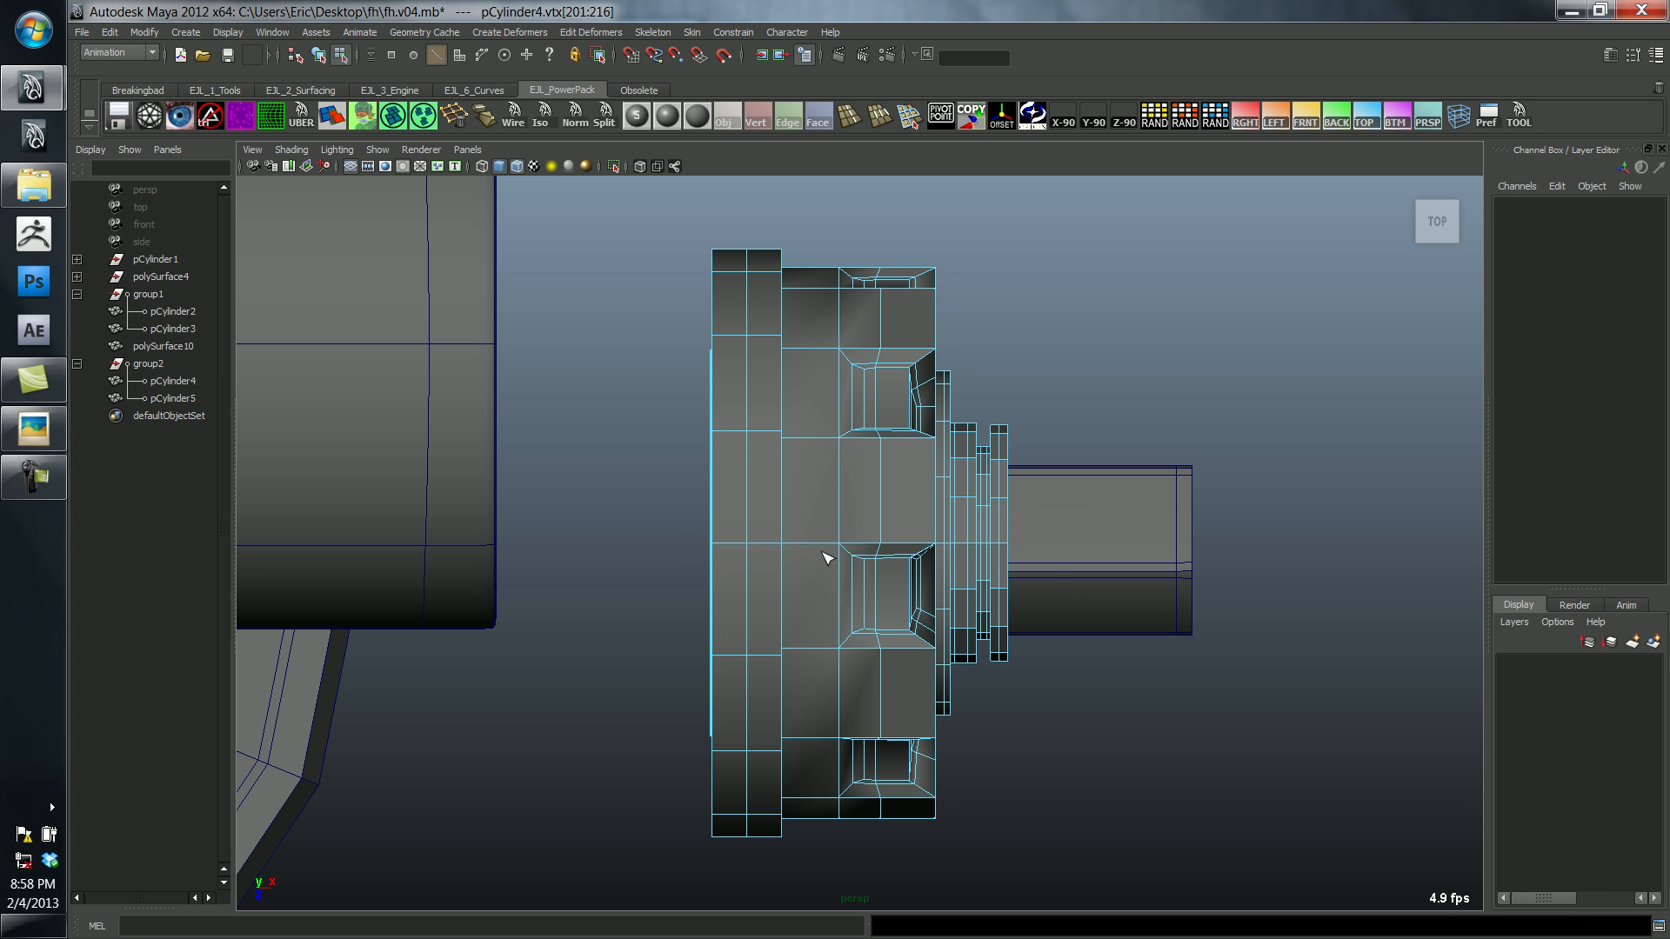
click(825, 558)
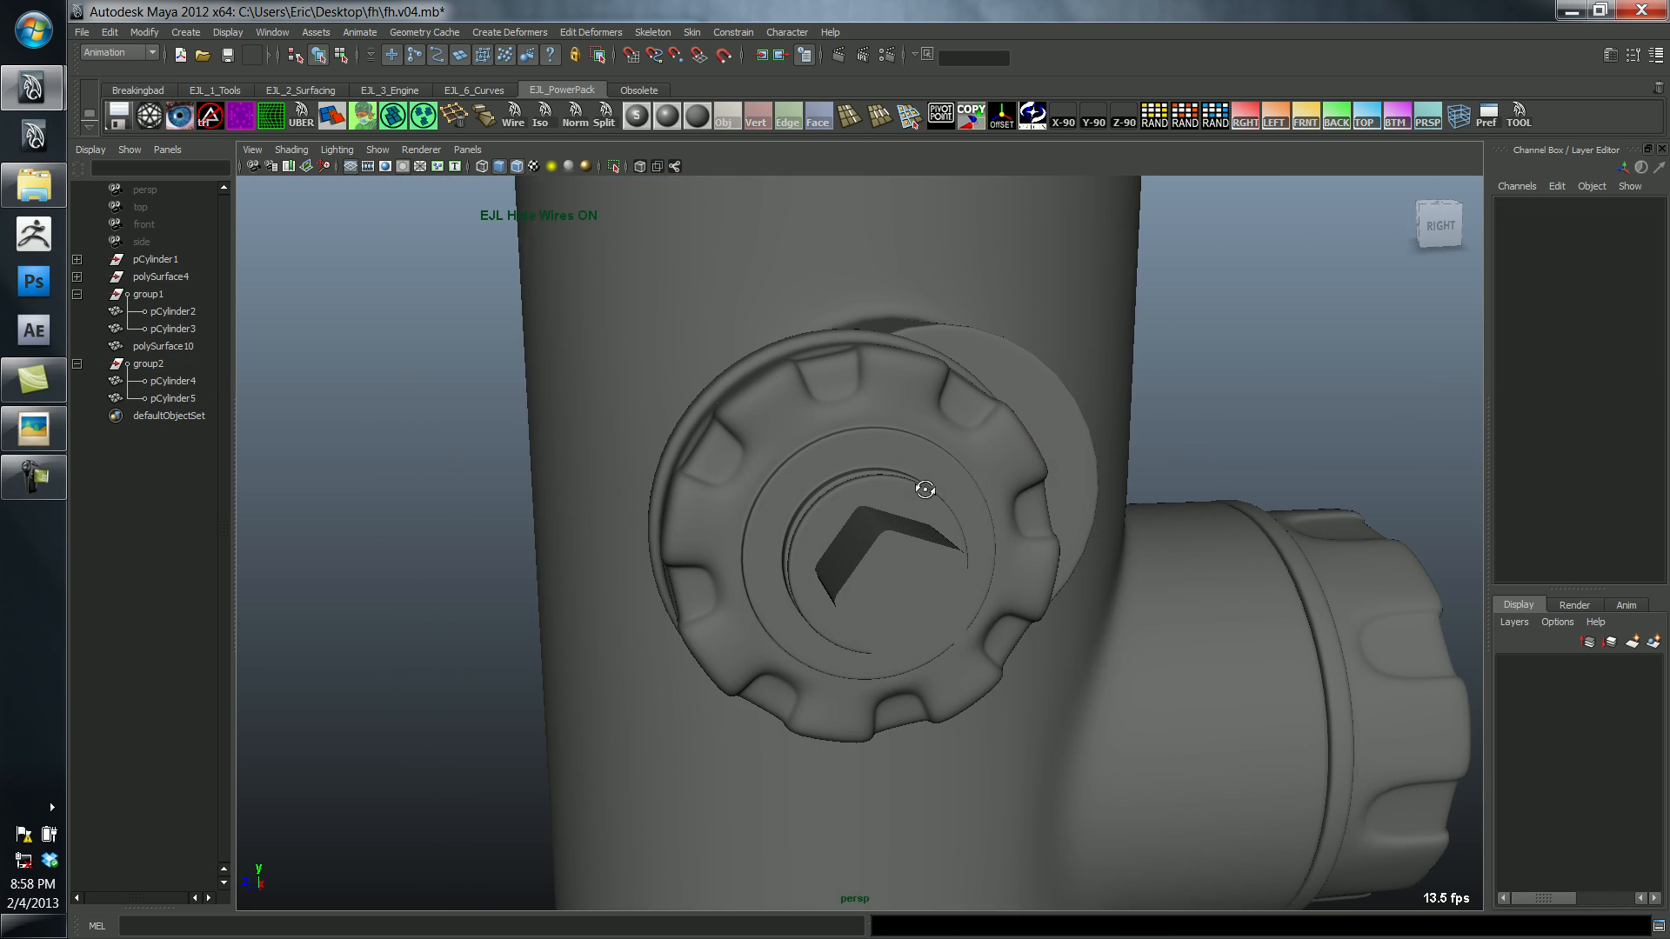
drag(923, 489, 912, 630)
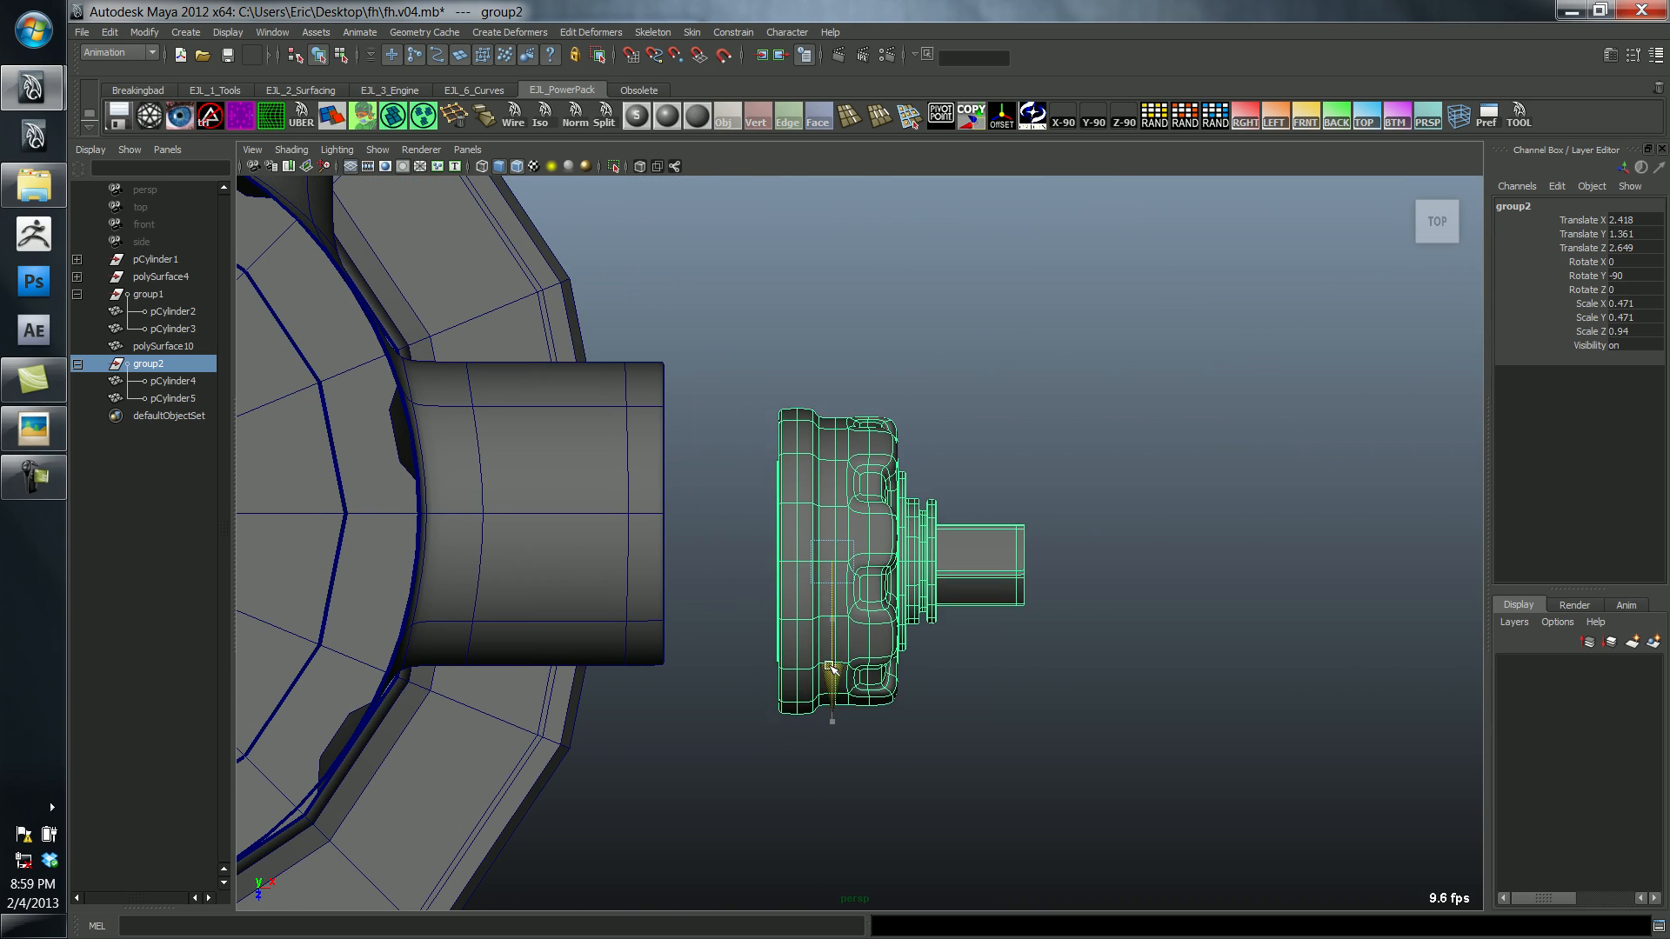
Step: Move group2 so the side cap with its square nut seats snugly on the body's side stub
drag(831, 666, 643, 517)
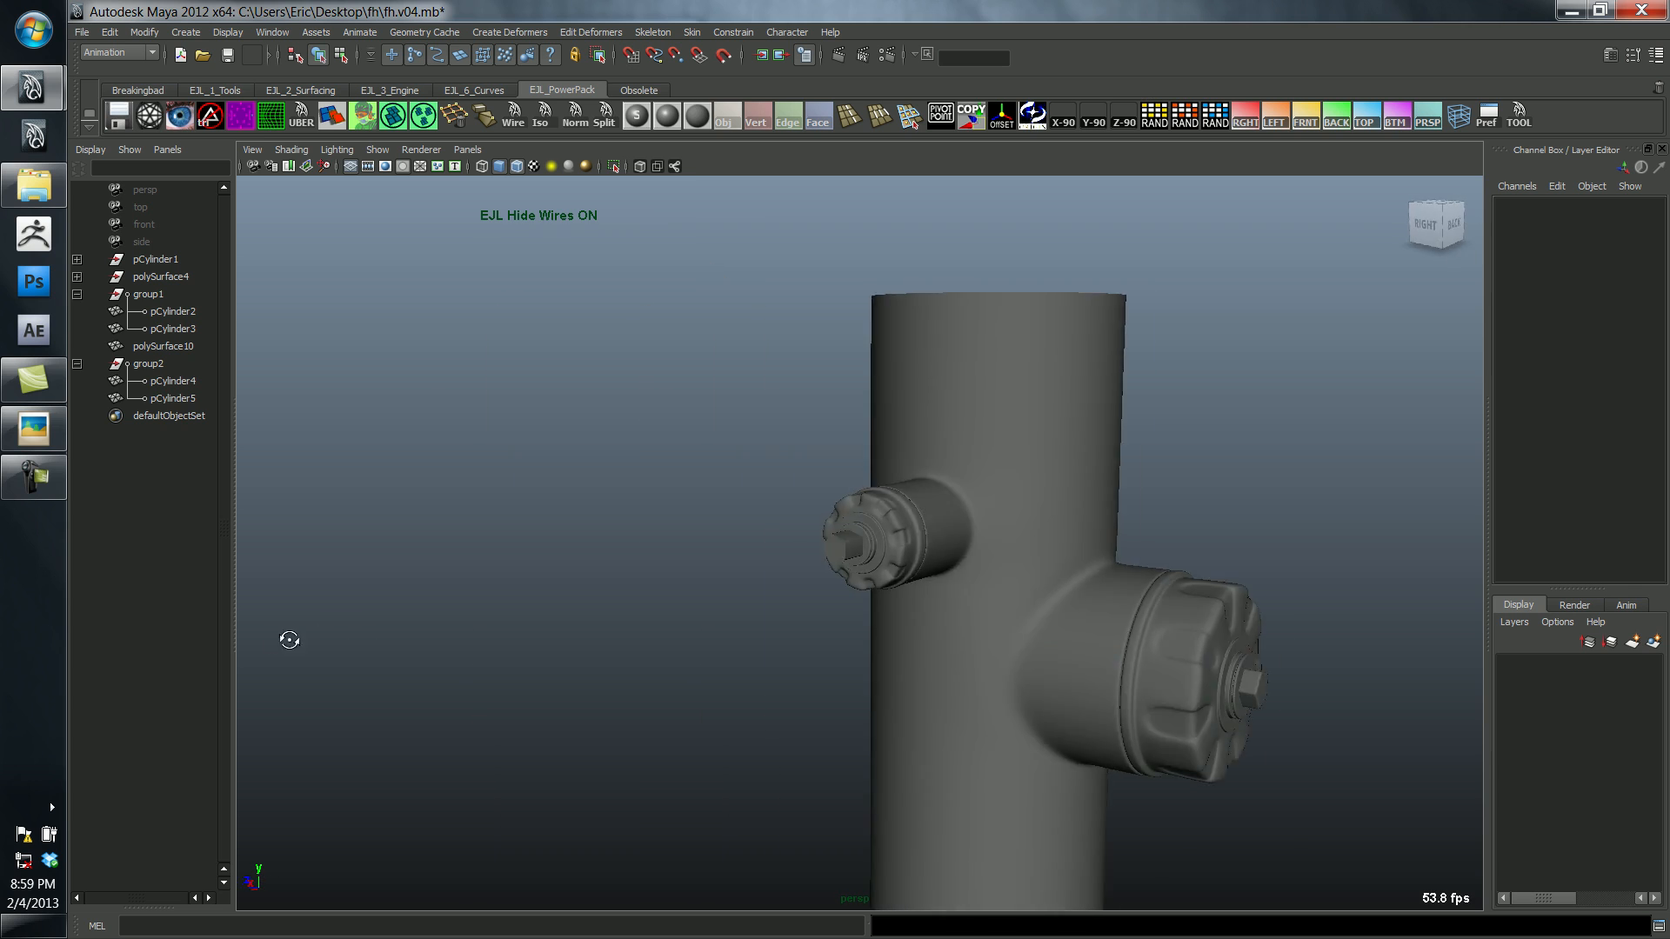
click(35, 428)
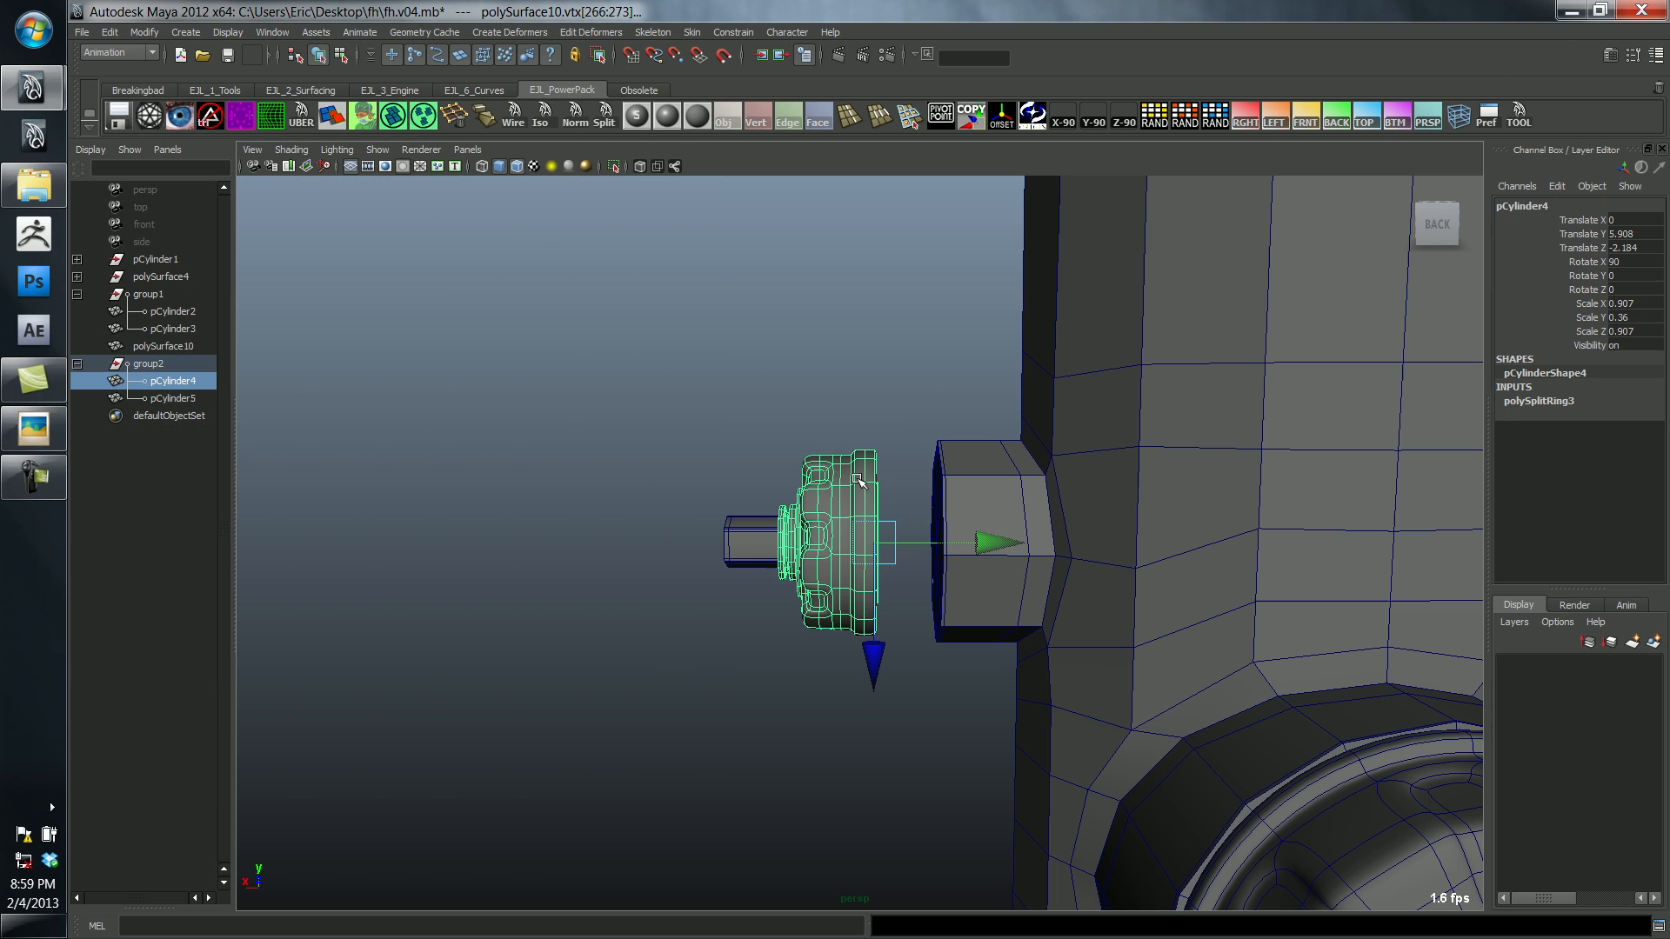
click(149, 363)
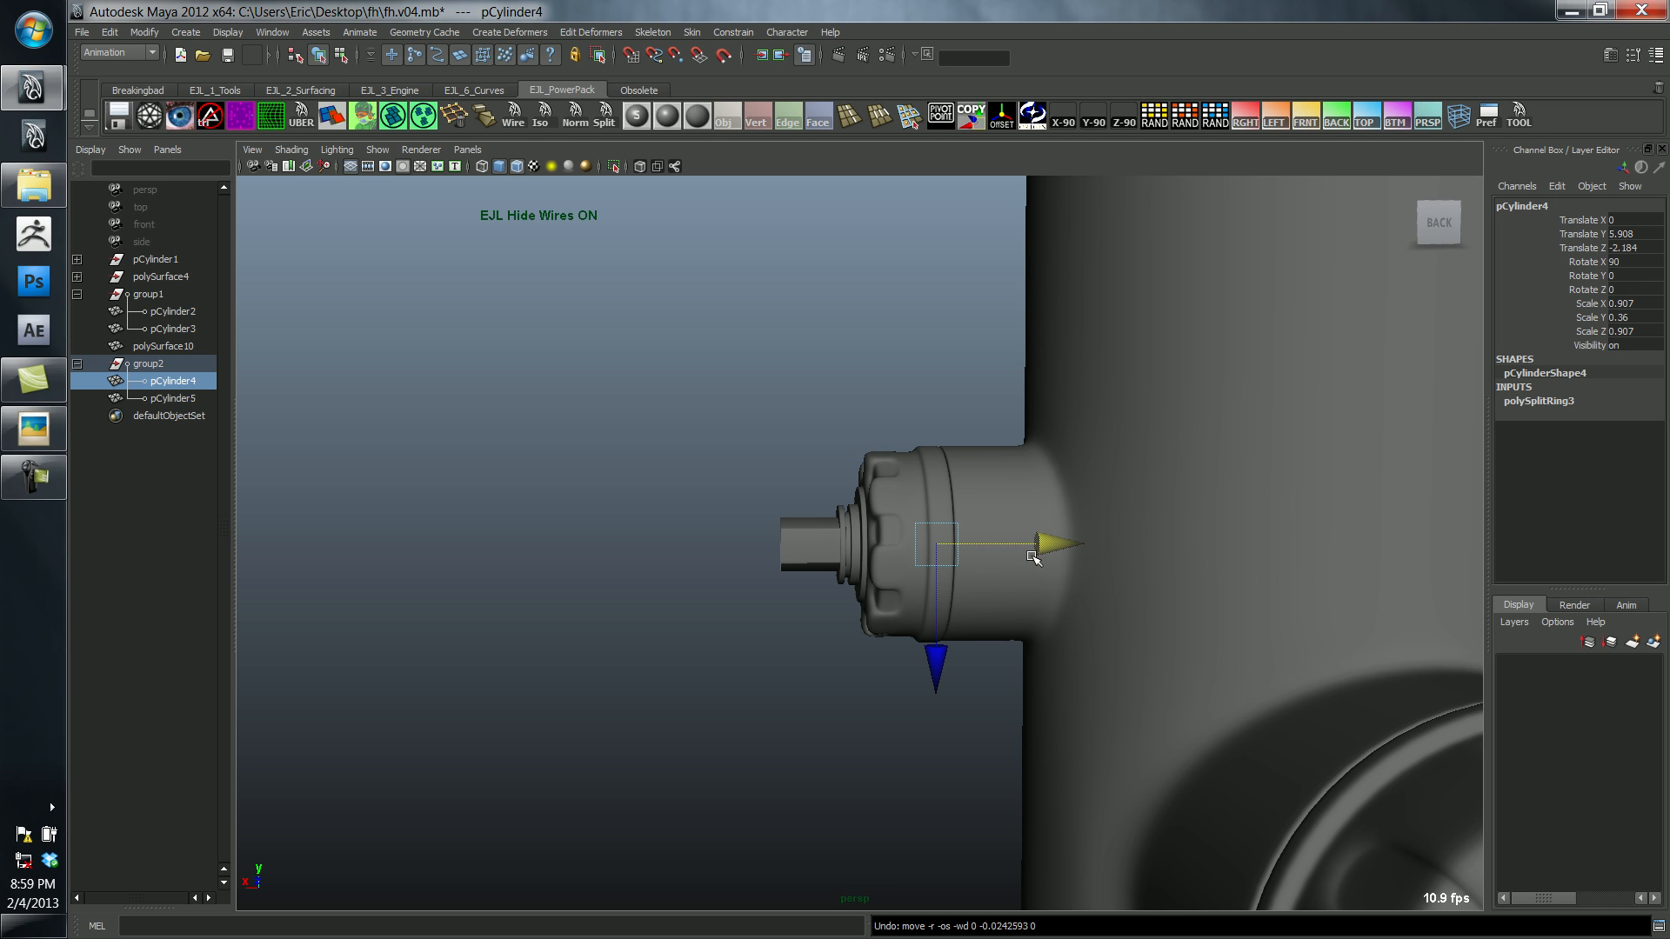
click(150, 363)
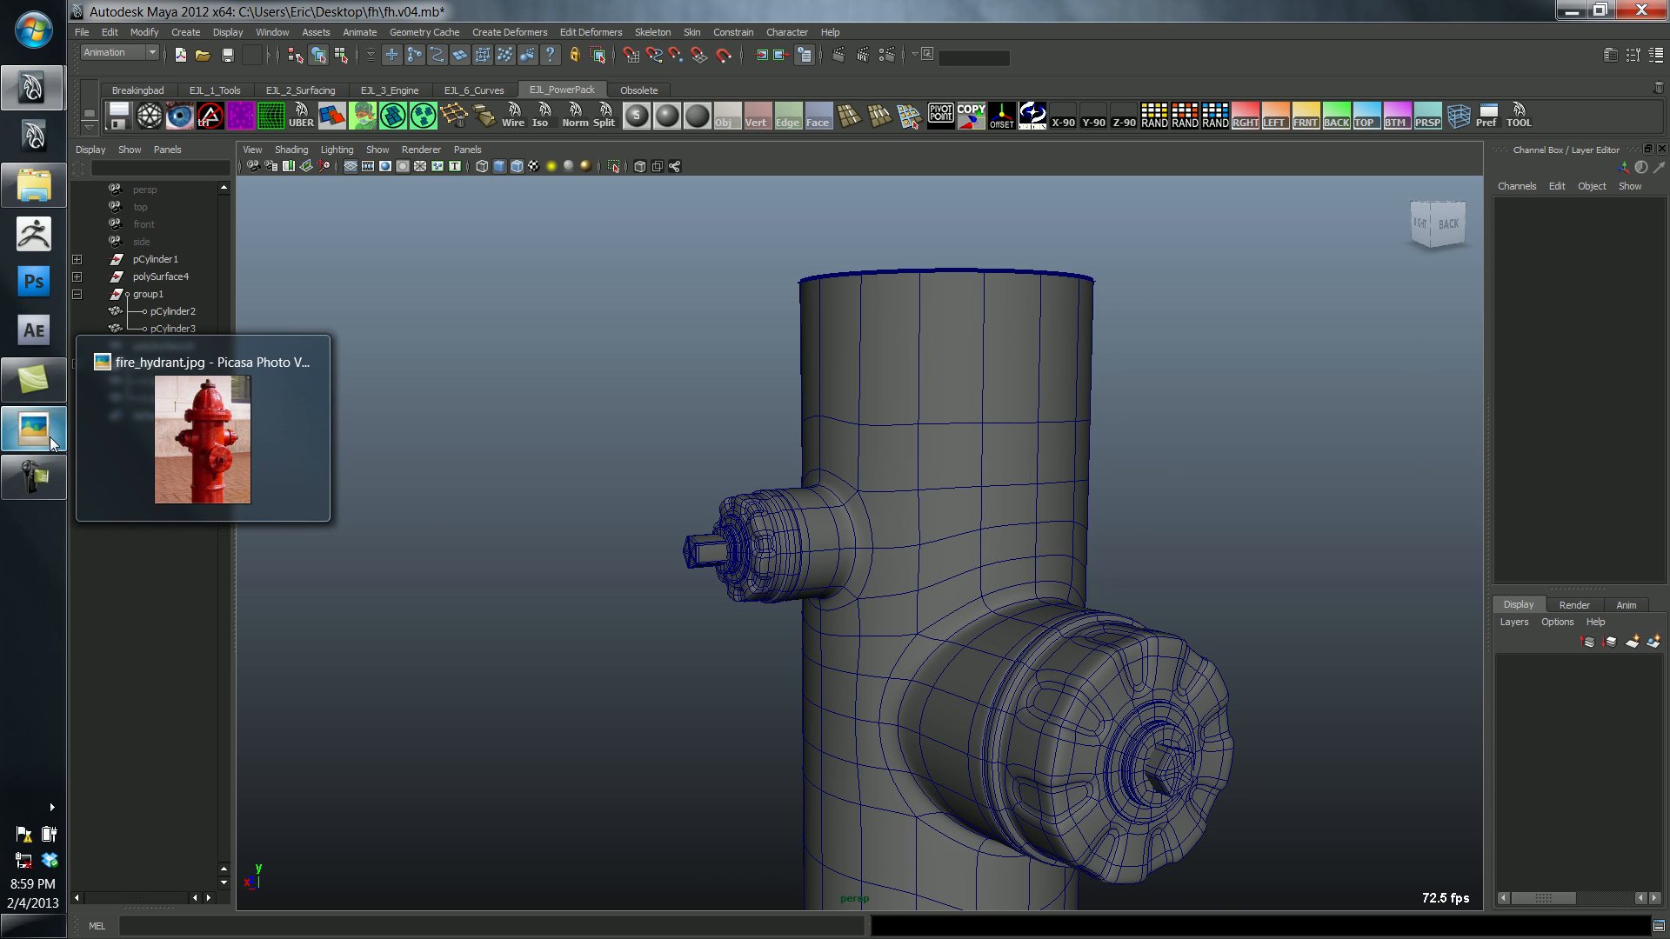
click(202, 440)
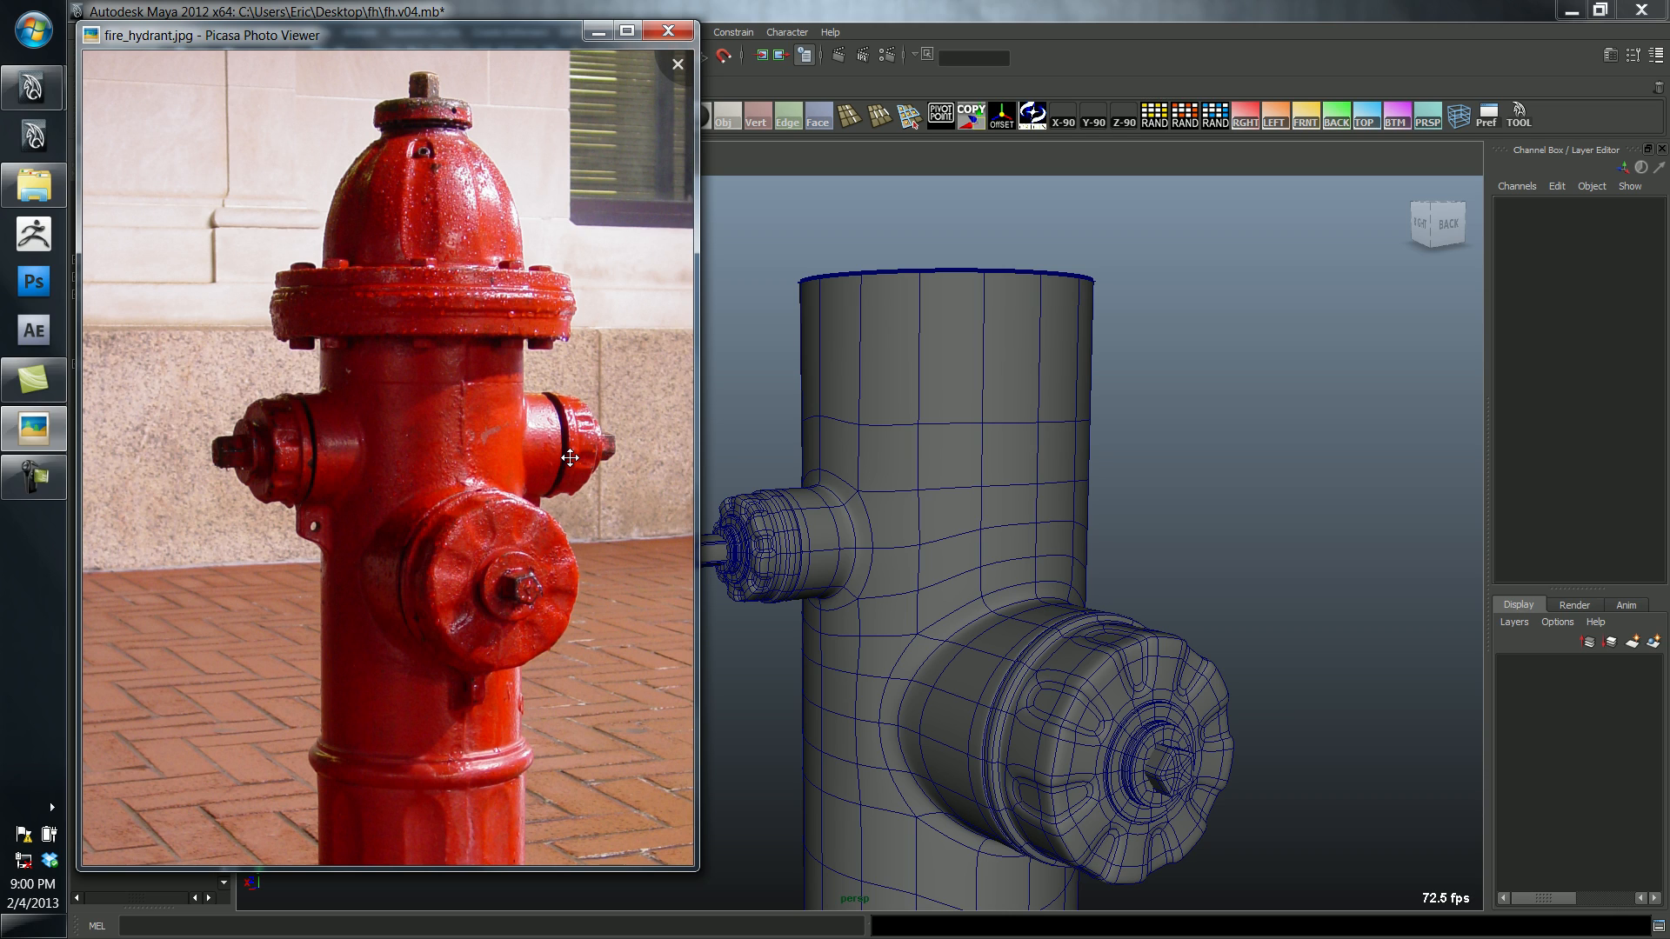
click(677, 65)
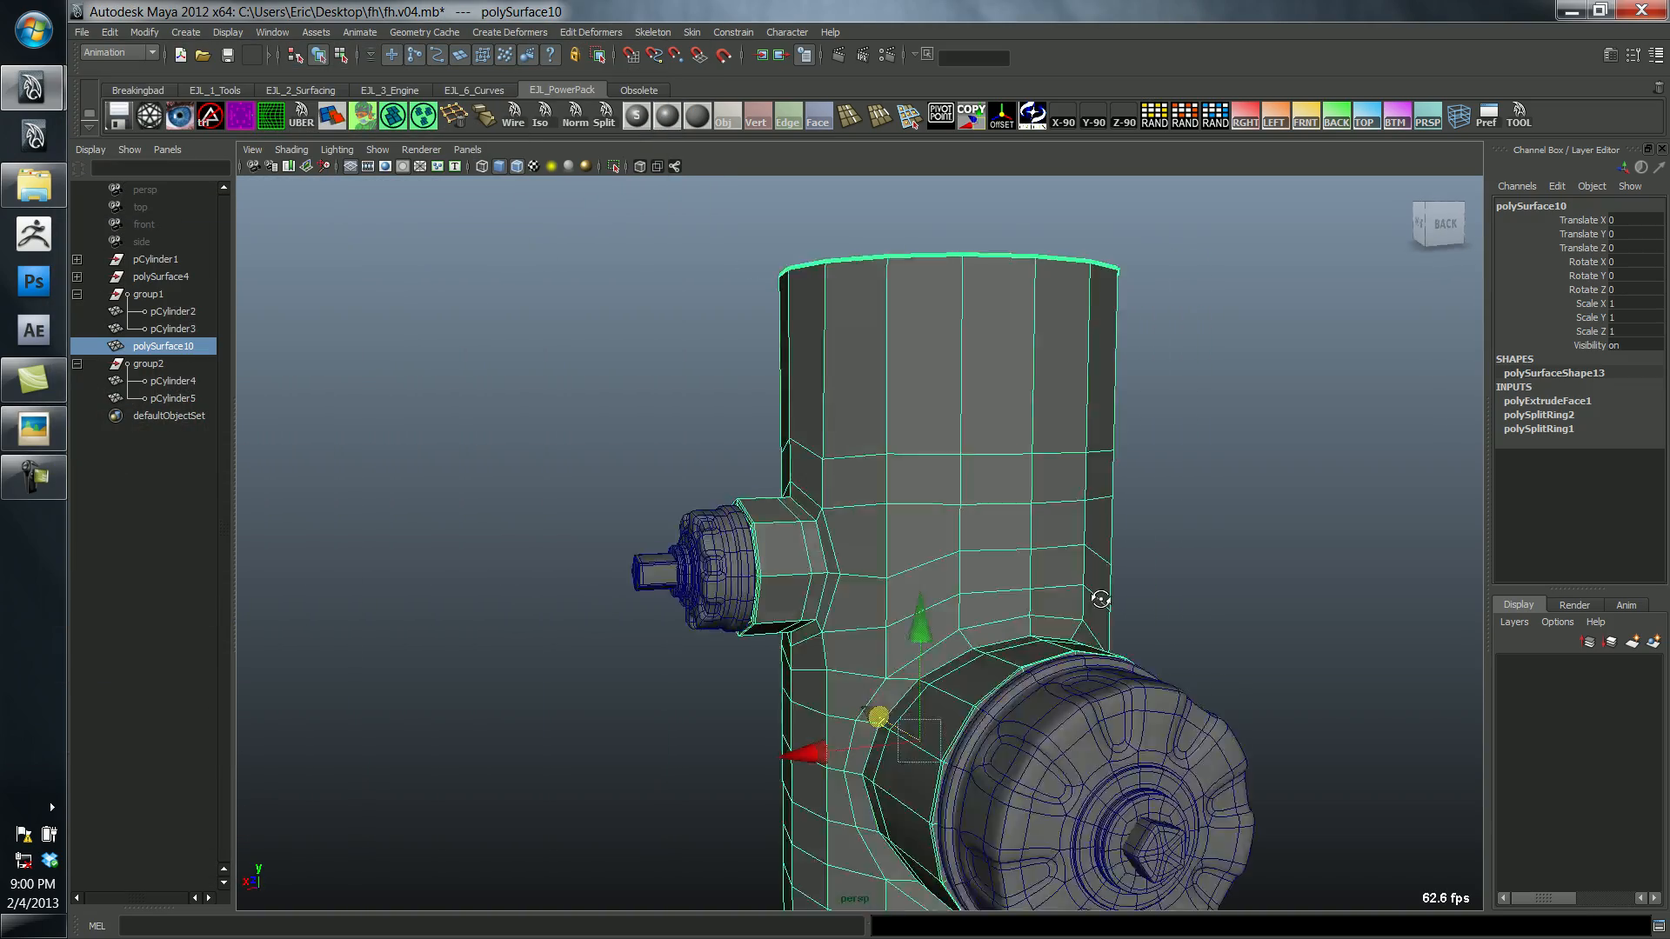
Step: Duplicate half of polySurface10 with Scale X -1, then Combine and Merge Vertices into one welded body
drag(1098, 596, 988, 597)
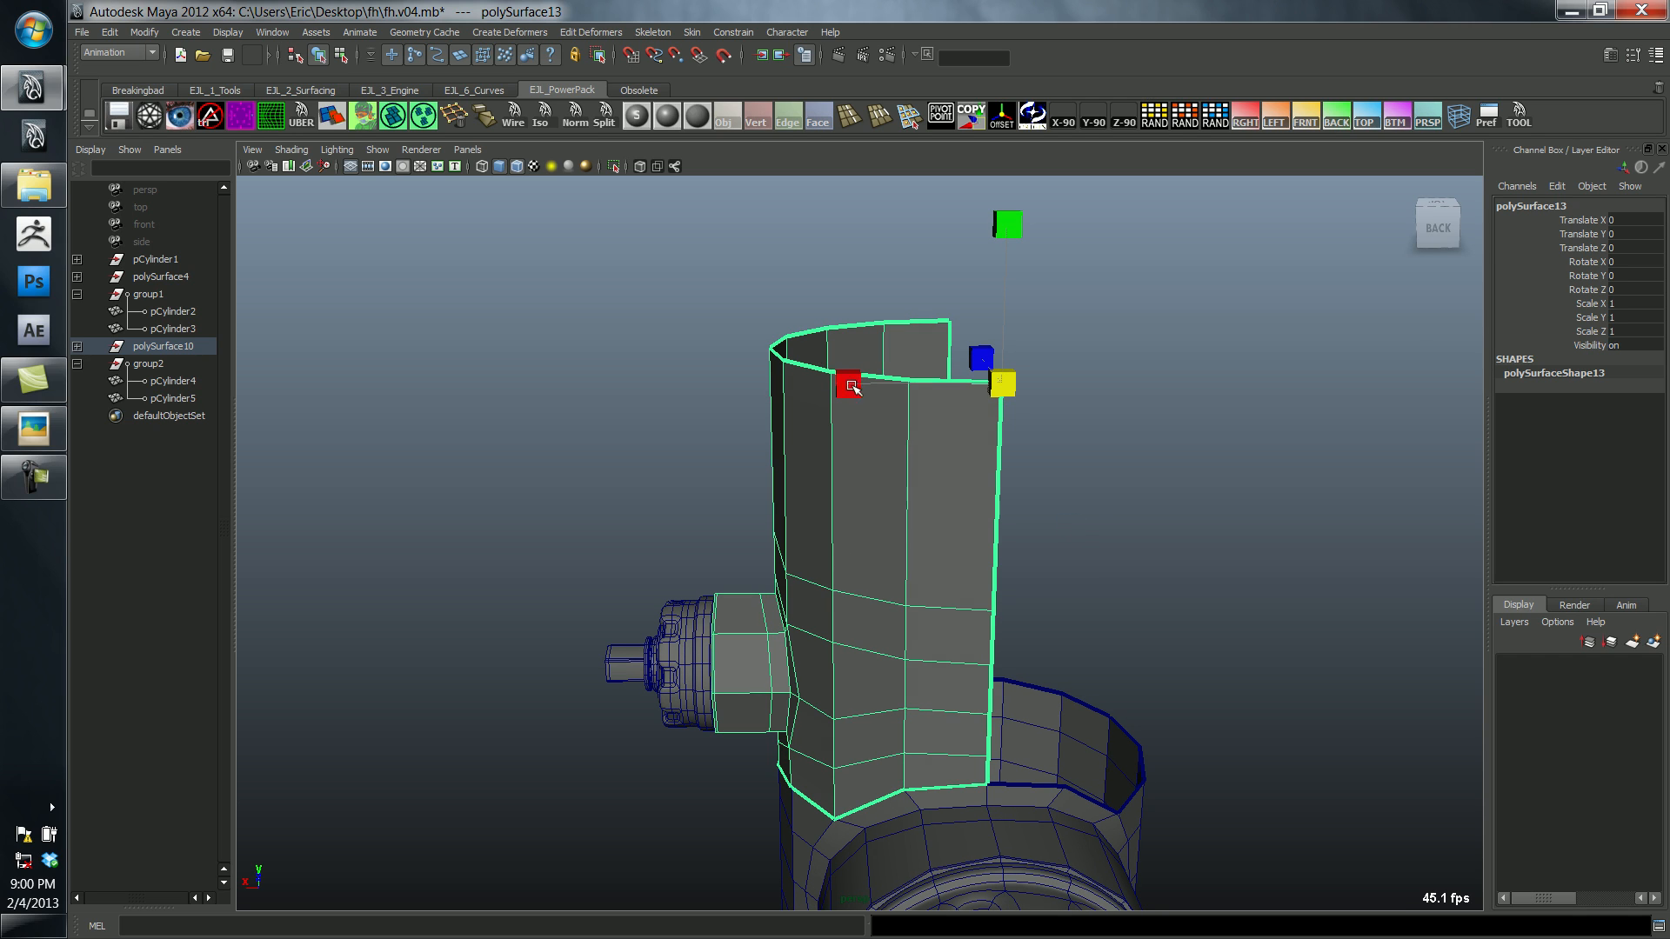
drag(849, 386, 1002, 382)
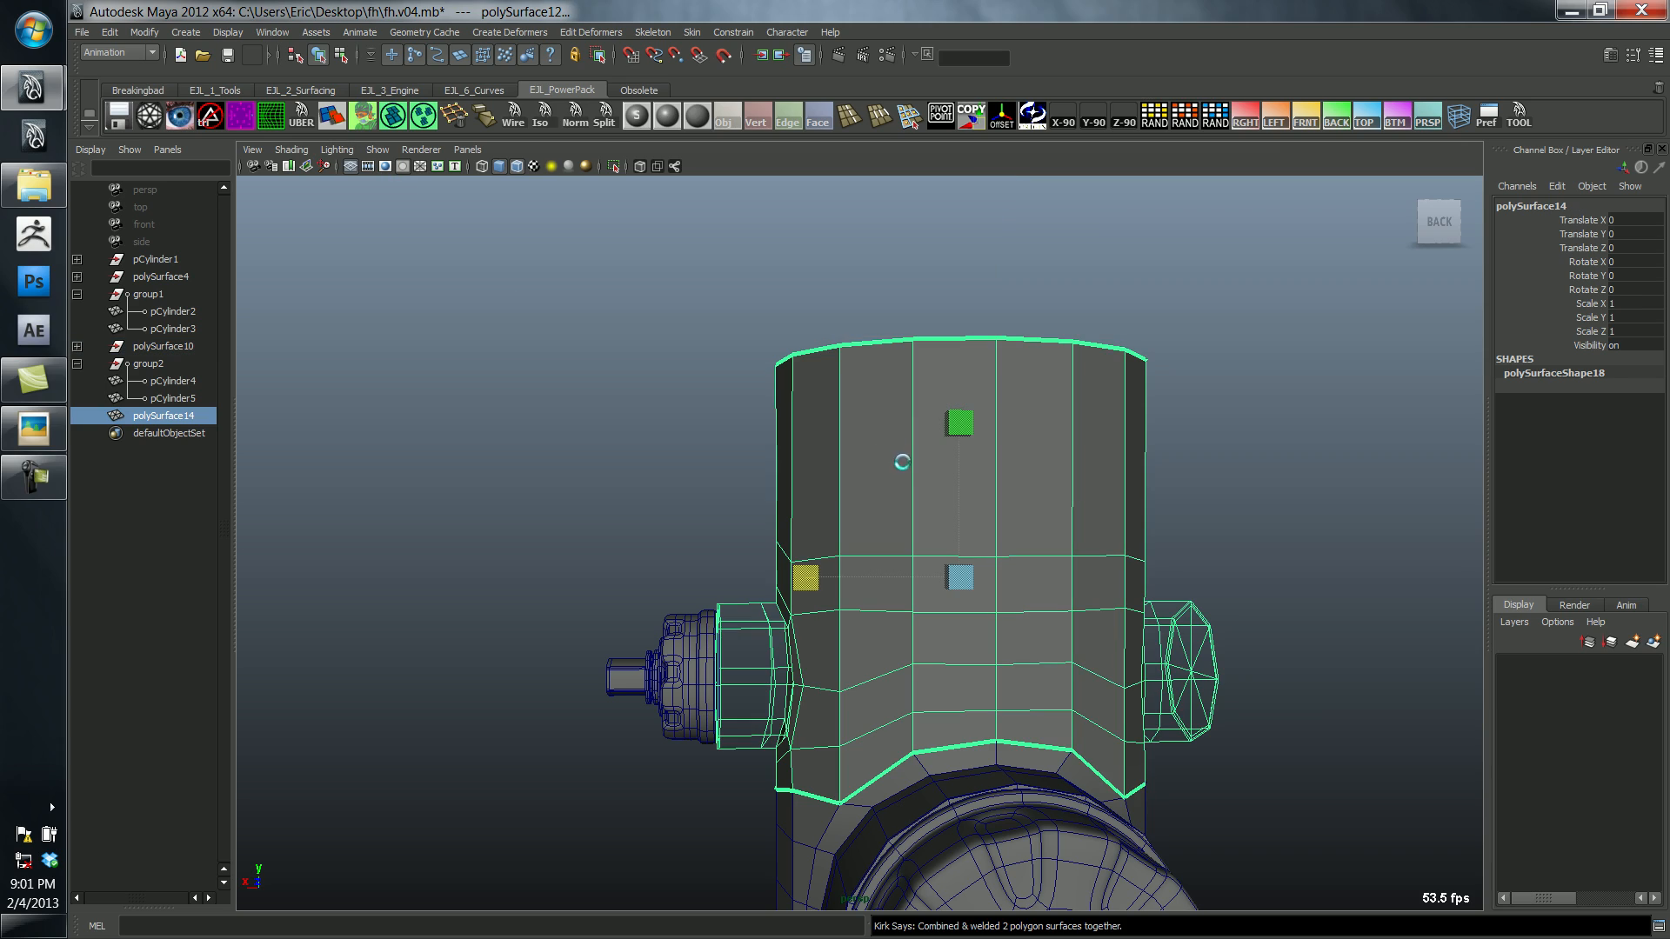
drag(903, 462, 1328, 512)
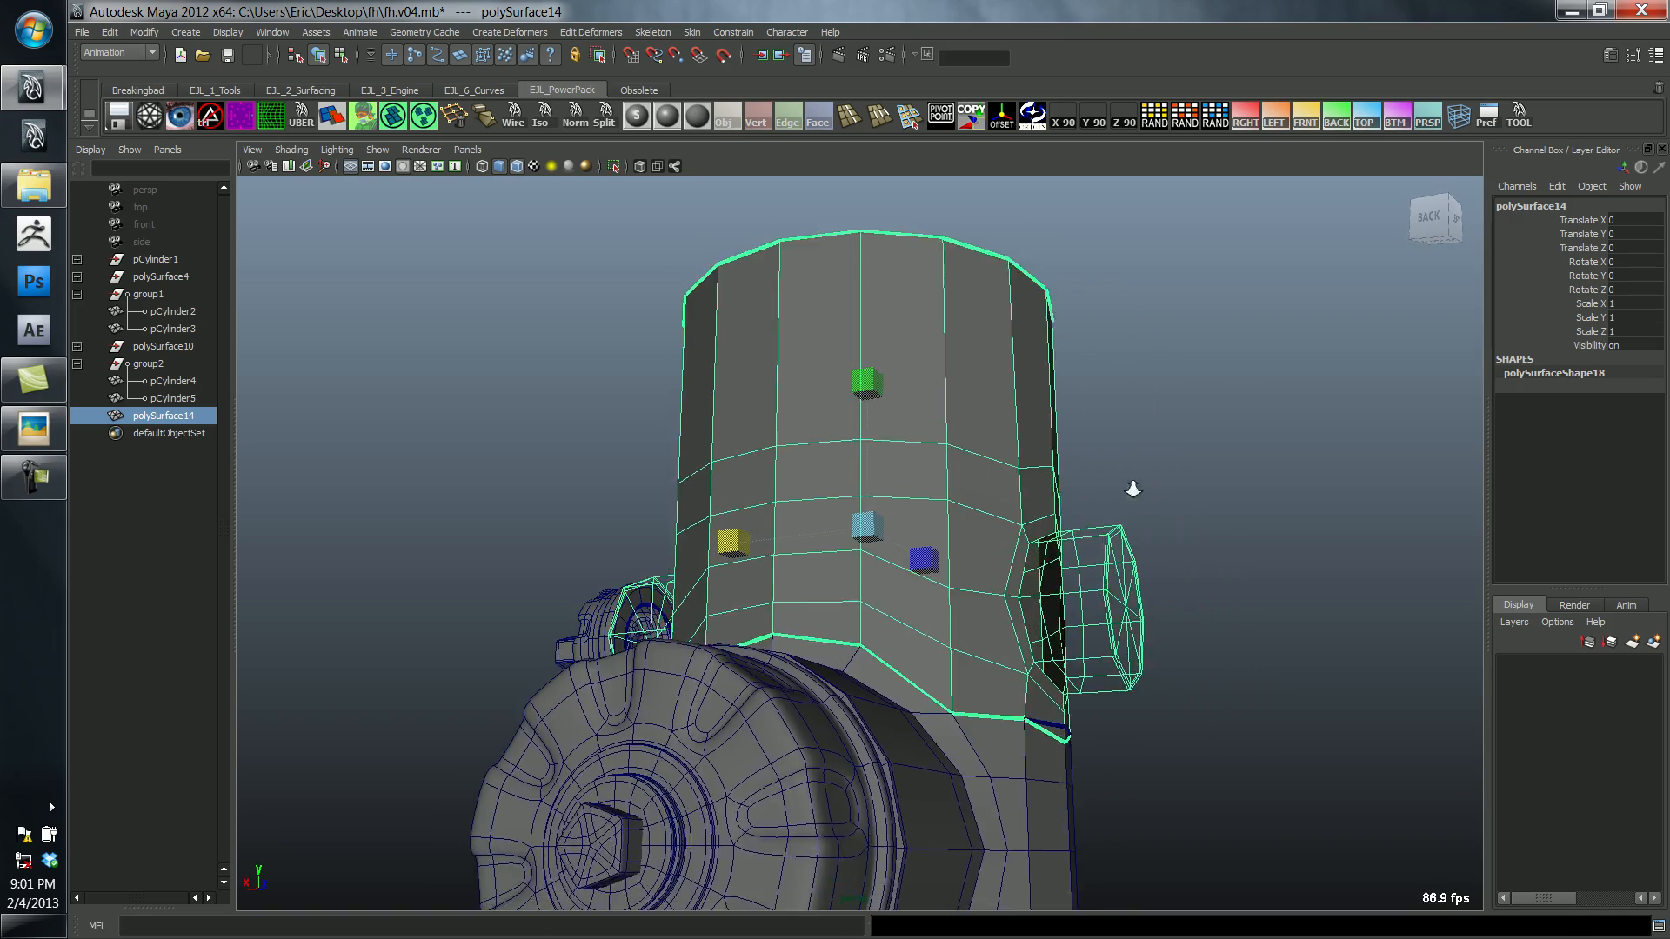
drag(1132, 489, 1007, 414)
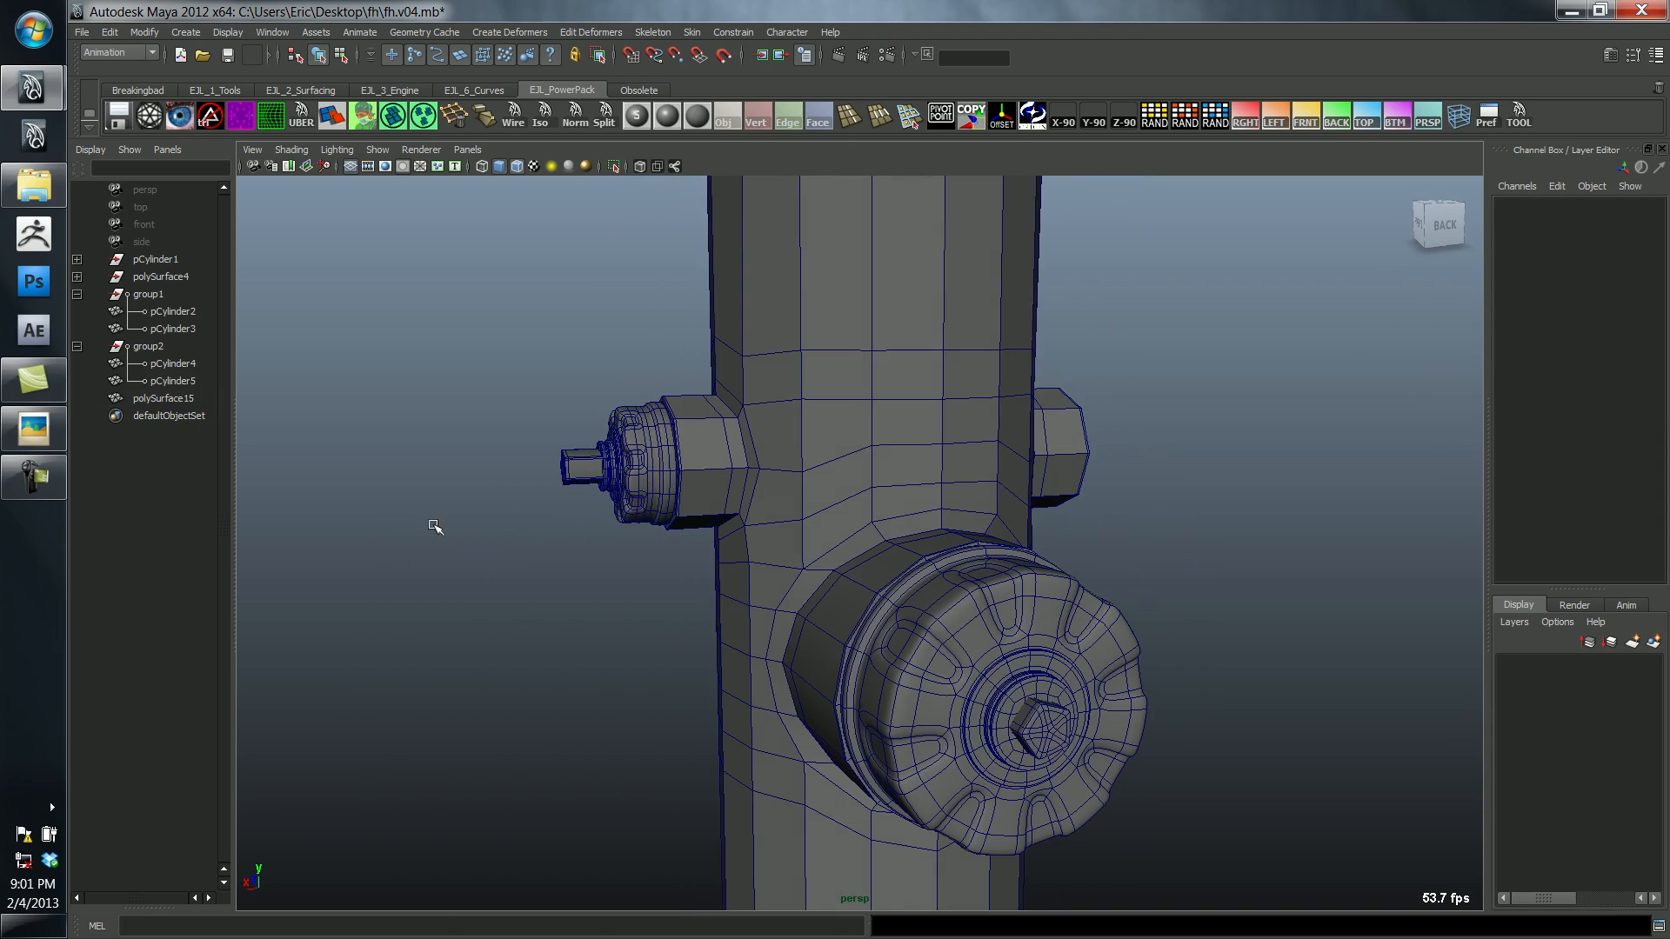
Step: Freeze group2's transforms, duplicate and group it, and rotate the copy 180 in Y for the opposite side
click(169, 363)
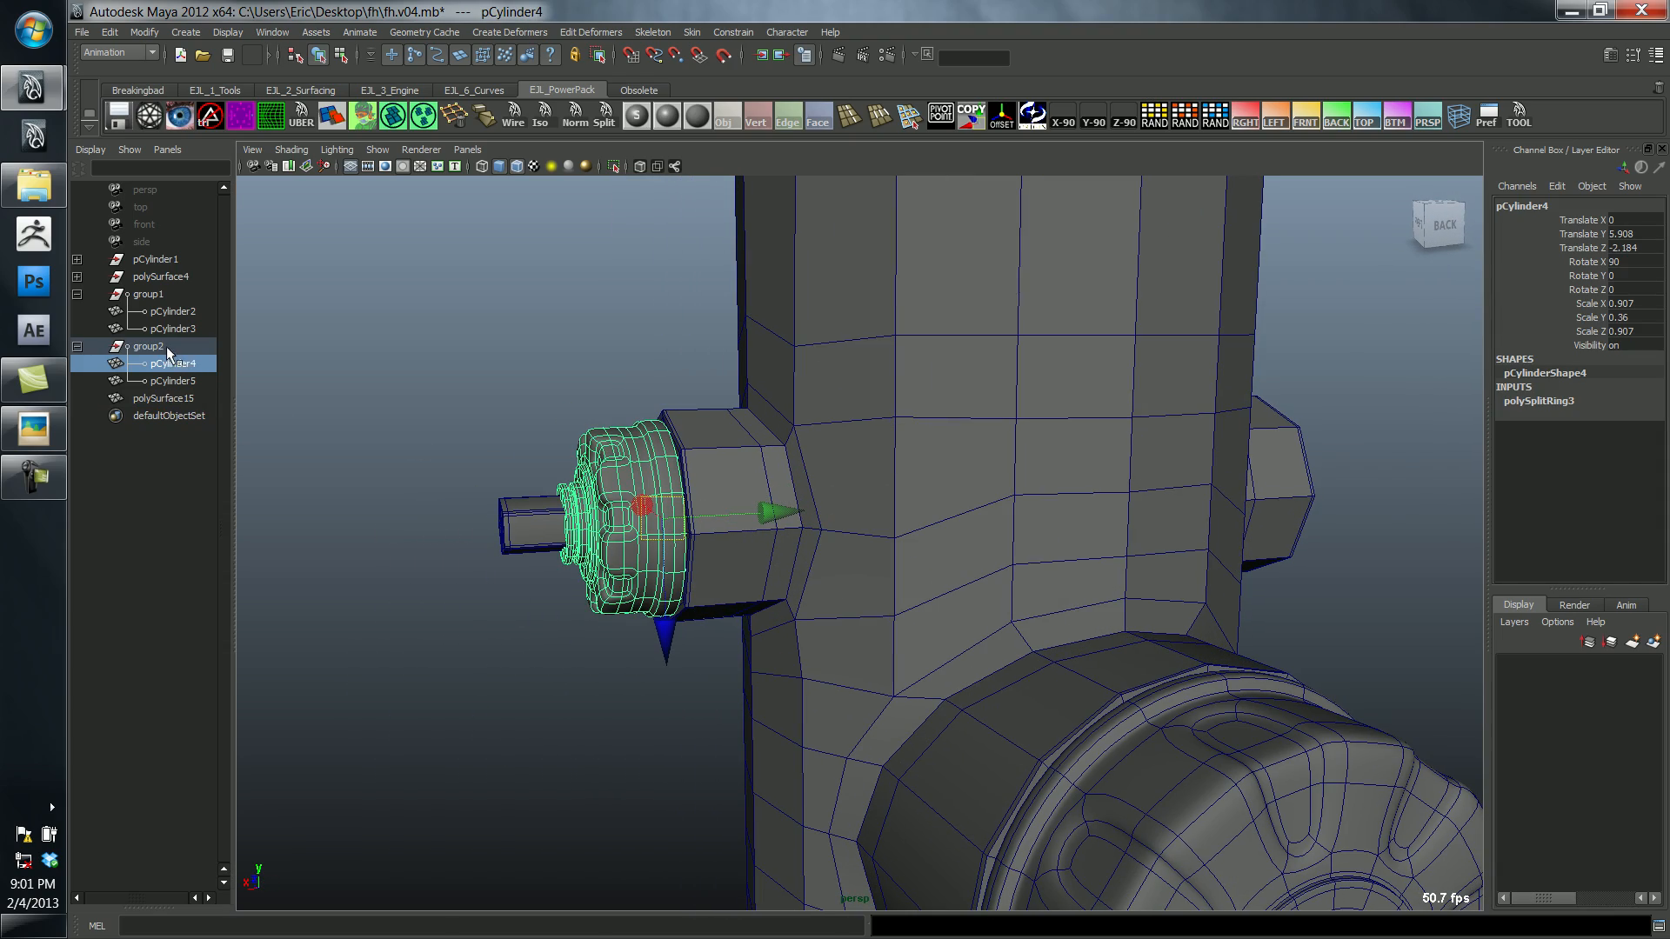
click(150, 346)
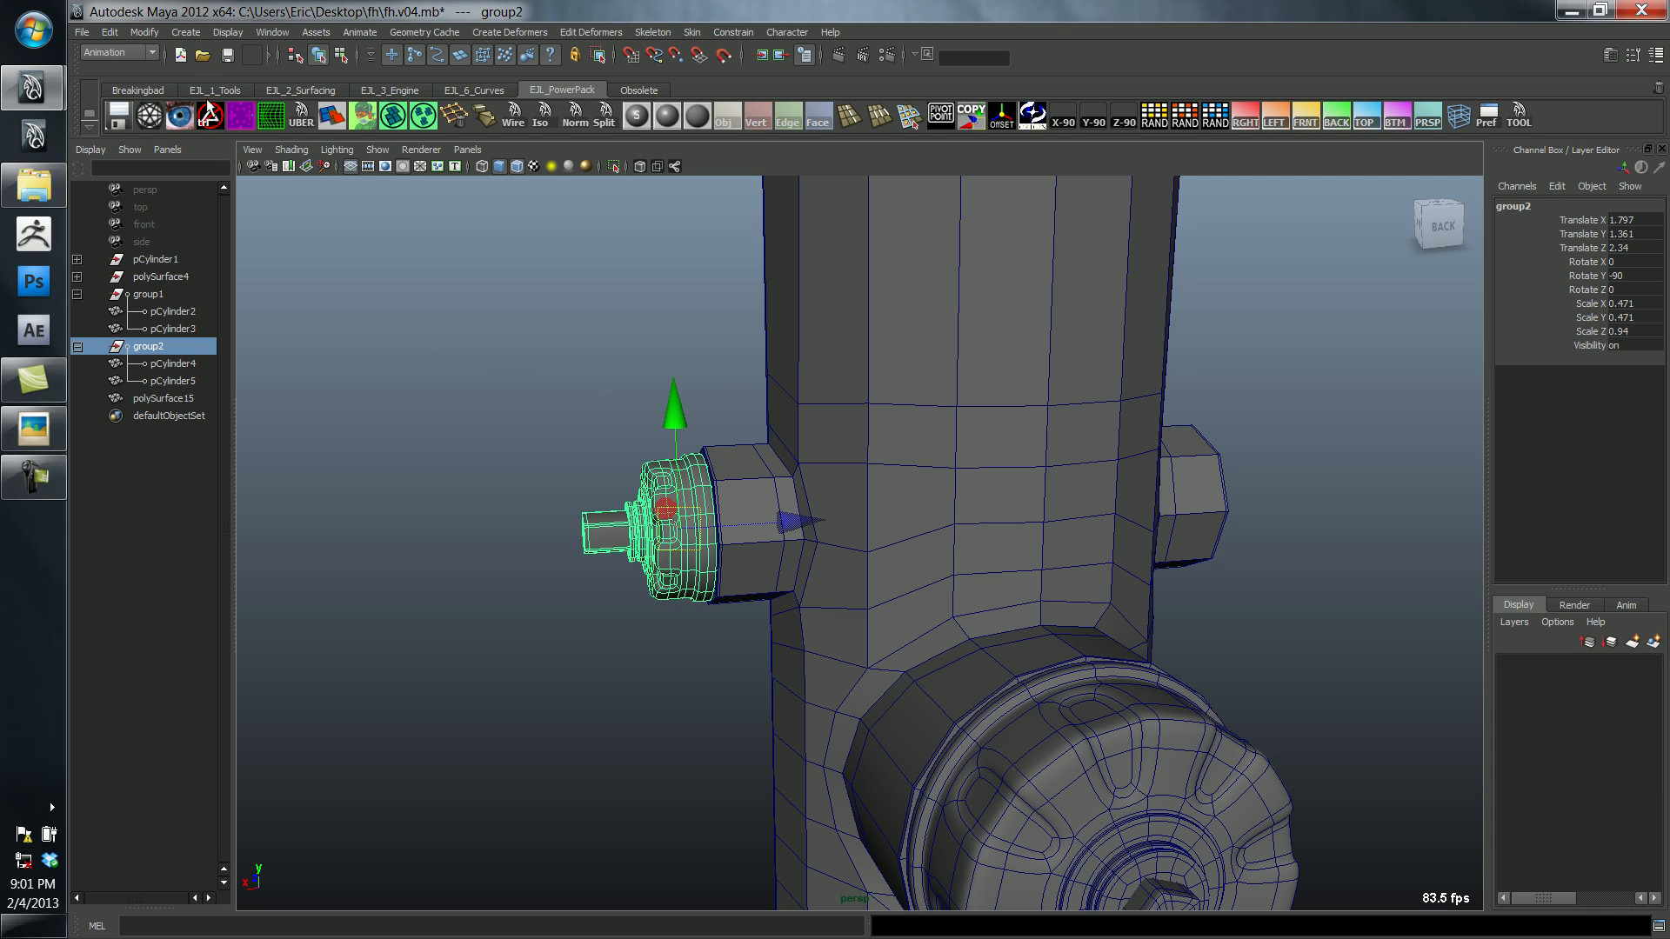
click(212, 89)
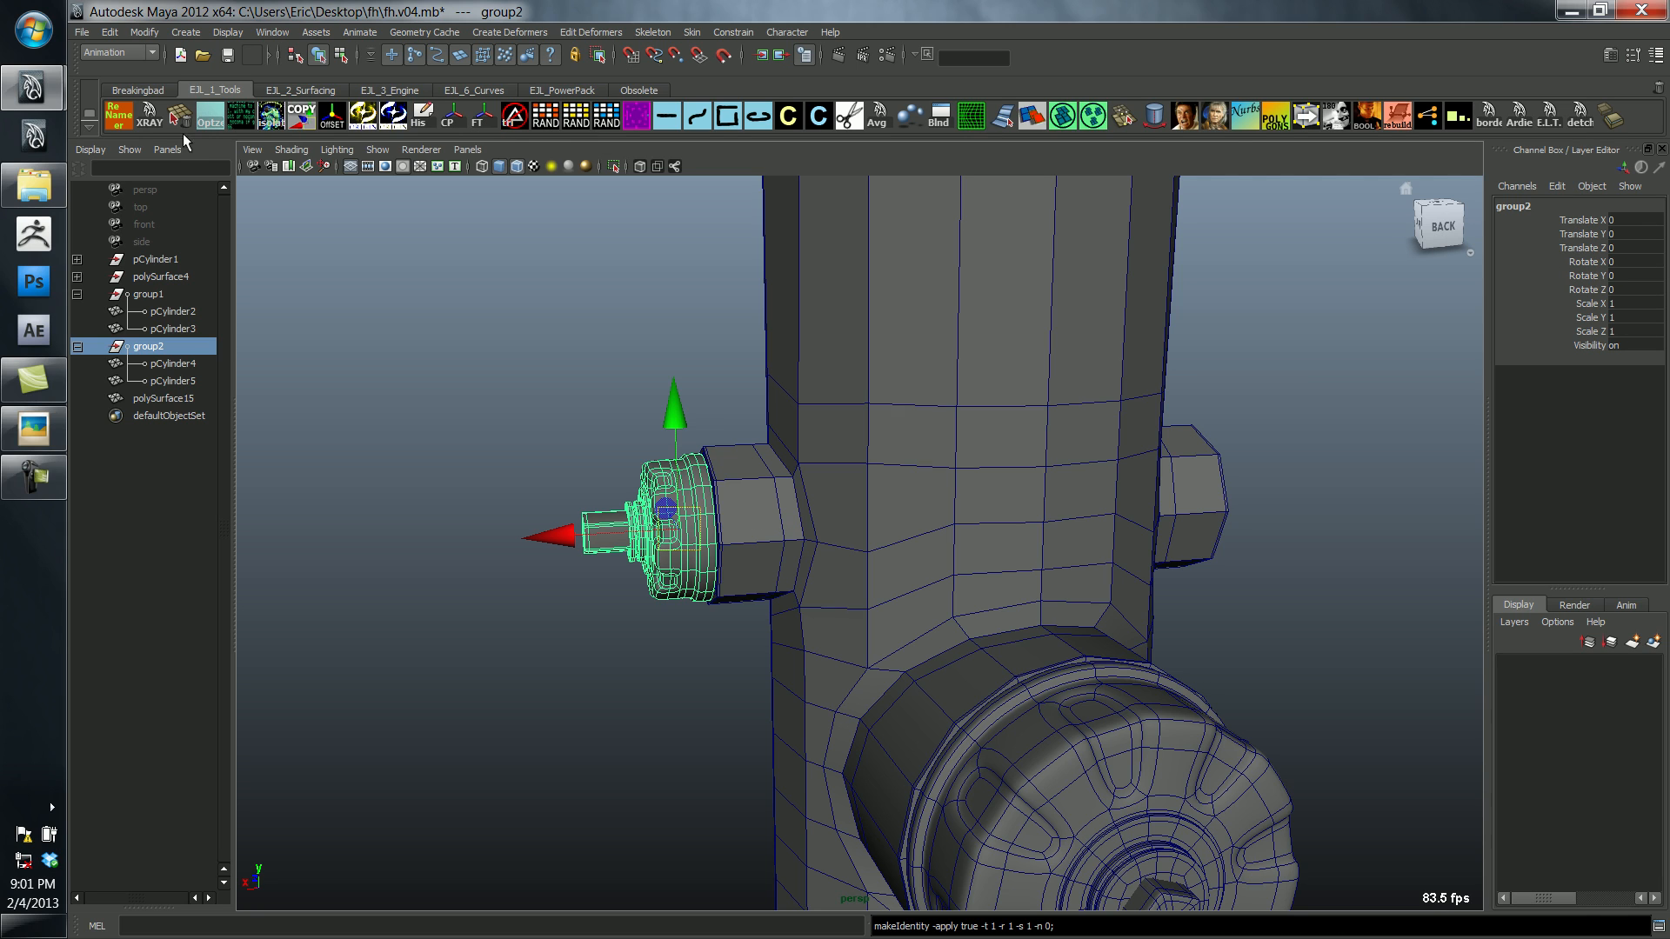
click(562, 89)
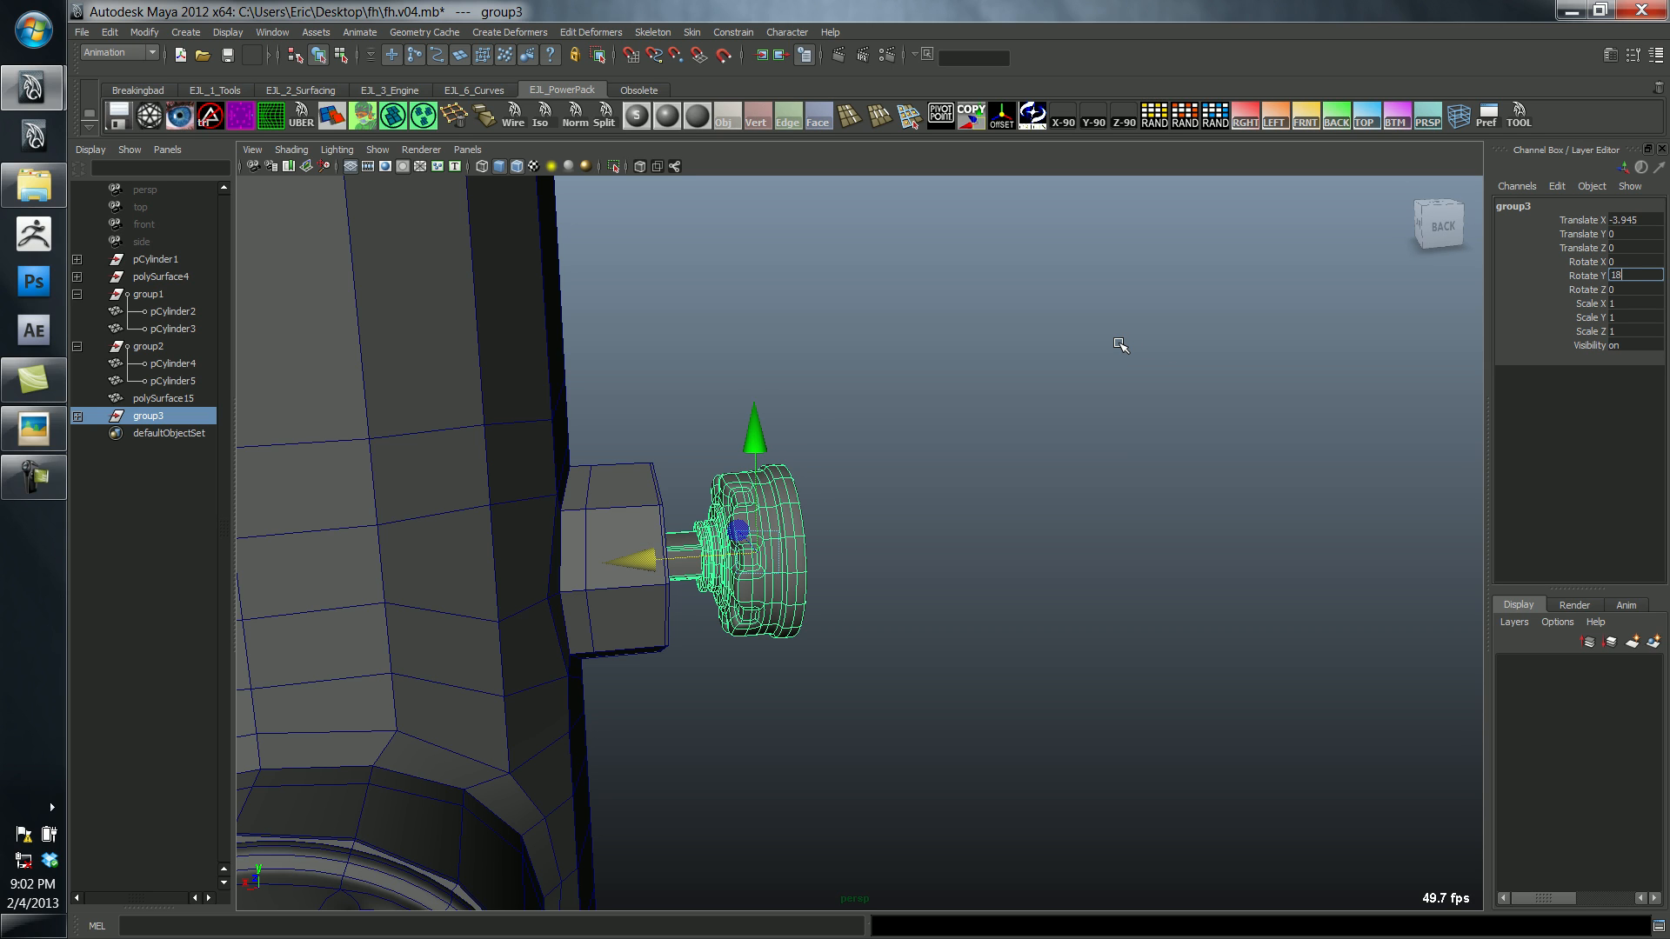
text(180)
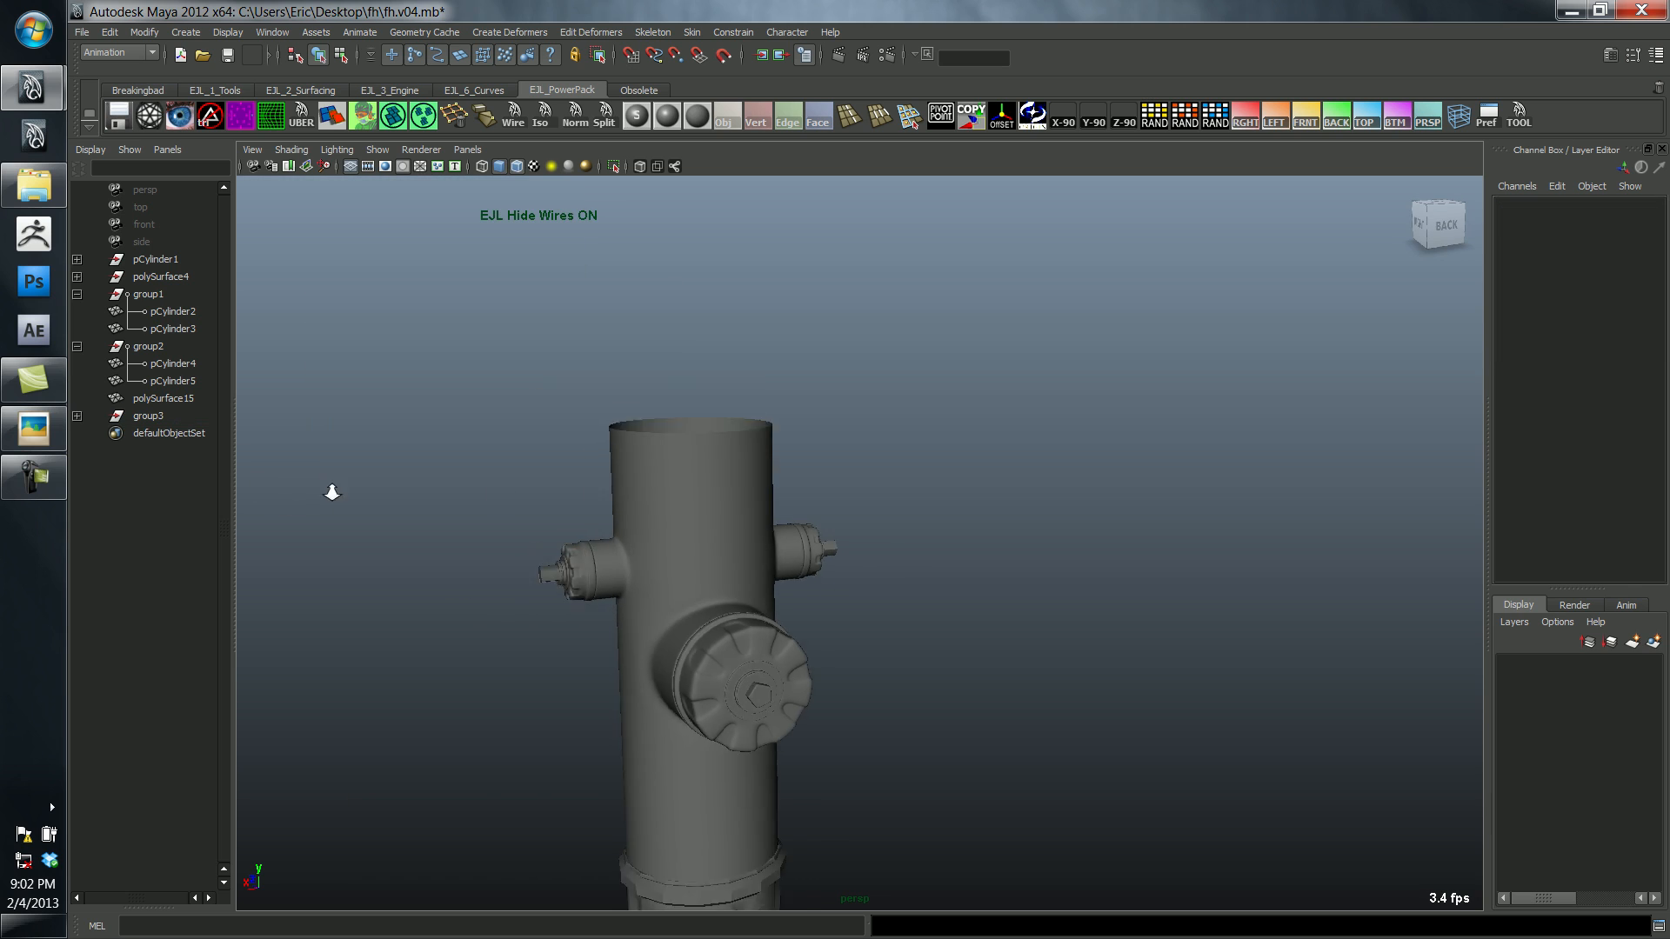
drag(331, 490, 590, 522)
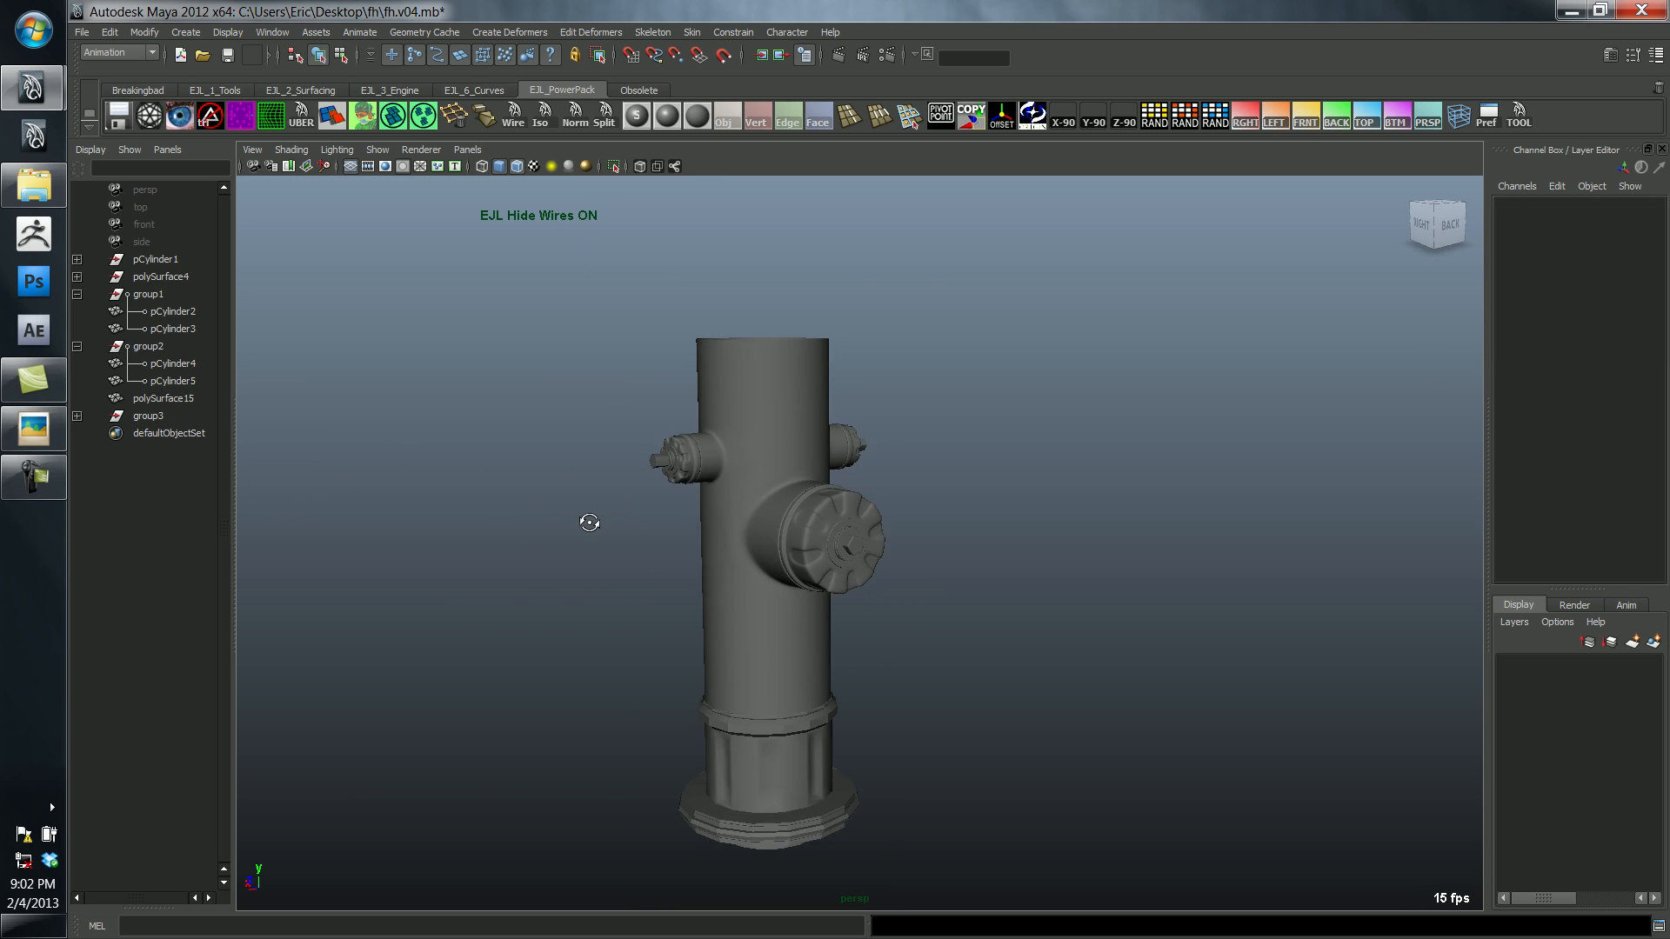